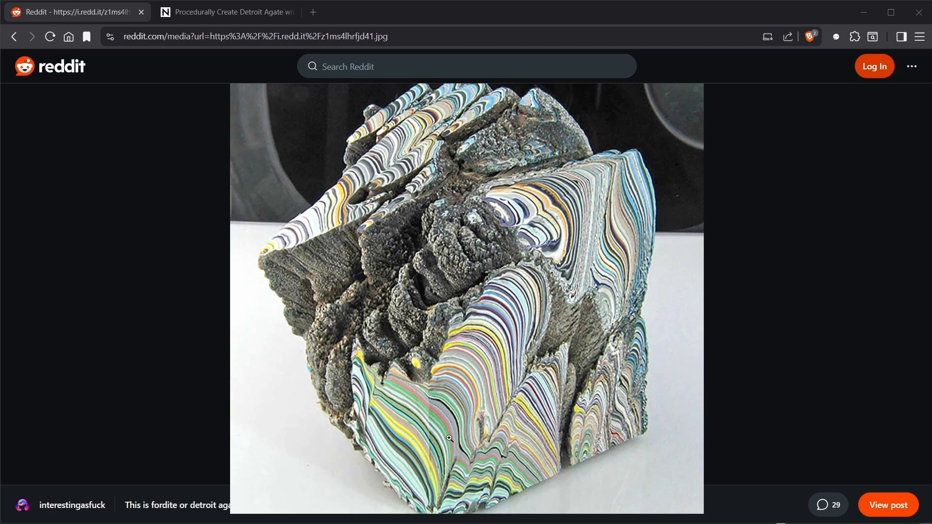
mouse_move(531, 204)
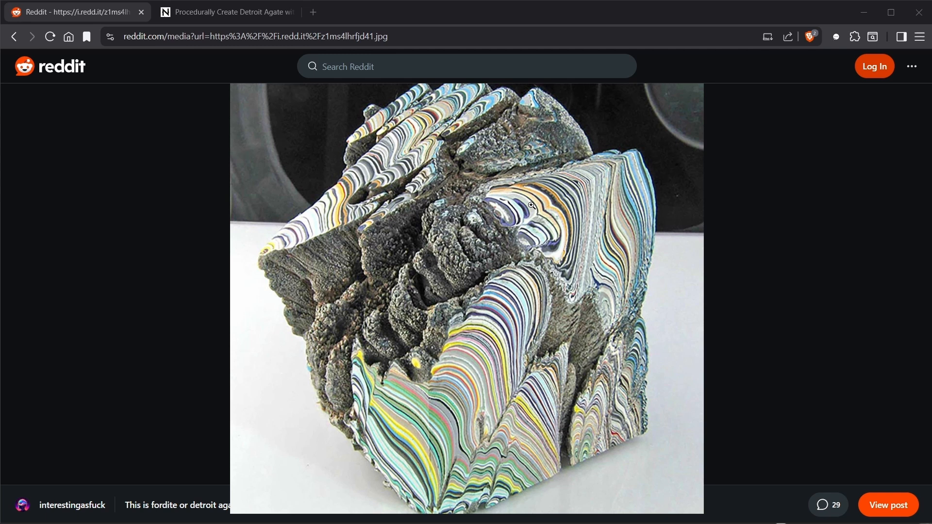
mouse_move(439, 263)
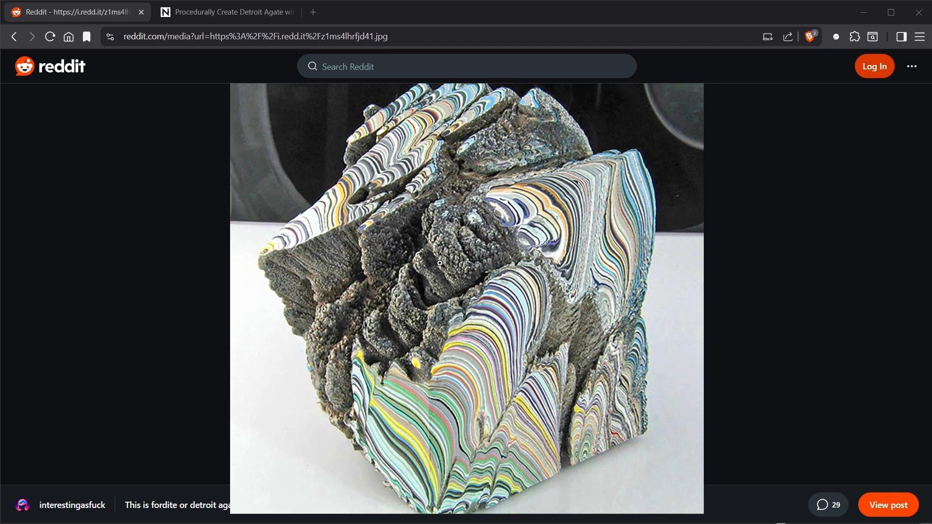
mouse_move(445, 275)
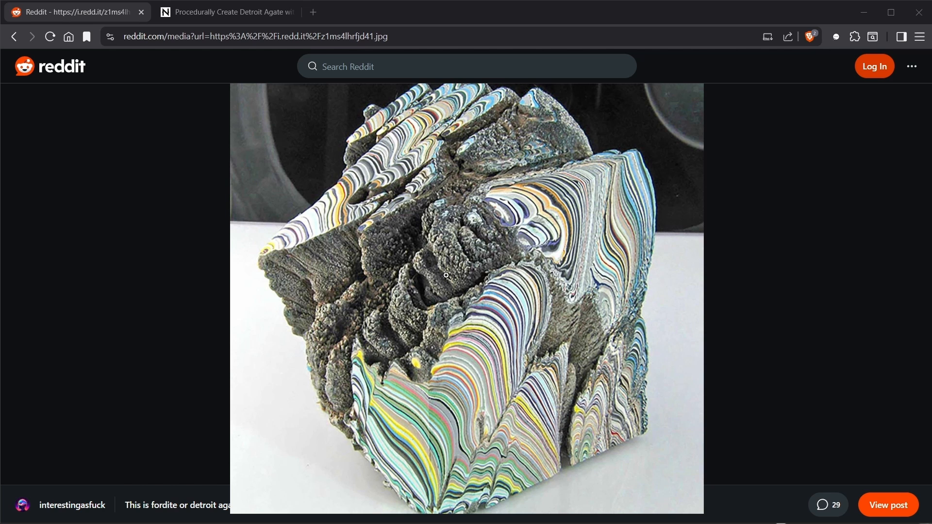
mouse_move(494, 355)
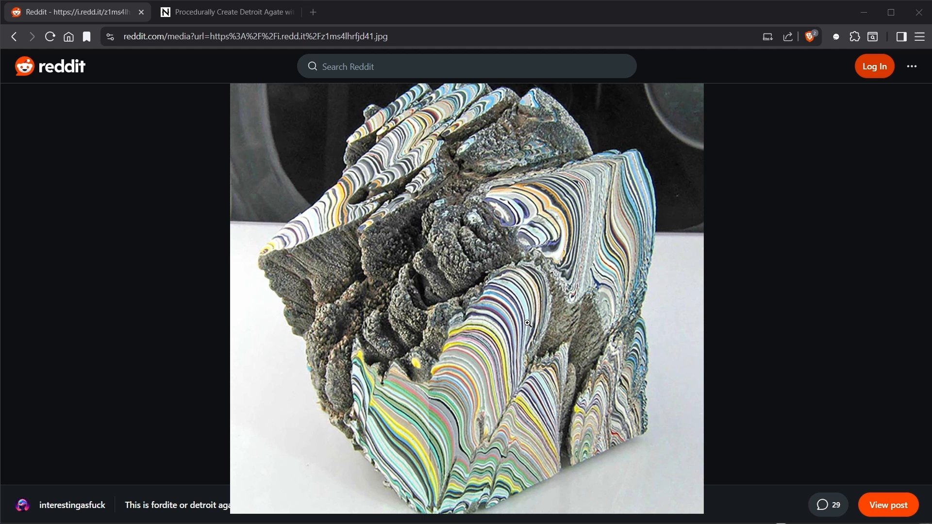
Switch from the fordite reference photo back to the Houdini rock scene
left_click(226, 12)
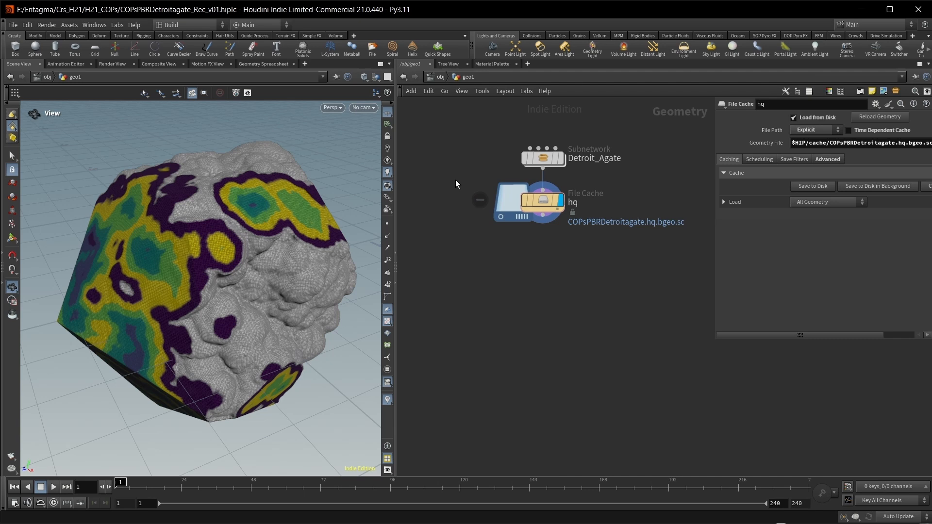
left_click(542, 158)
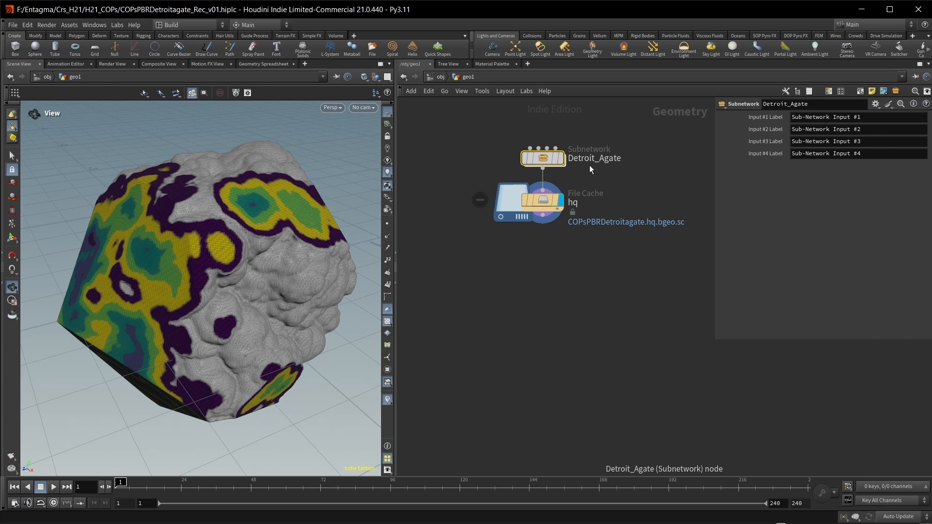
left_click(540, 201)
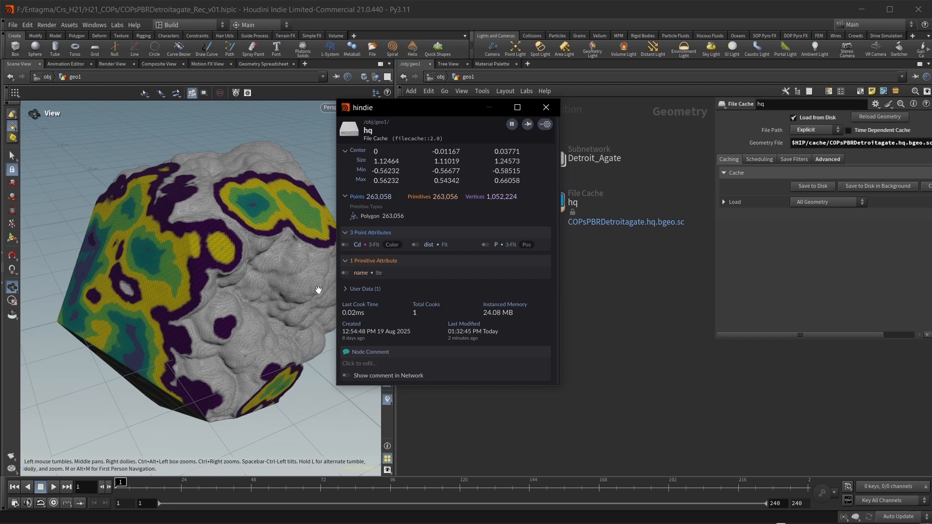
mouse_move(414, 245)
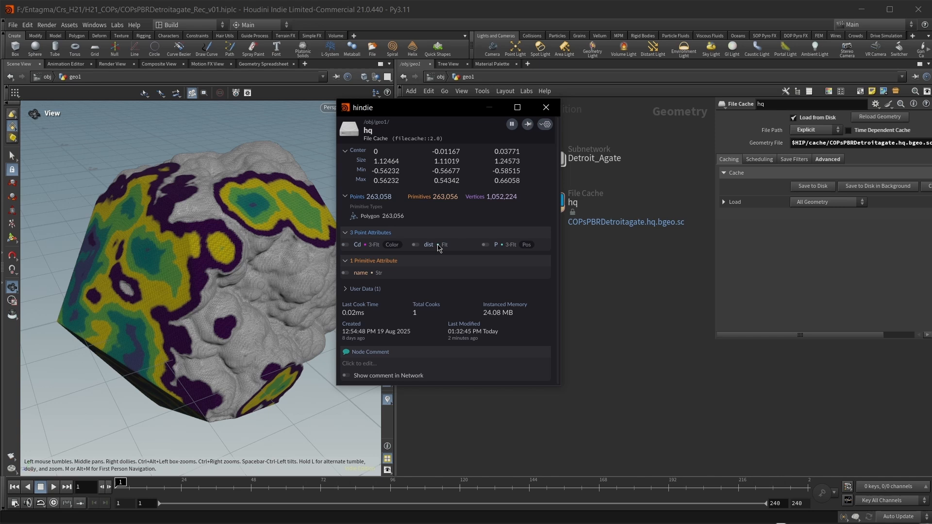
mouse_move(172, 266)
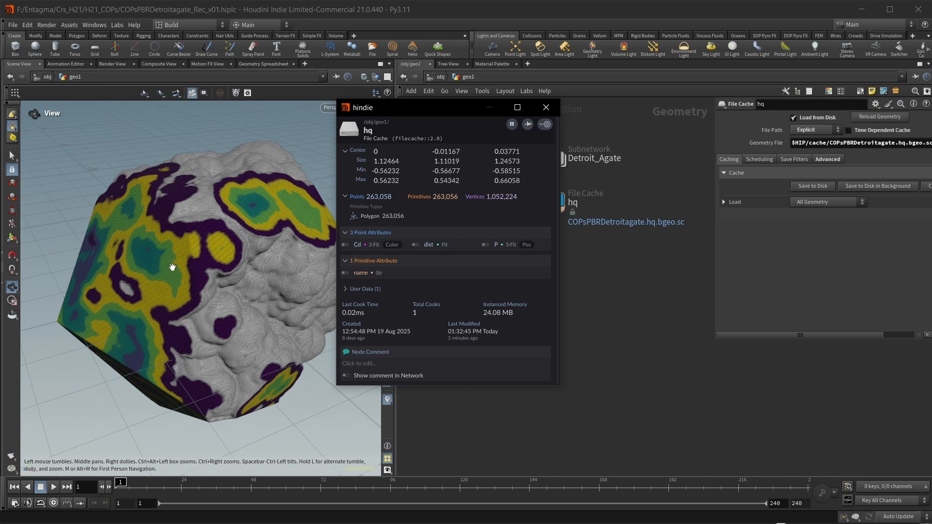
mouse_move(373, 227)
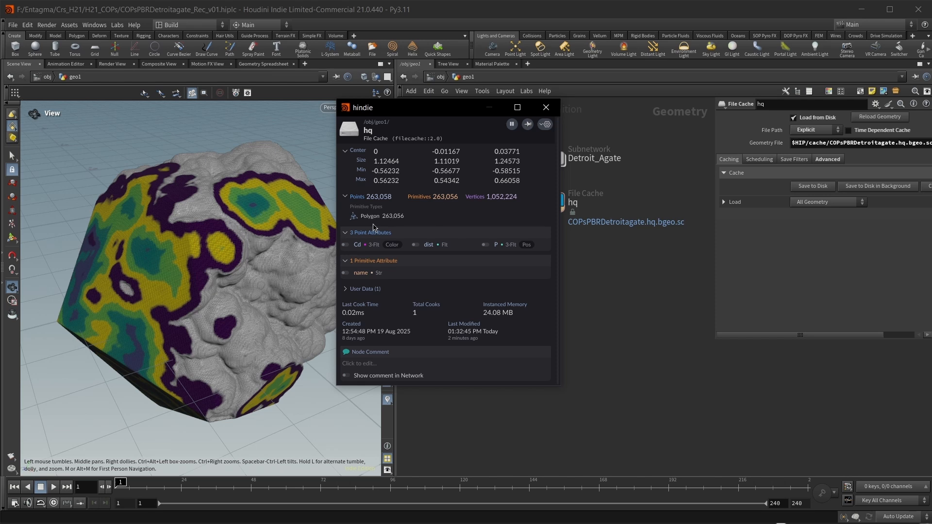
left_click(544, 108)
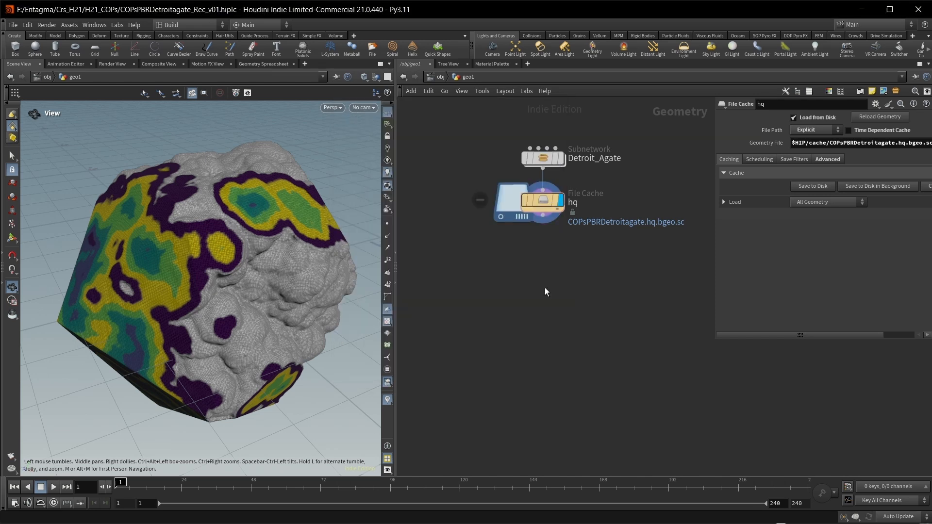
Add a Quad Remesh after the cache with alignment 0.2865 and curvature weight 1.798
key("tab")
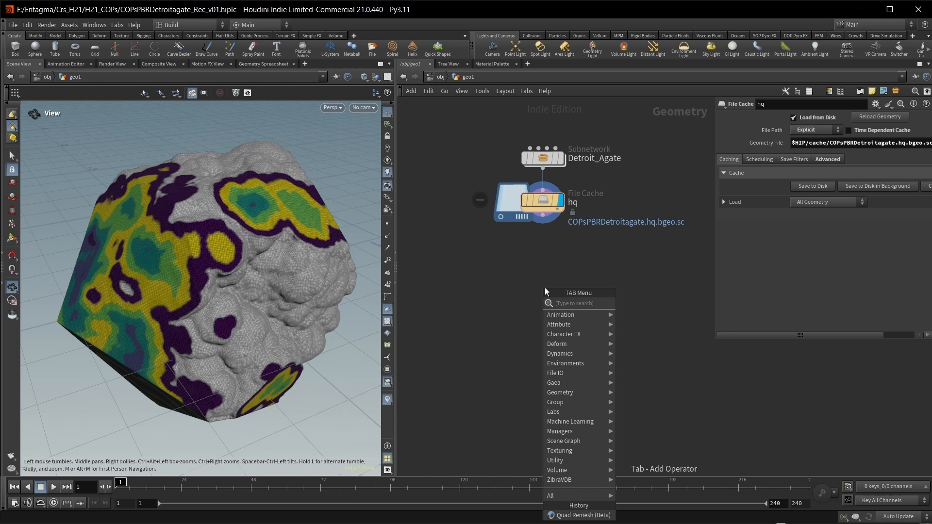
type("qua")
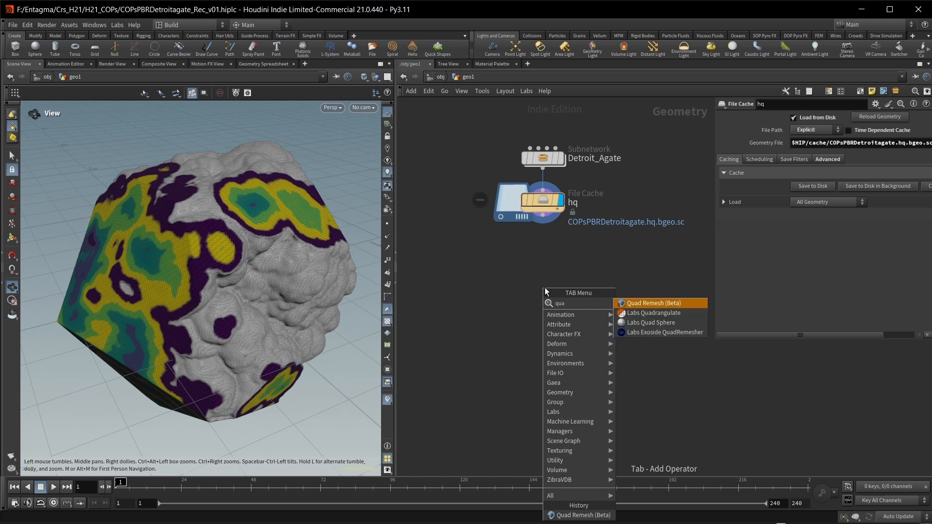
left_click(653, 303)
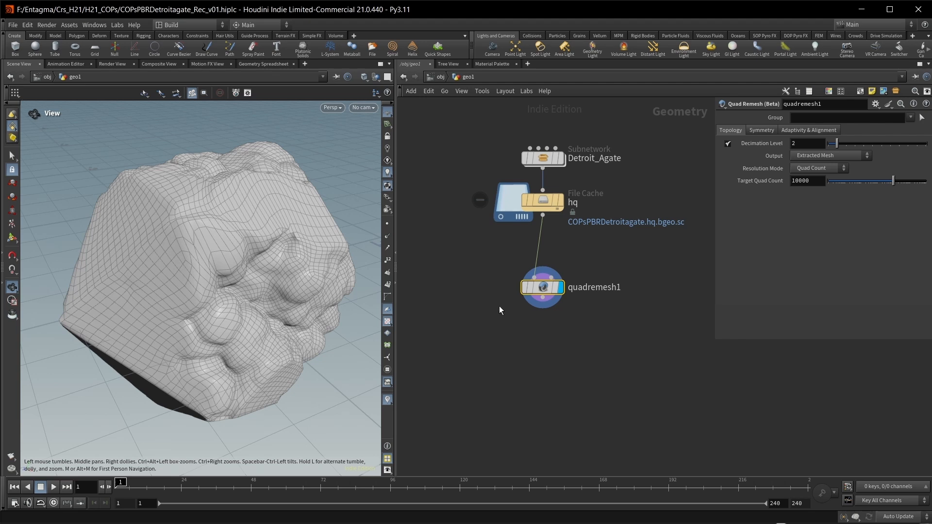
left_click(808, 130)
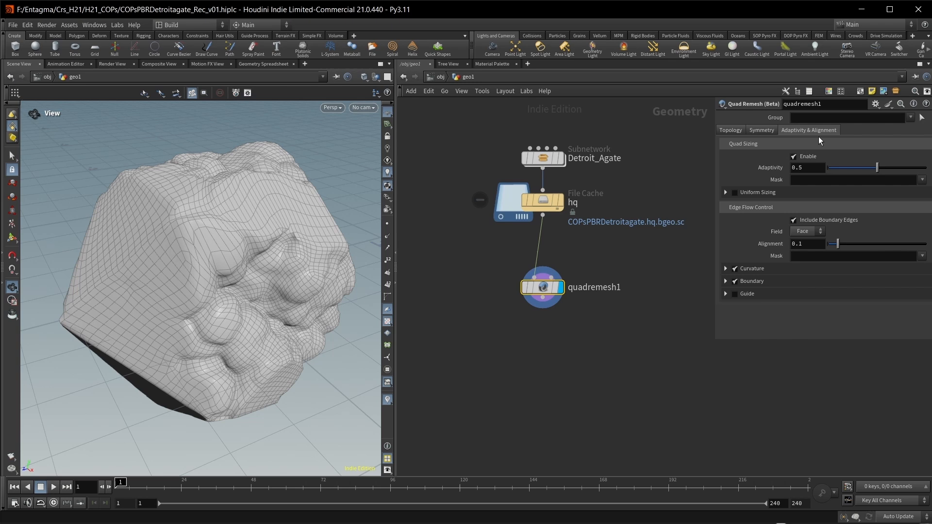
left_click(807, 244)
type("0.2865")
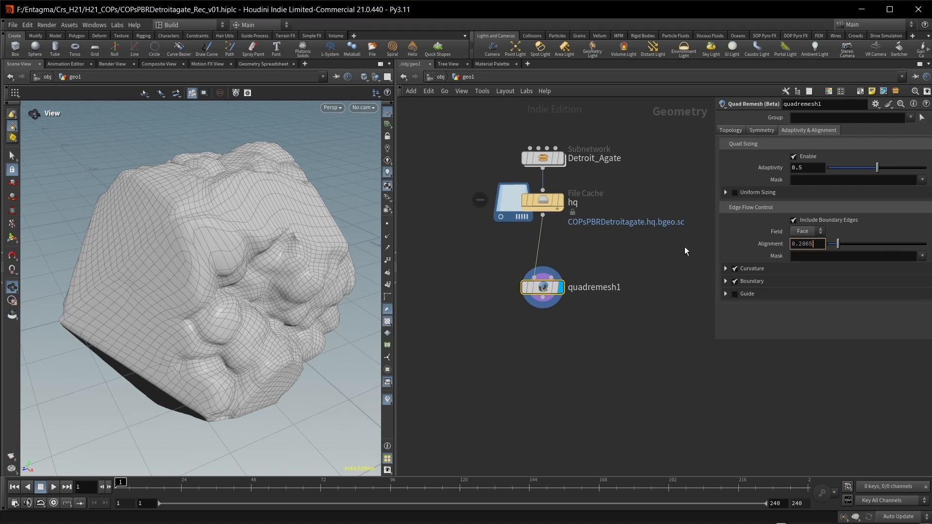
left_click(726, 268)
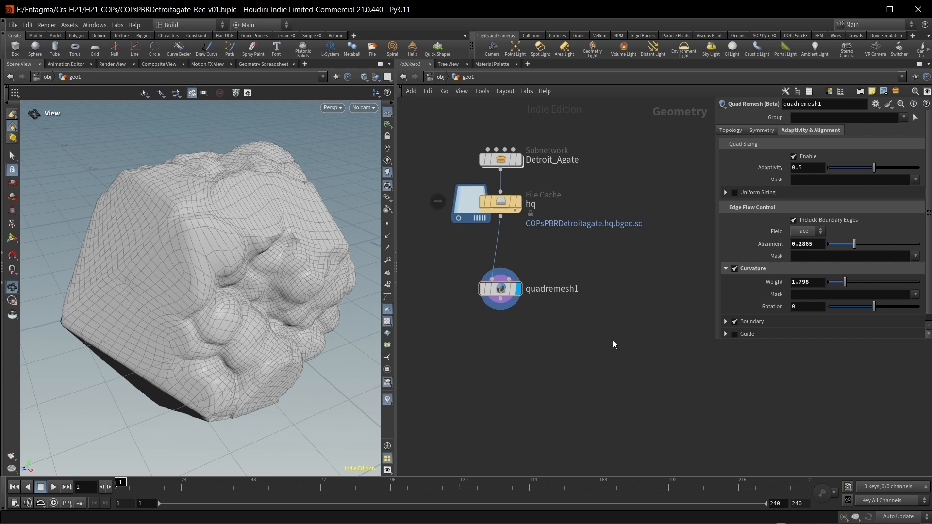
Start adding a node after the remesh by searching 'fl'
key("Tab")
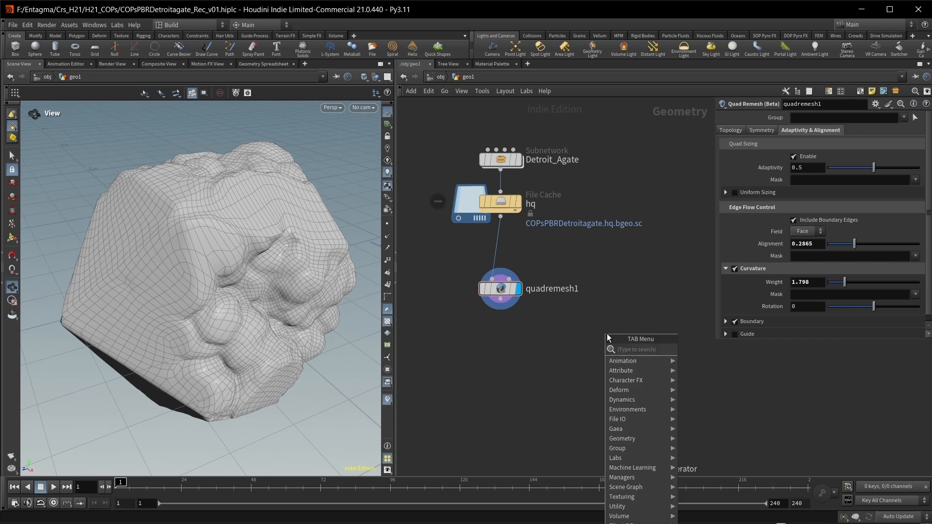
type("fl")
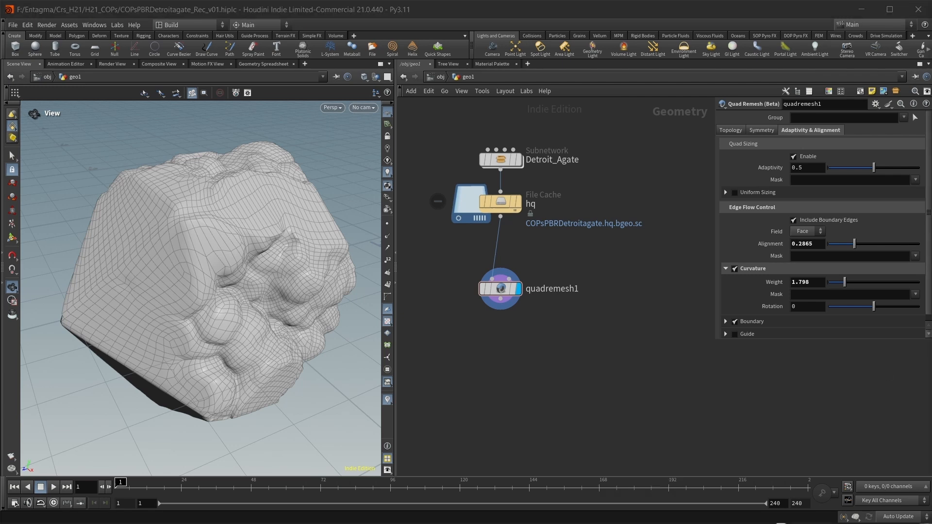
Paste UV Auto Seam, UV Flatten and UV Layout under the remesh and inspect the packed UV islands
key("ctrl+v")
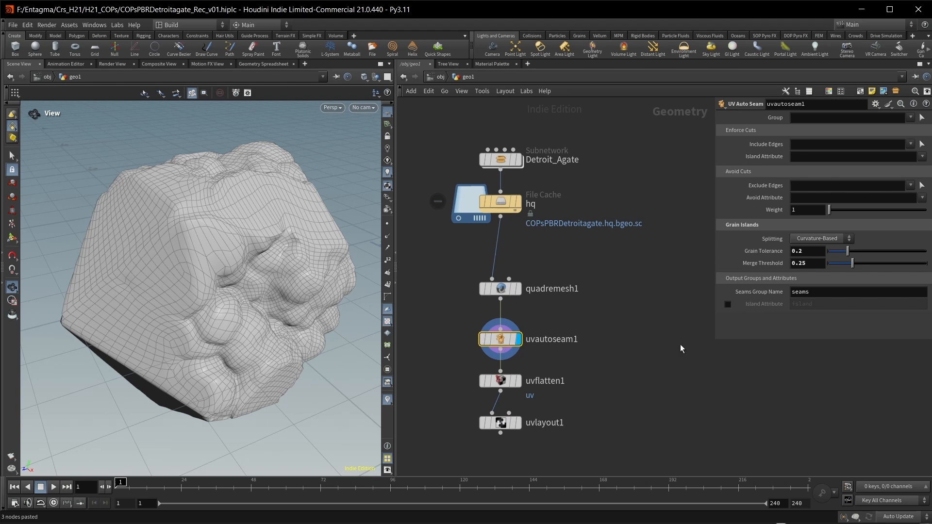
mouse_move(750, 269)
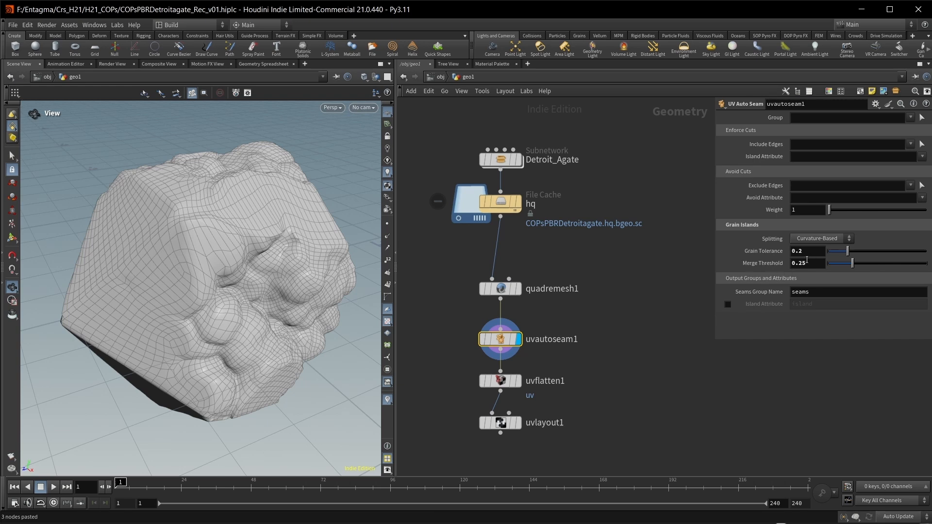
left_click(500, 381)
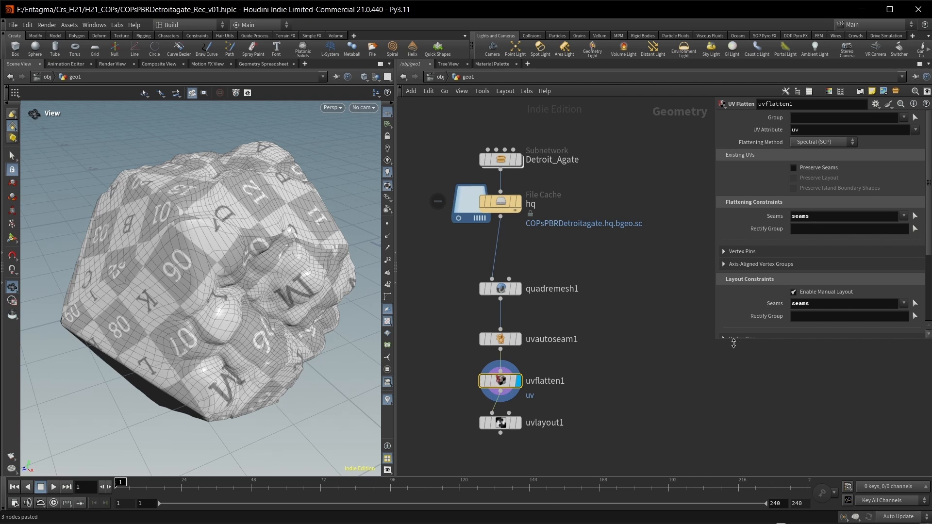
scroll("down", 3)
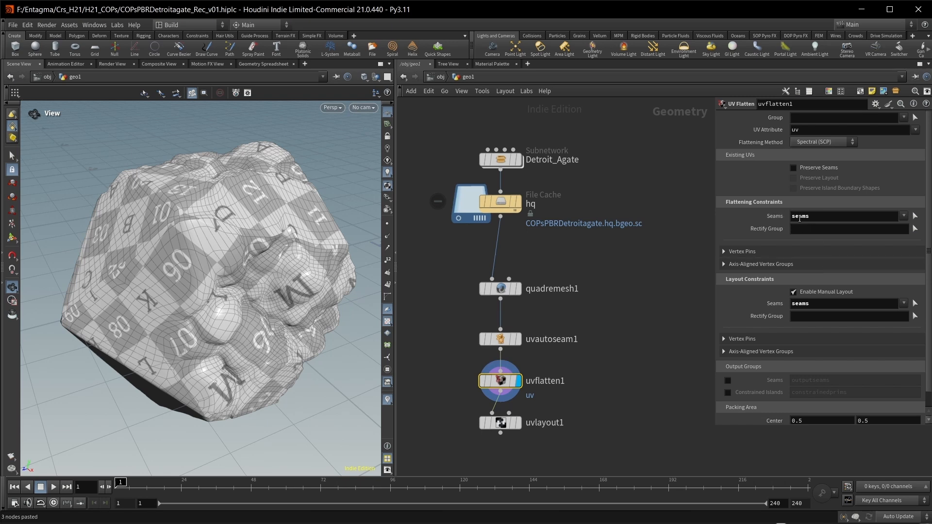
left_click(500, 423)
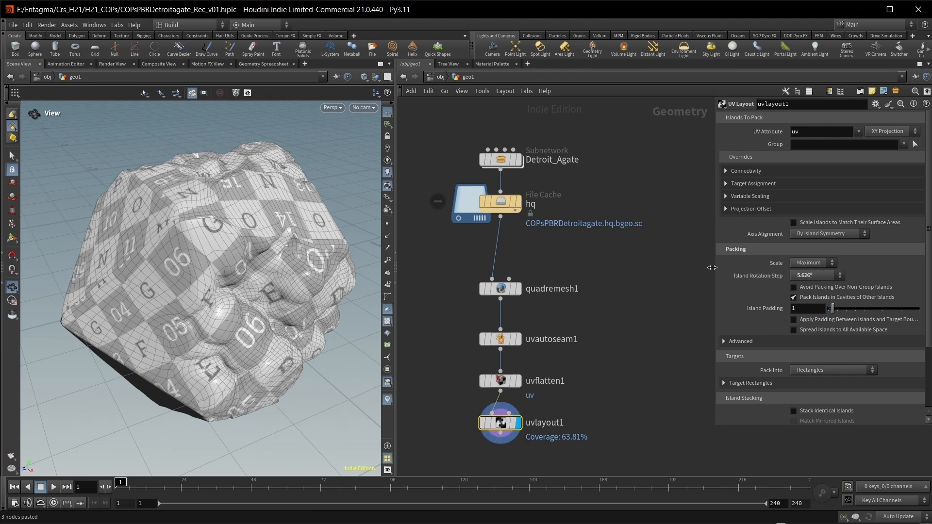
mouse_move(638, 265)
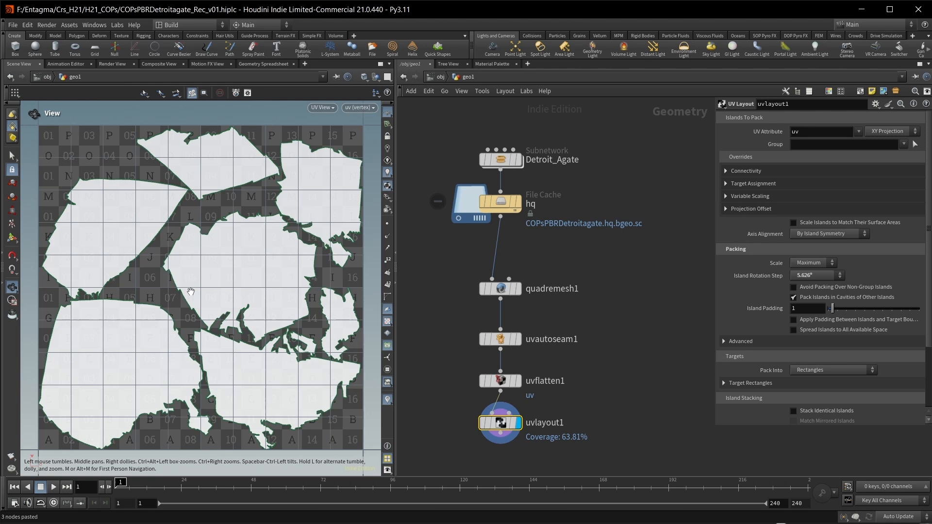
scroll("down", 3)
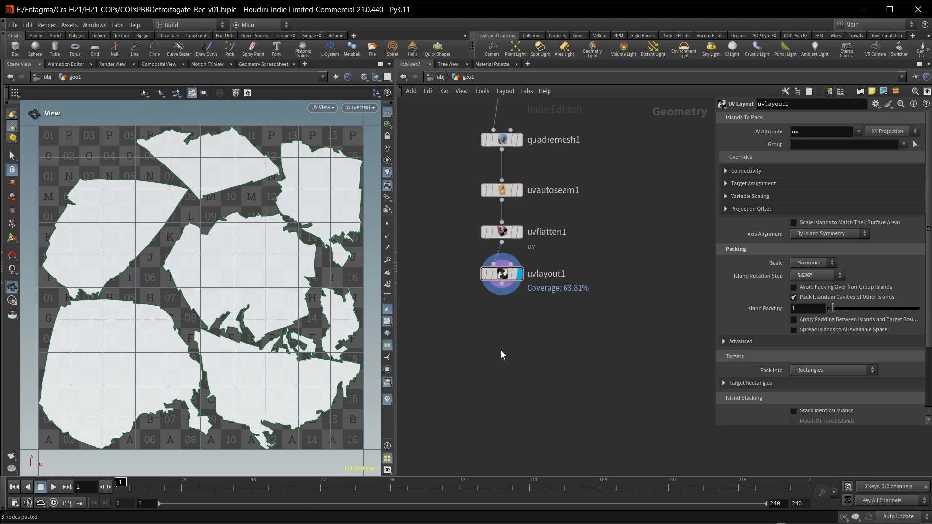
End the chain with a Normal node at cusp angle 180 and a Null named QUAD
key("Tab")
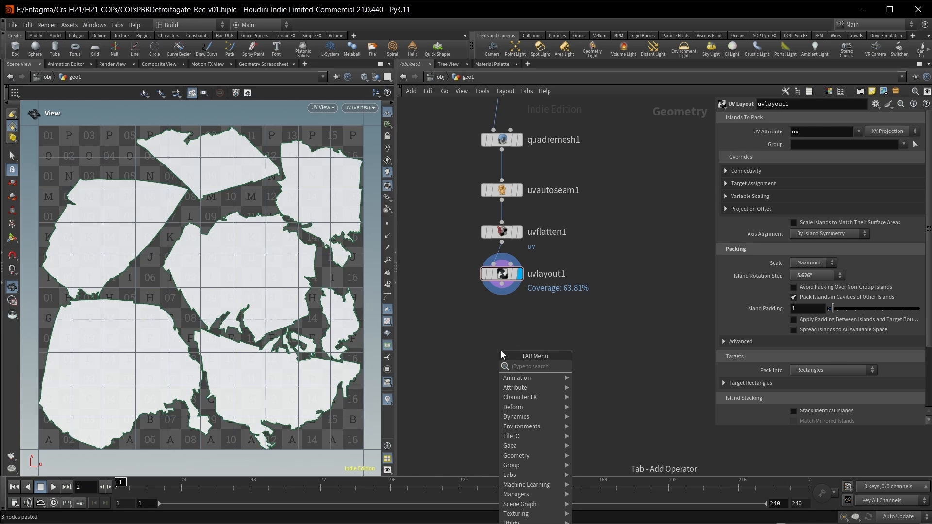
type("n")
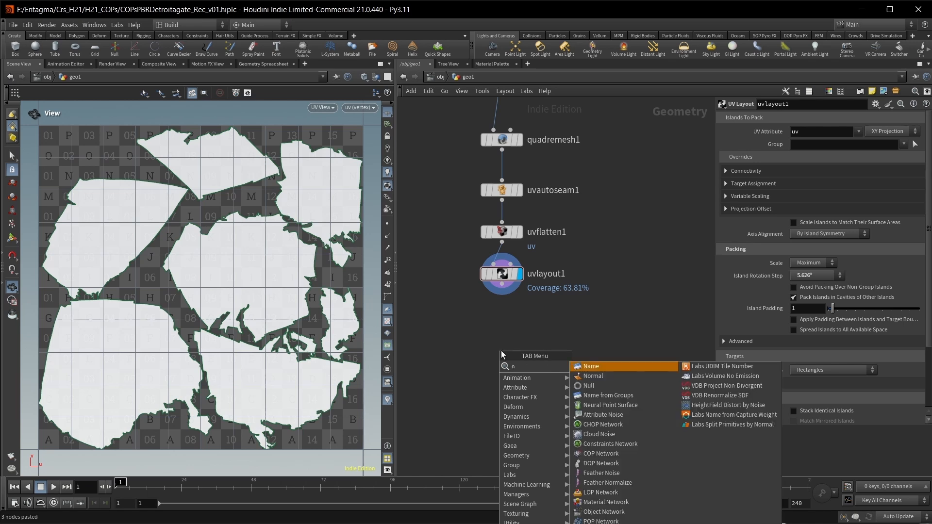
left_click(592, 376)
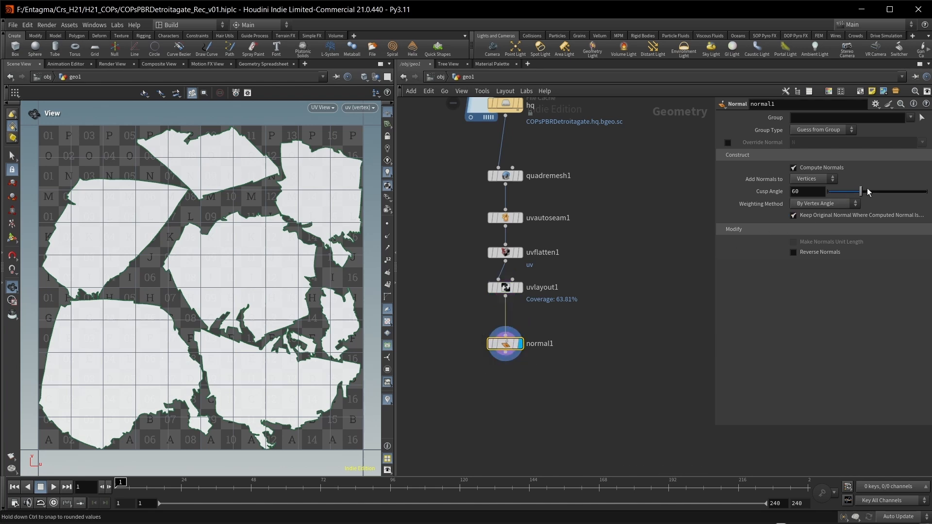
left_click_drag(862, 192, 927, 191)
type("nu")
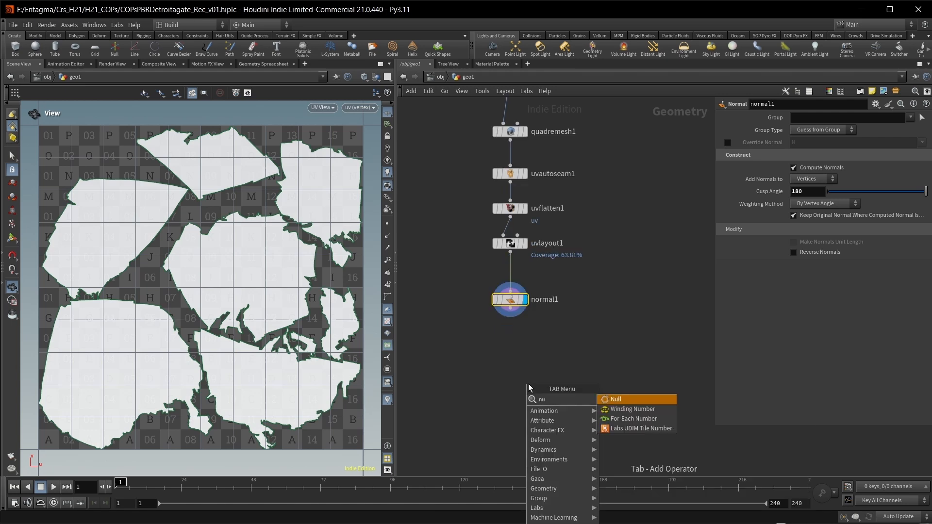
left_click(615, 399)
type("QUAD")
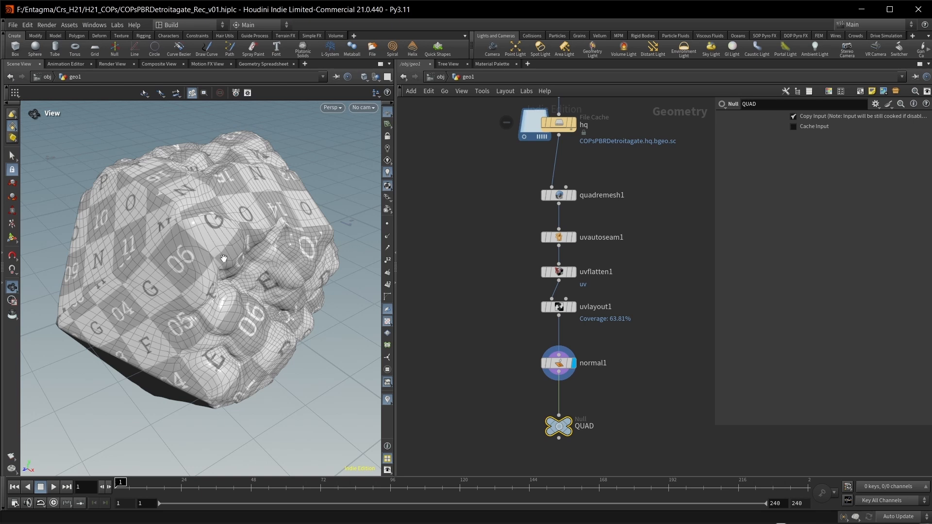
mouse_move(616, 132)
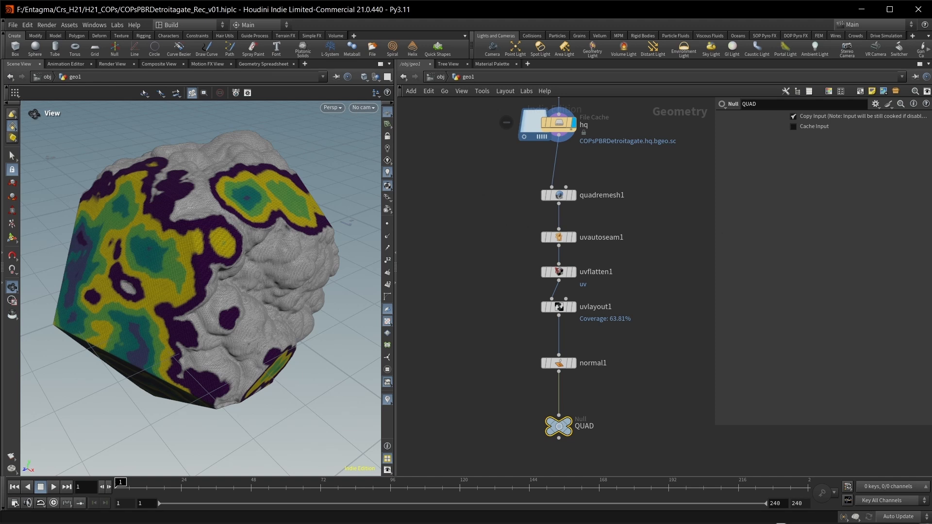
mouse_move(870, 297)
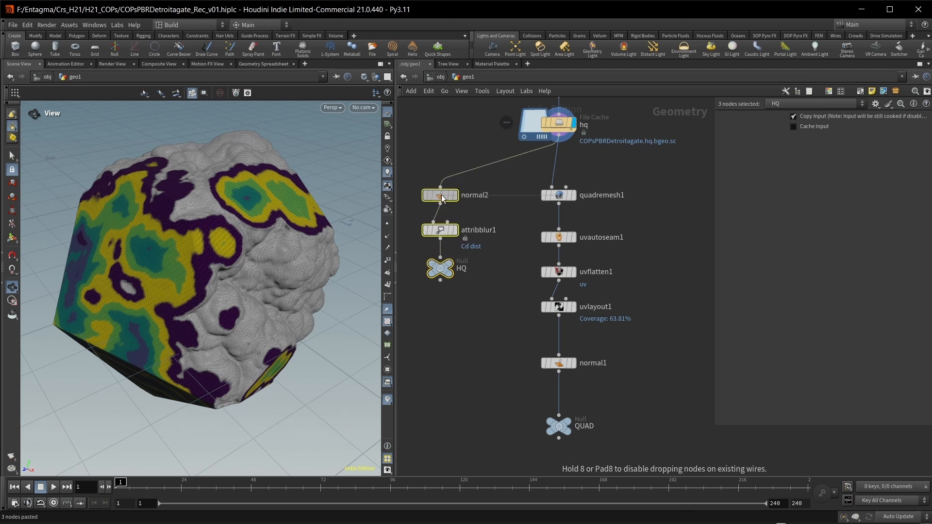
Check the pasted Normal cusp angle and the Cd/dist blur, then begin a Copernicus network
left_click(440, 195)
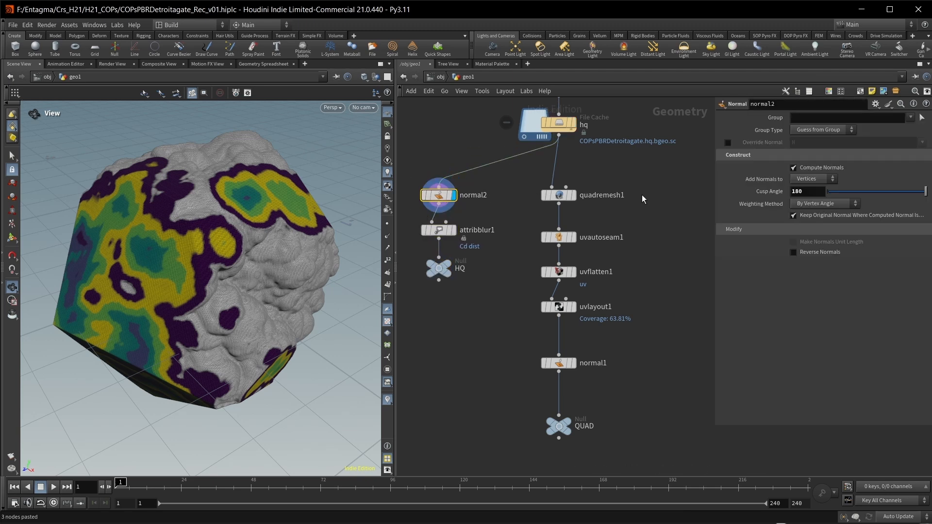
left_click(809, 191)
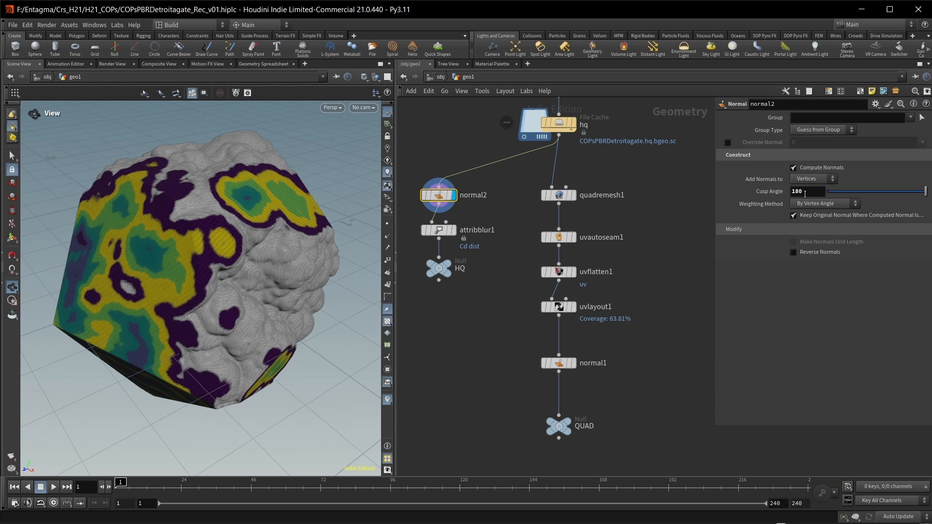
left_click(439, 230)
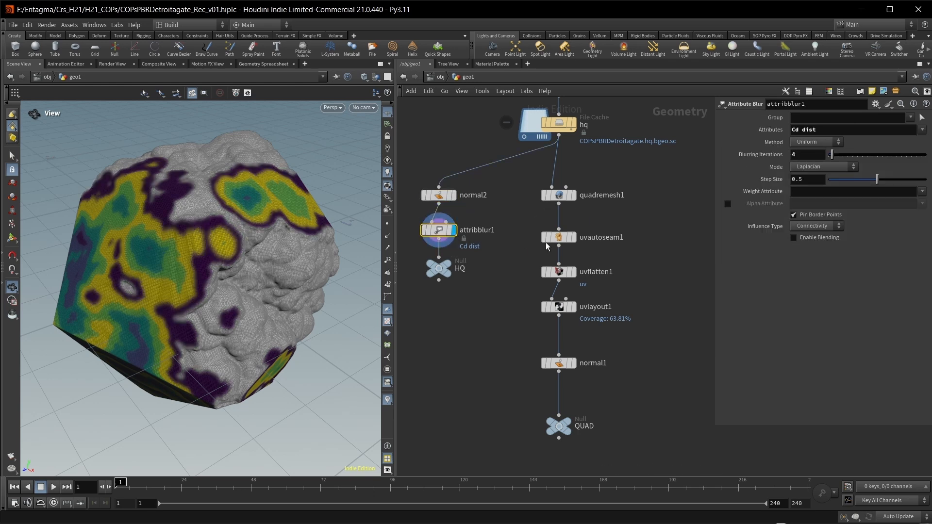
left_click(851, 129)
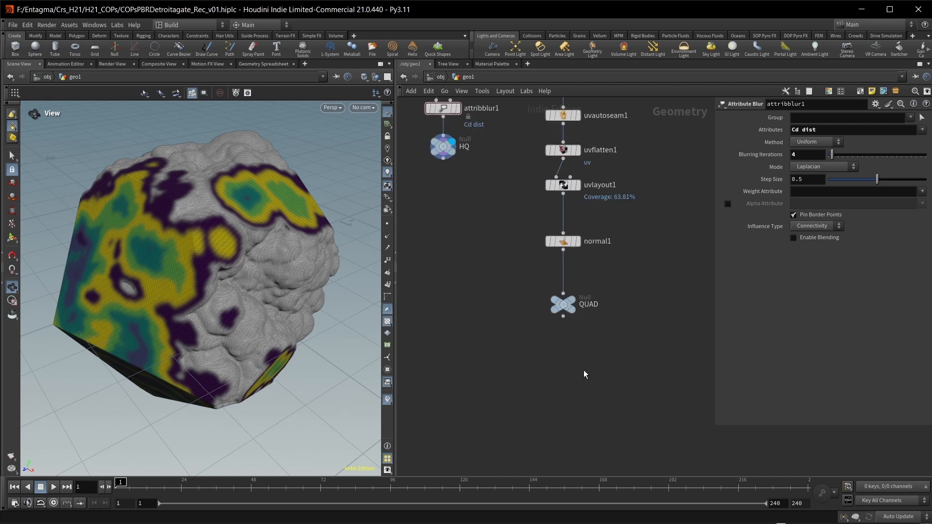
type("c")
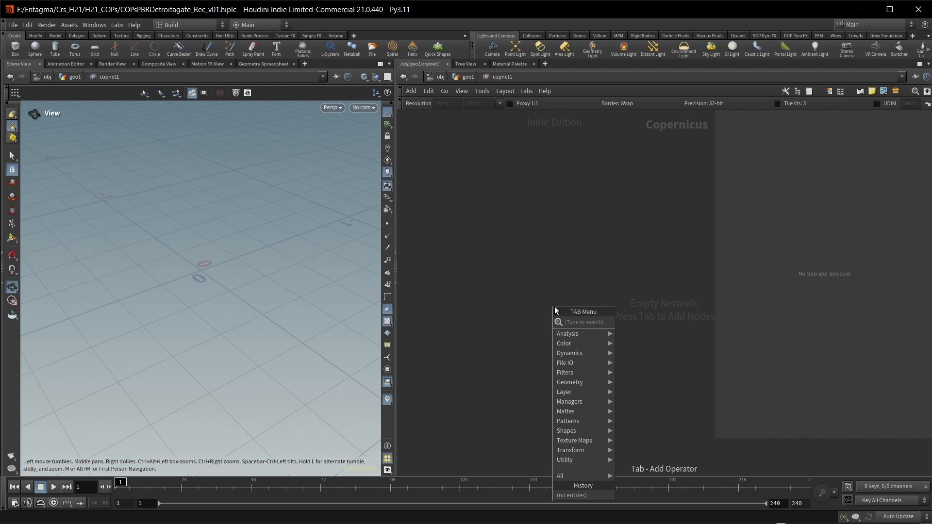
Add a SOP Import in the Copernicus network reading /obj/geo1/QUAD
type("sop")
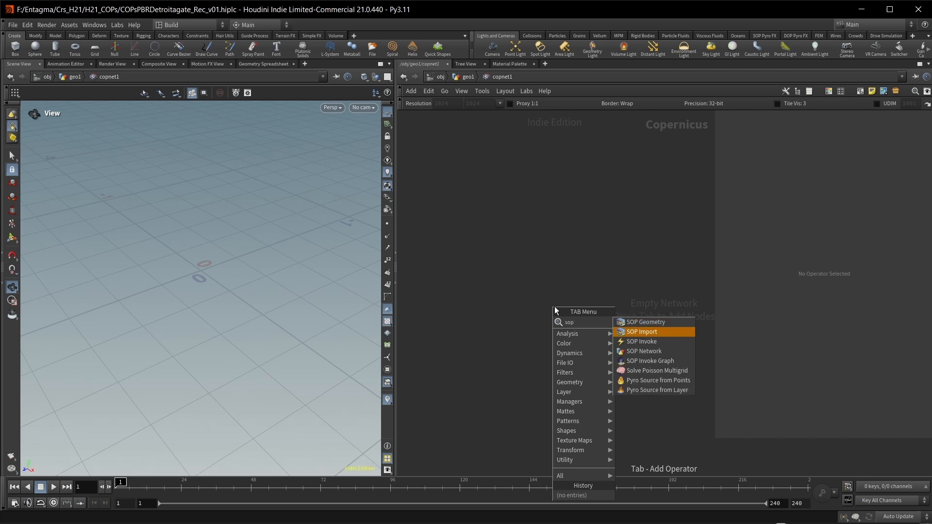
left_click(642, 332)
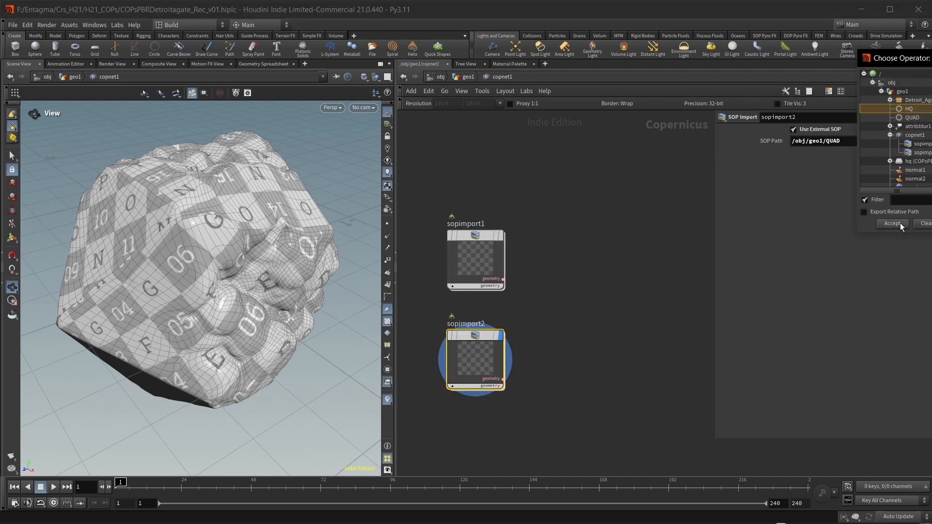
left_click(891, 223)
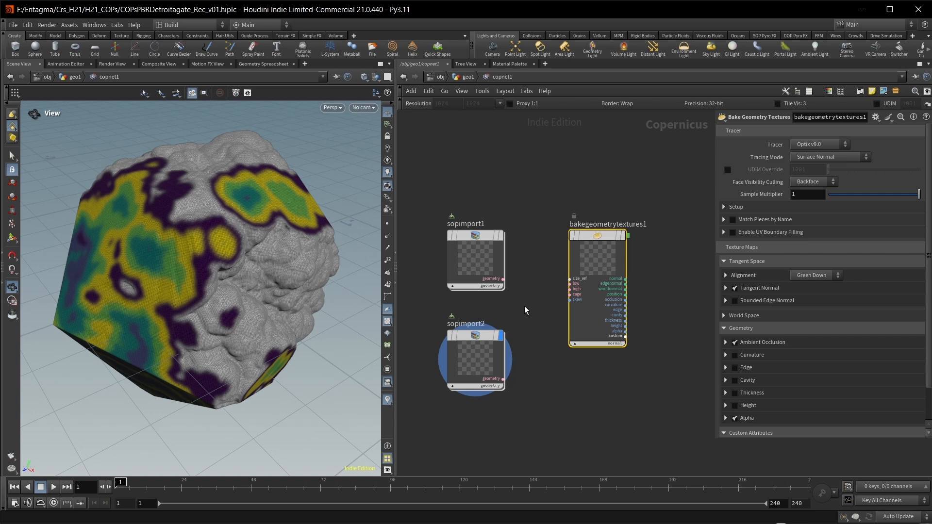
Wire the imported geometry into the Bake Geometry Textures node
left_click_drag(502, 280, 573, 288)
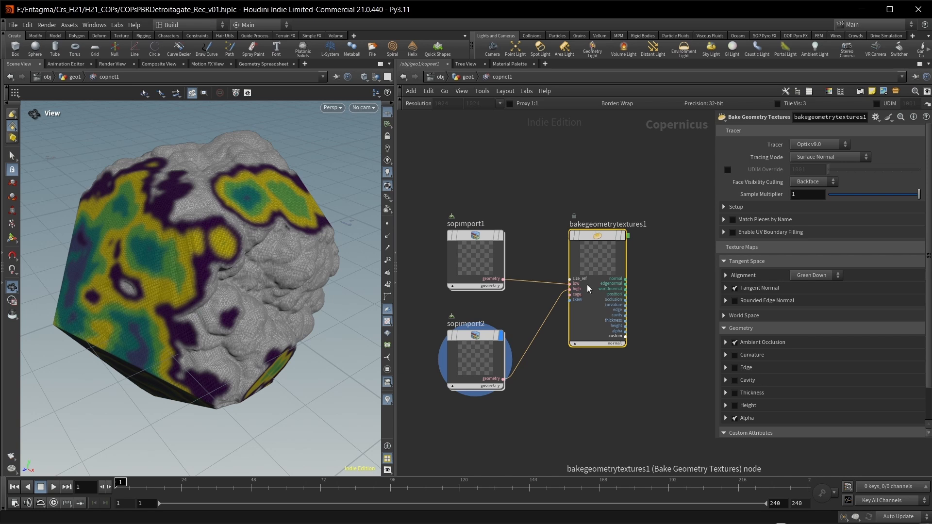
mouse_move(613, 256)
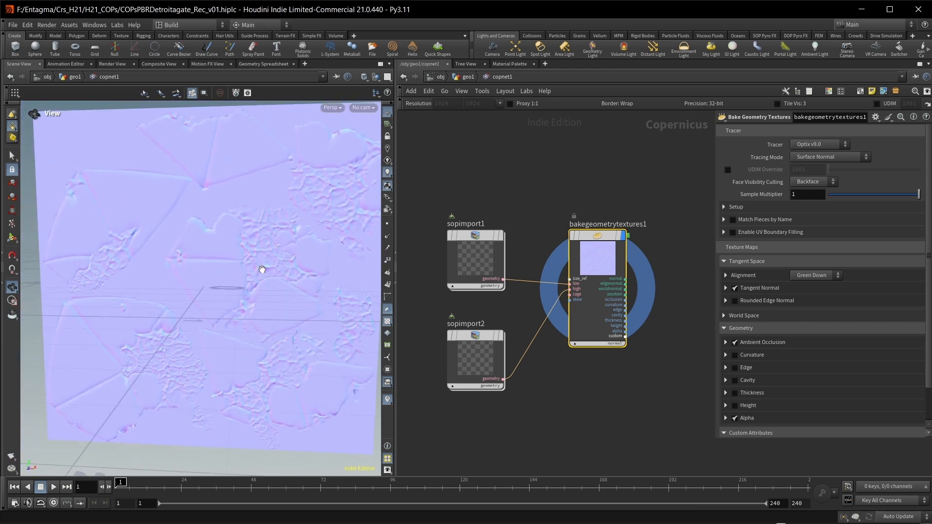
mouse_move(227, 224)
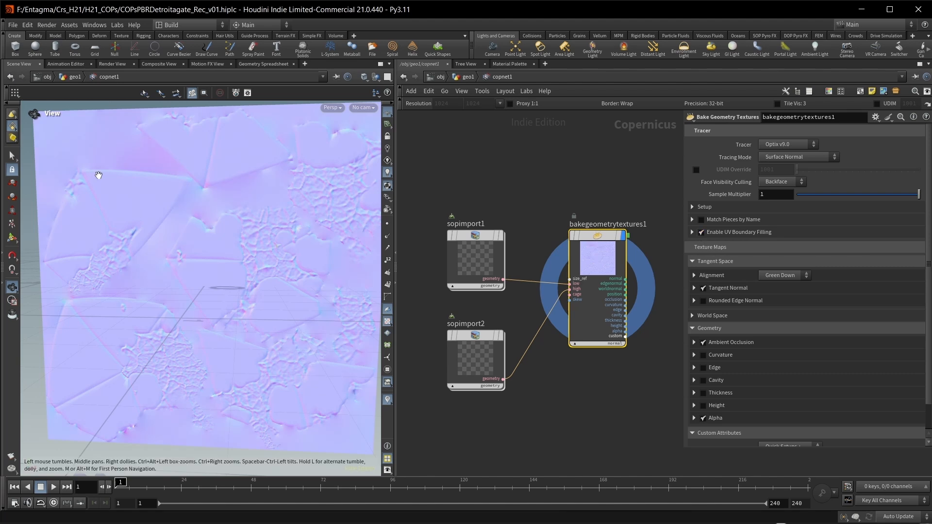
mouse_move(173, 184)
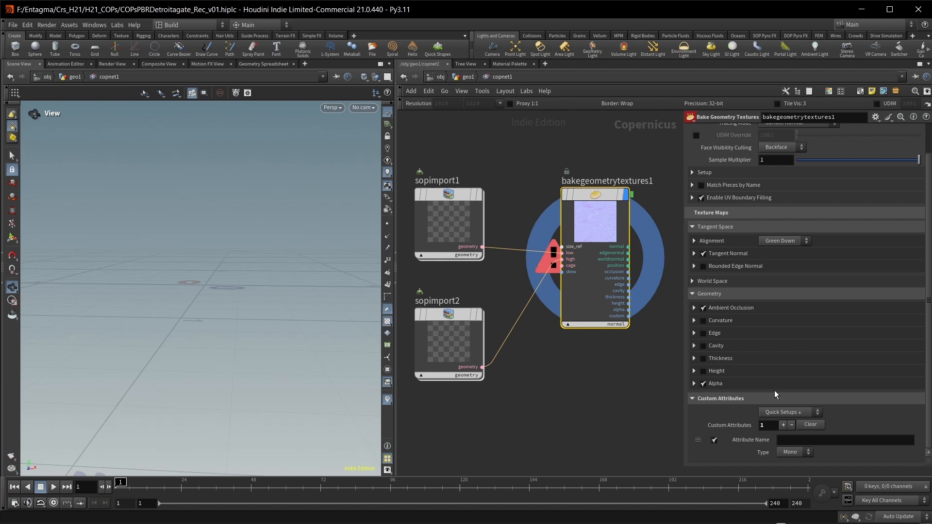
Bake a custom attribute named dist and preview the custom dist map
type("dist")
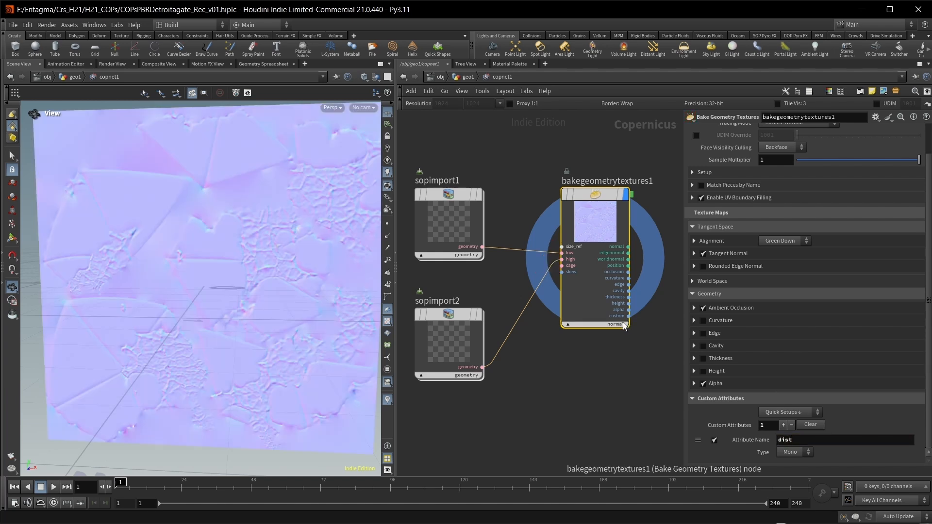
left_click(616, 325)
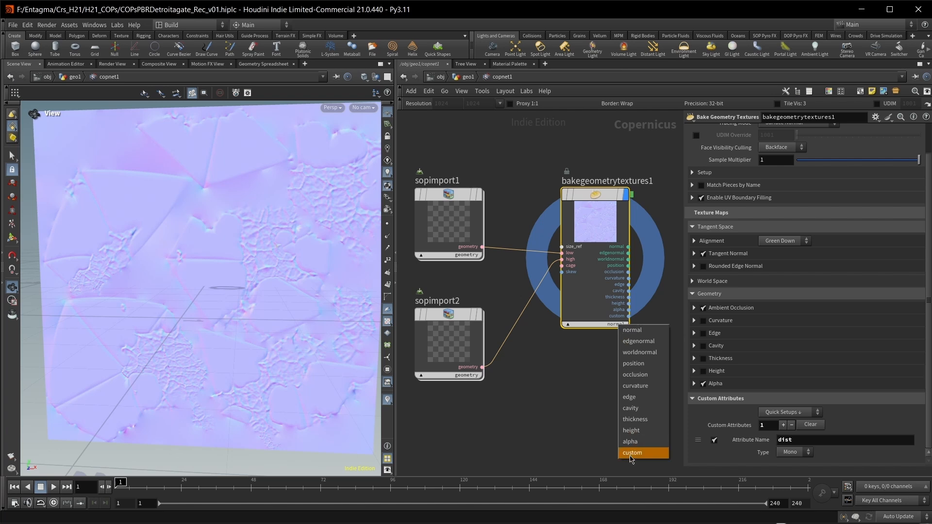
left_click(632, 452)
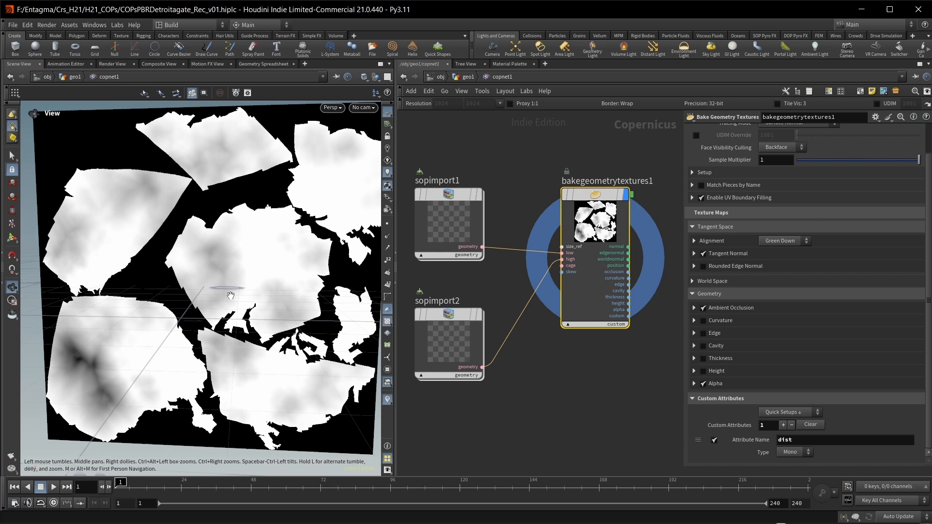
mouse_move(288, 186)
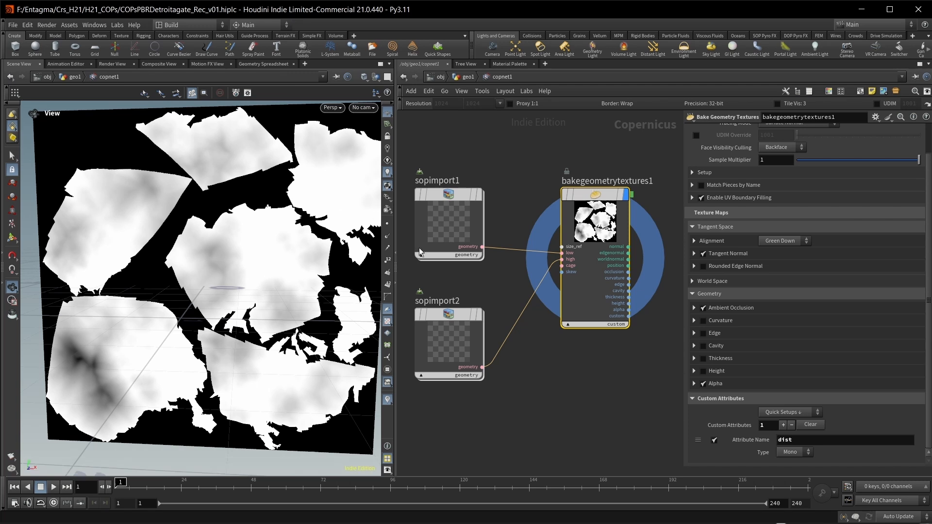
Smooth-fill the baked dist map and gather outputs into a Null named Normal, AO, Dist
key("tab")
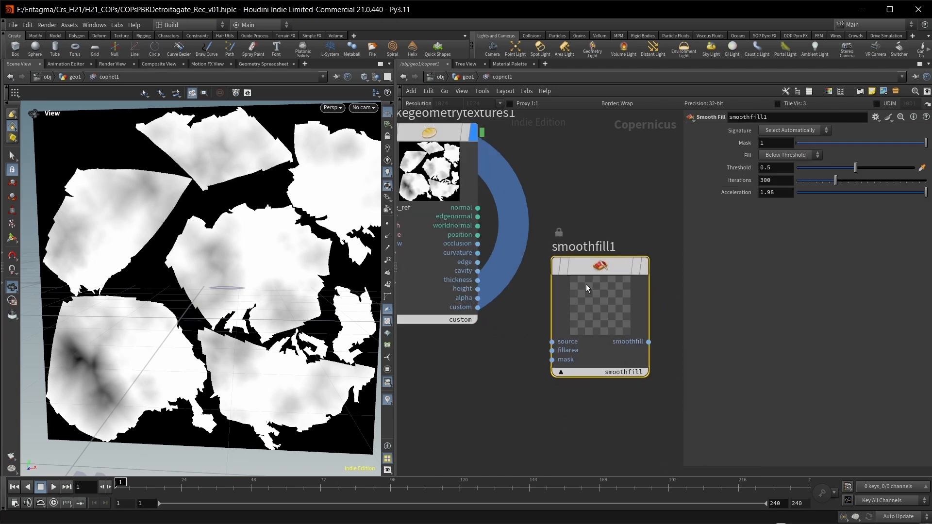
left_click_drag(478, 298, 541, 354)
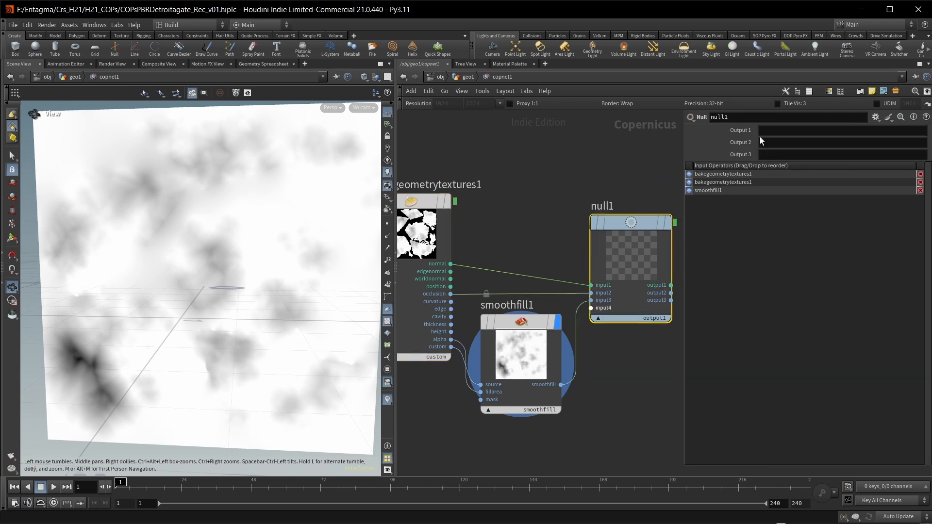
type("Normal")
type("AO")
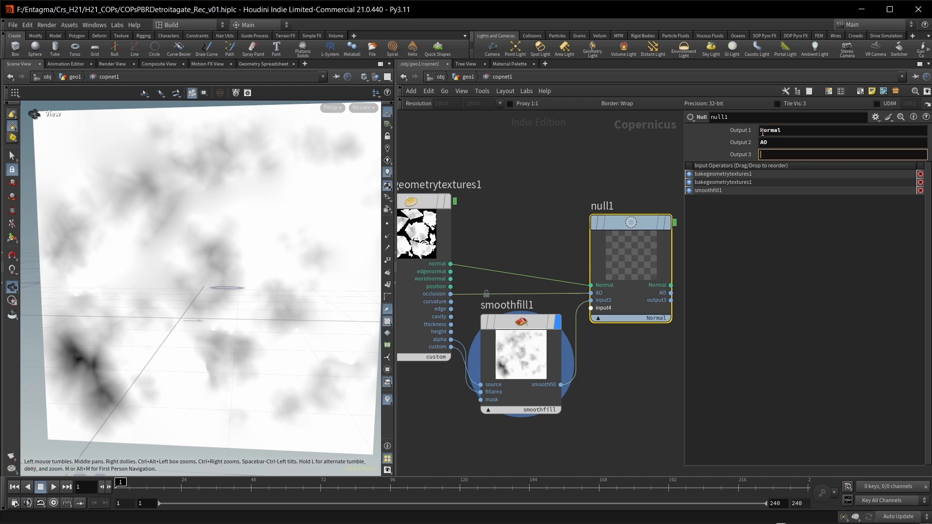
type("Dist")
type("pre")
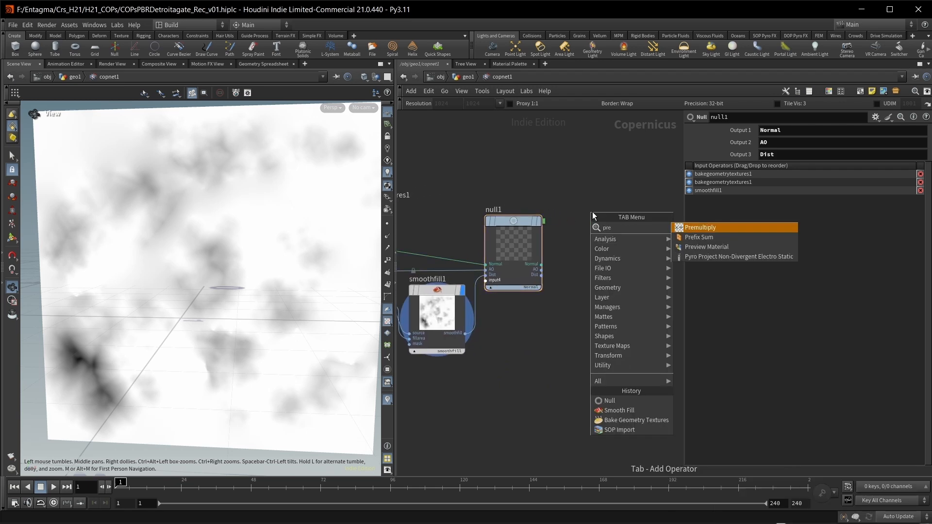
Add a Preview Material fed by the Null's maps and inspect the rock's baked normal detail
left_click(706, 246)
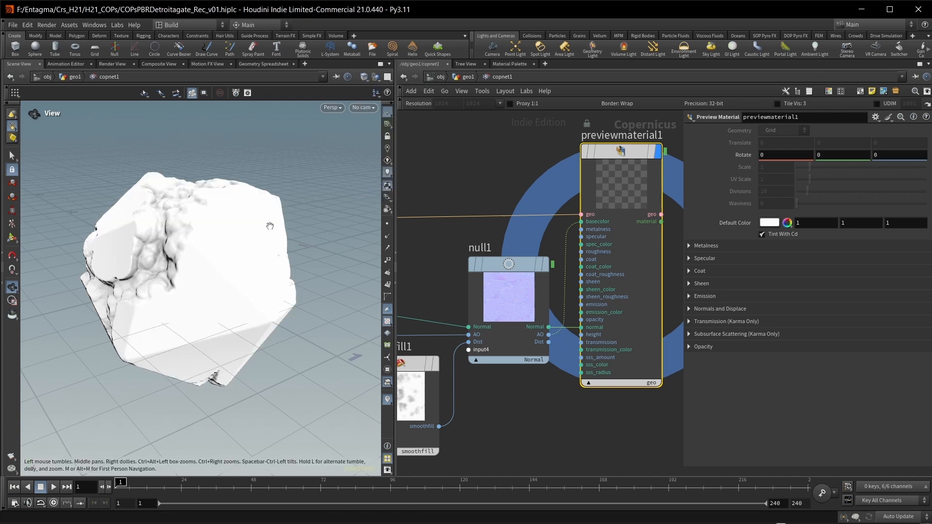
left_click_drag(271, 226, 253, 235)
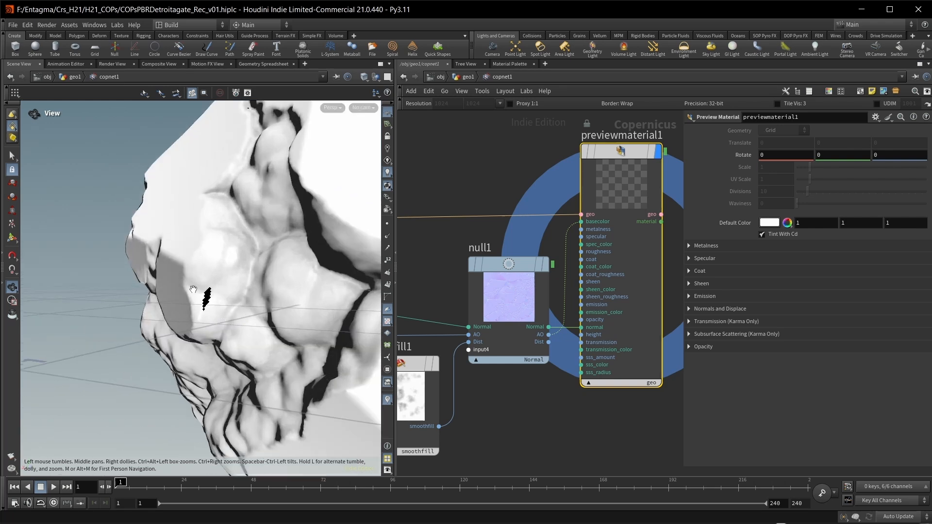
mouse_move(236, 314)
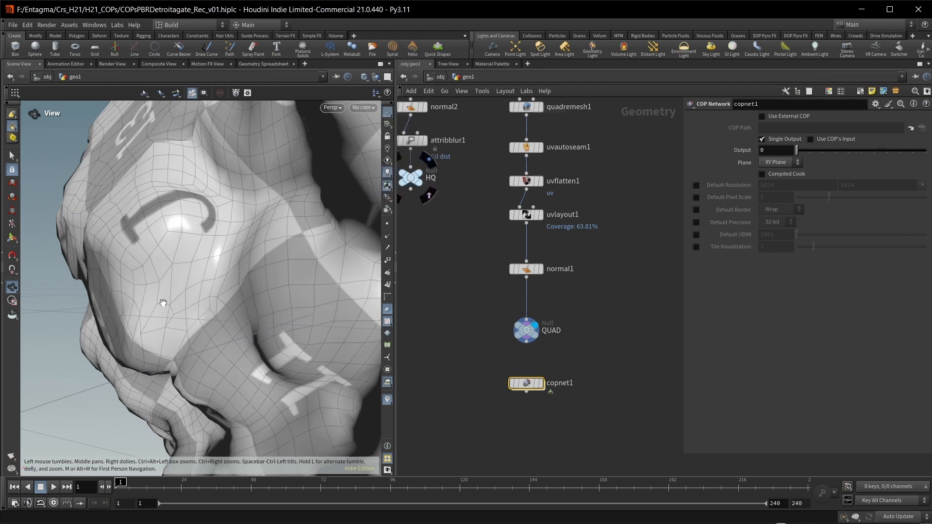
Insert a Divide node that triangulates the rock avoiding small angles, then dive into copnet1
left_click_drag(163, 303, 195, 269)
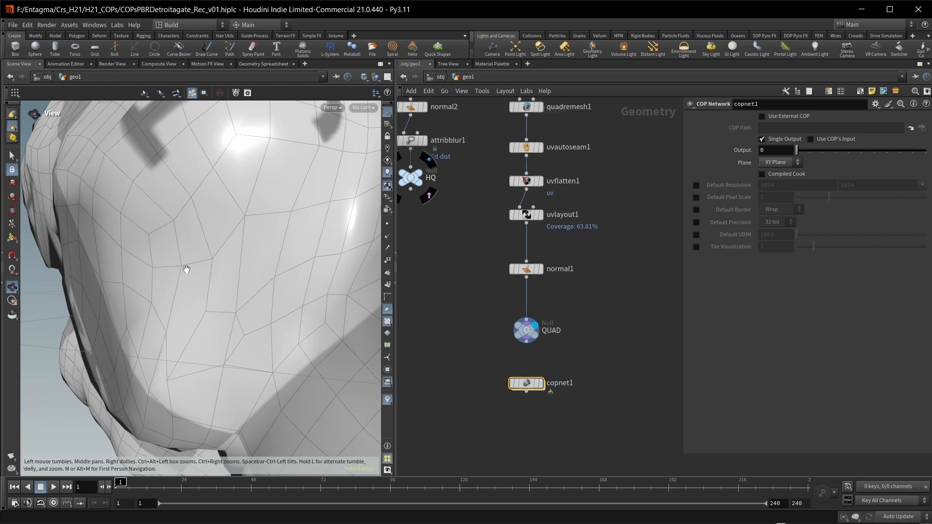
key("tab")
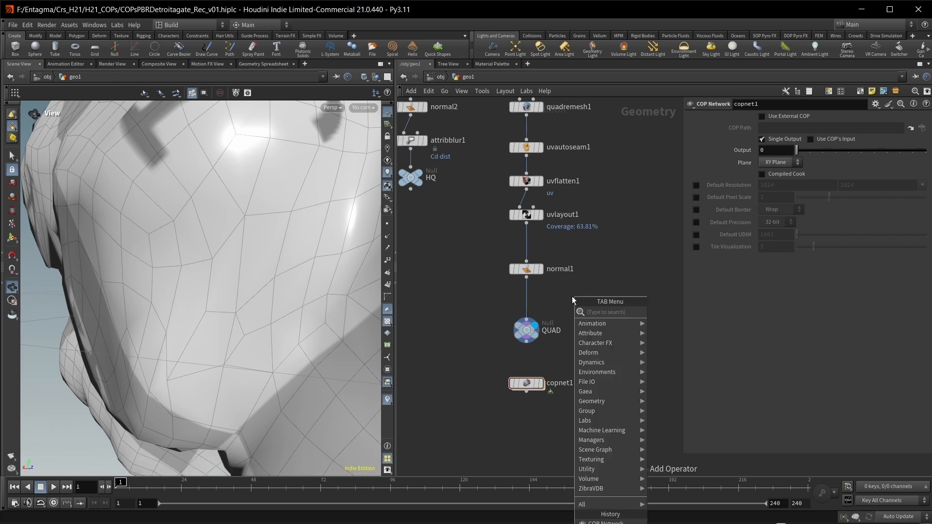
type("div")
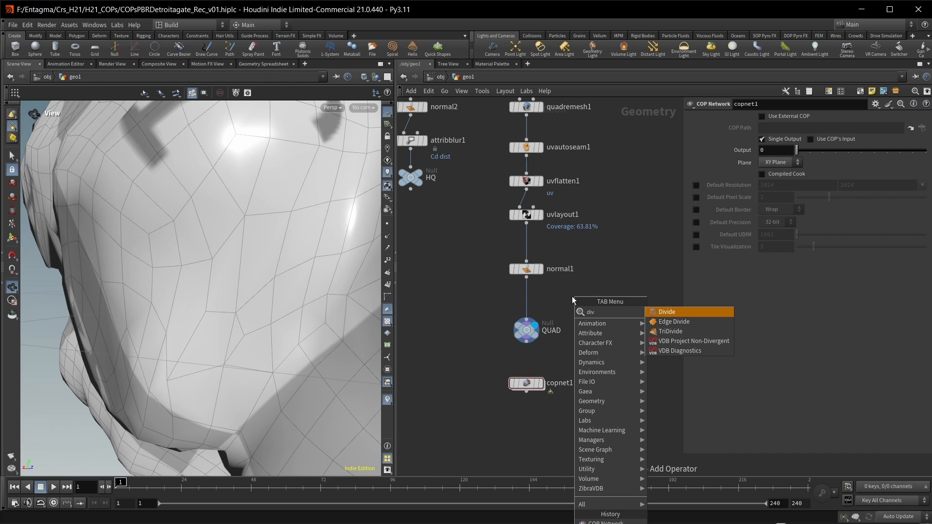
left_click(666, 311)
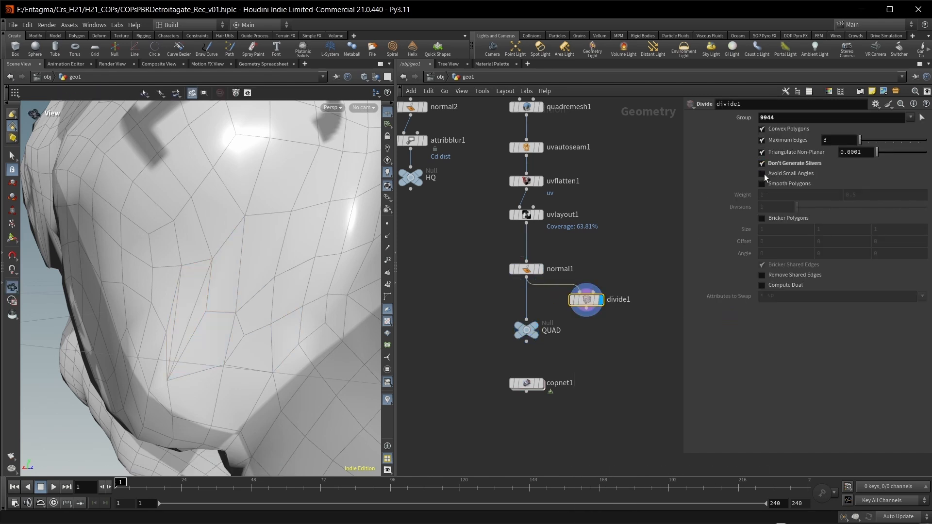
left_click(762, 173)
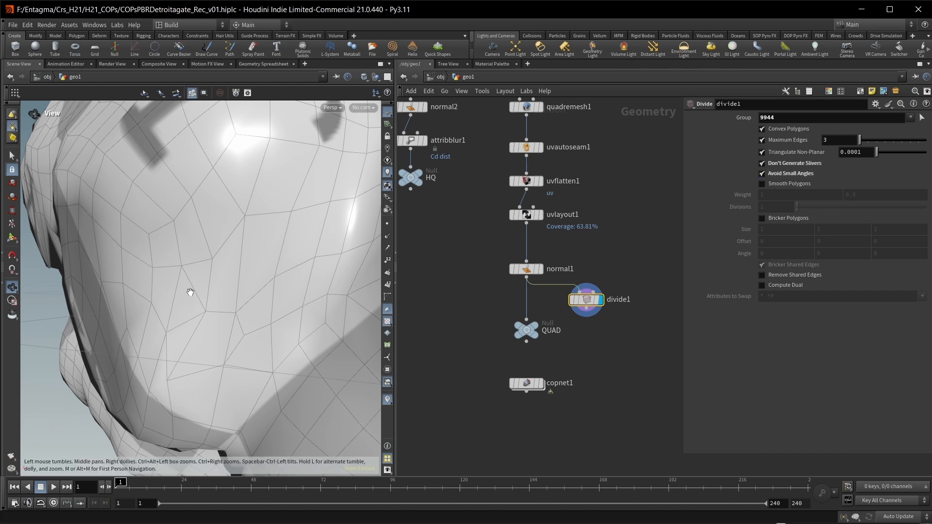
mouse_move(200, 280)
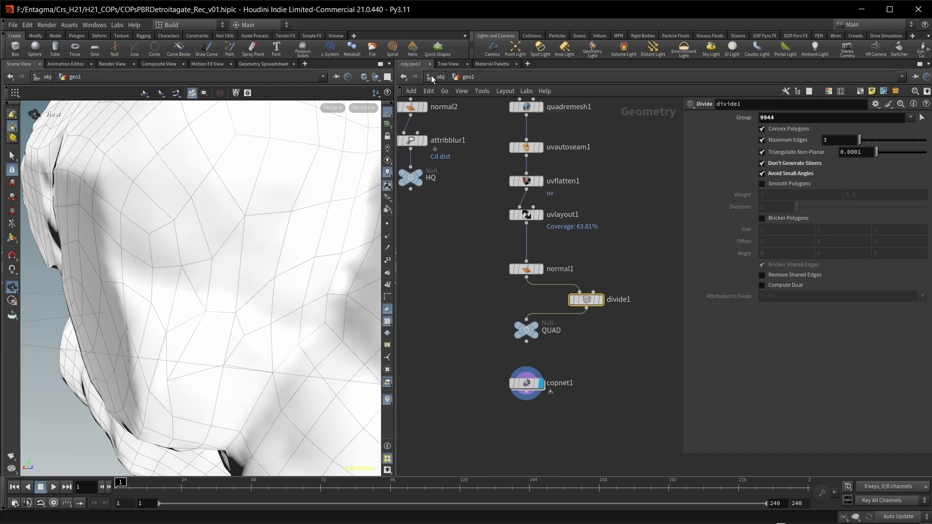
double_click(526, 383)
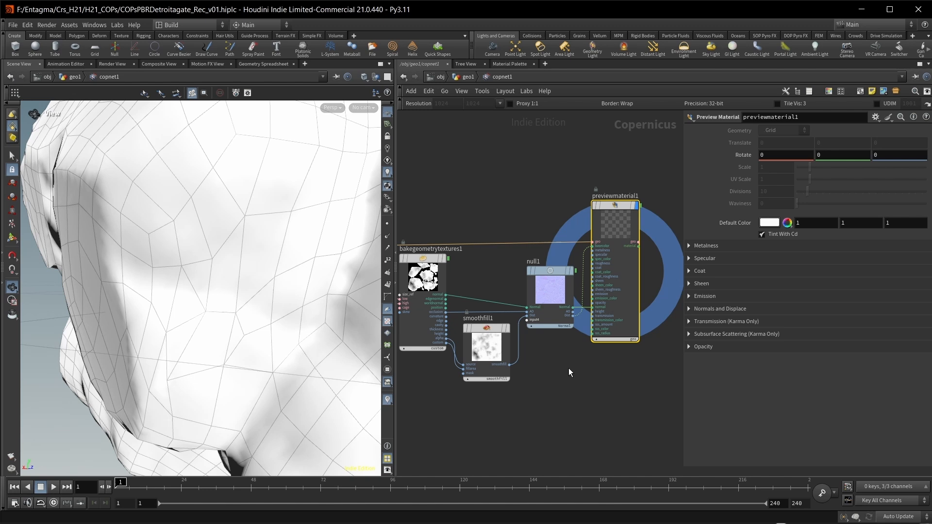
Add a Fetch node pointing at ../null1 to pull in its Normal, AO and Dist outputs
key("tab")
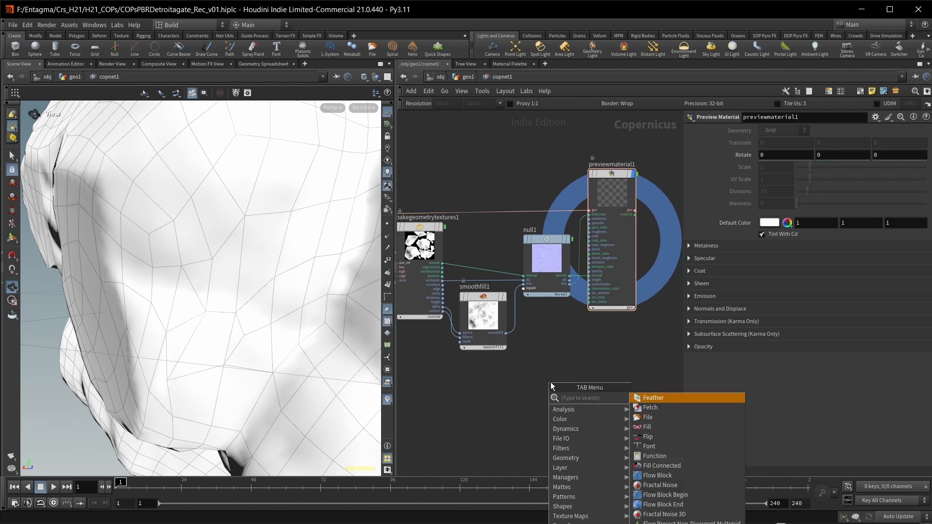
left_click(649, 407)
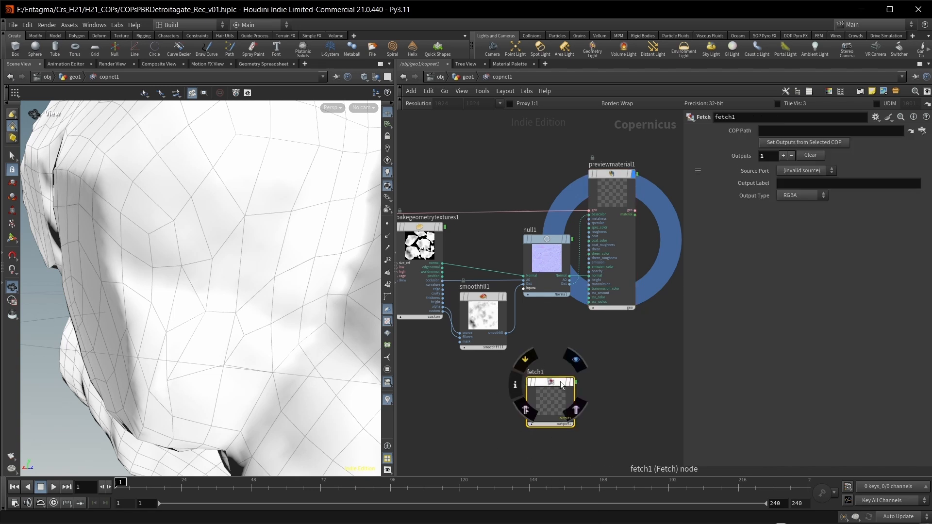
mouse_move(544, 386)
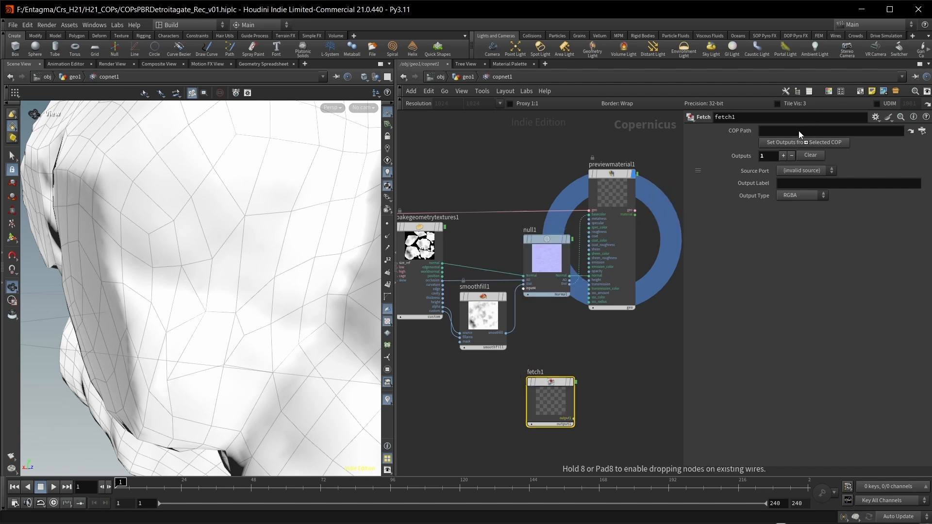
type("../null1")
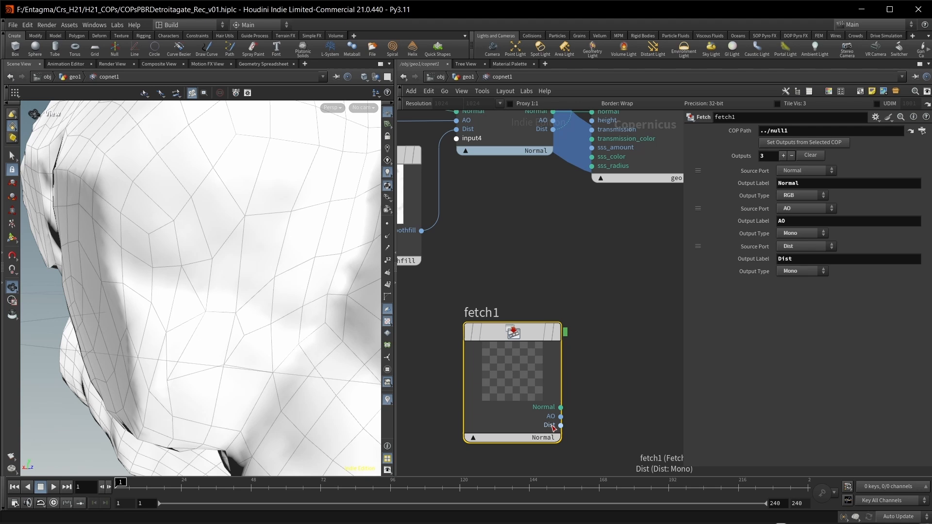
mouse_move(594, 425)
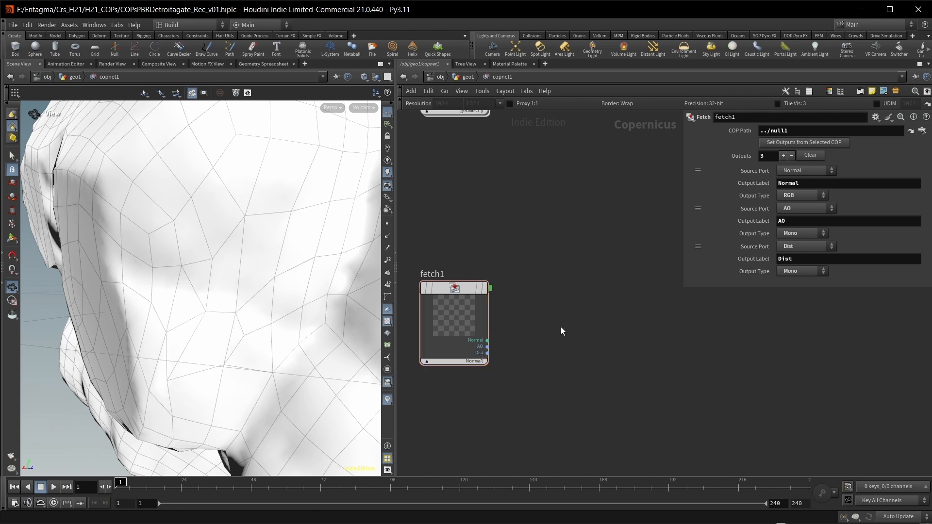
Add a Fractal Noise fed by the Dist mask with Offset 1.5 and Element Size 0.02
key("tab")
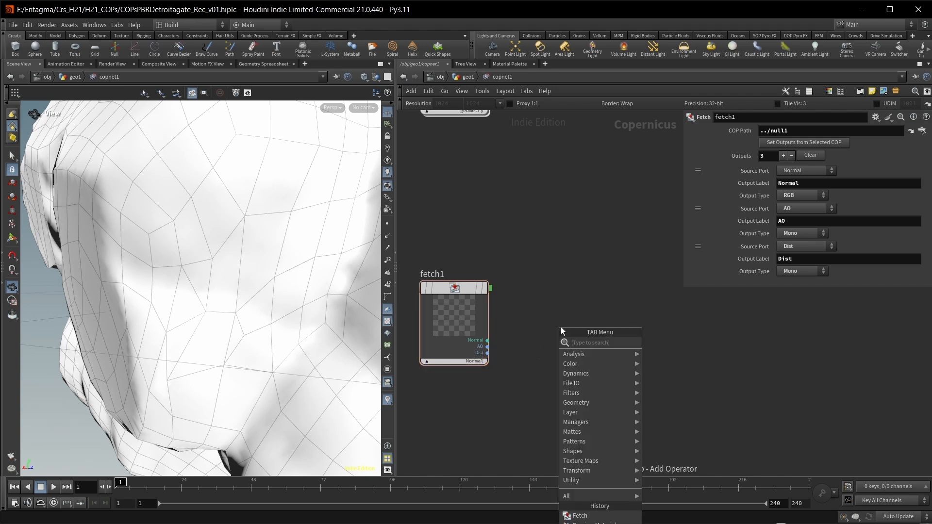
type("fra")
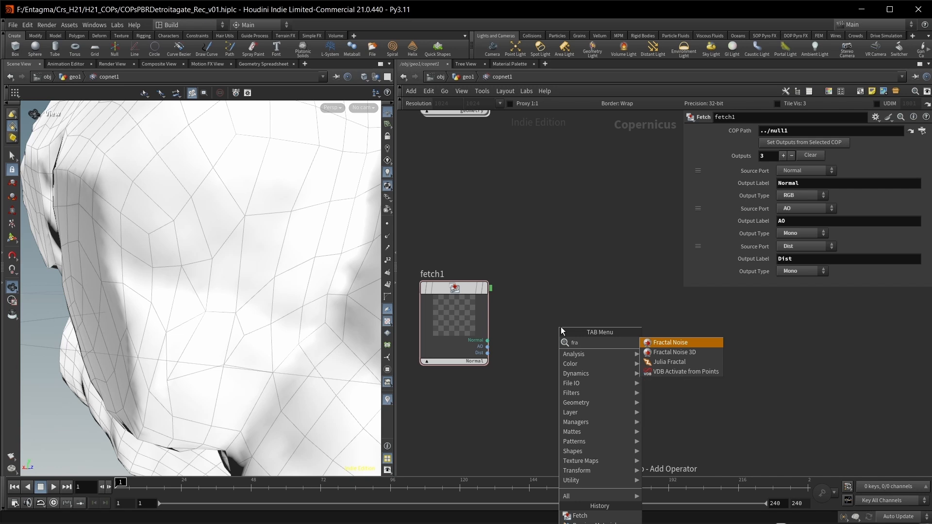
left_click(670, 343)
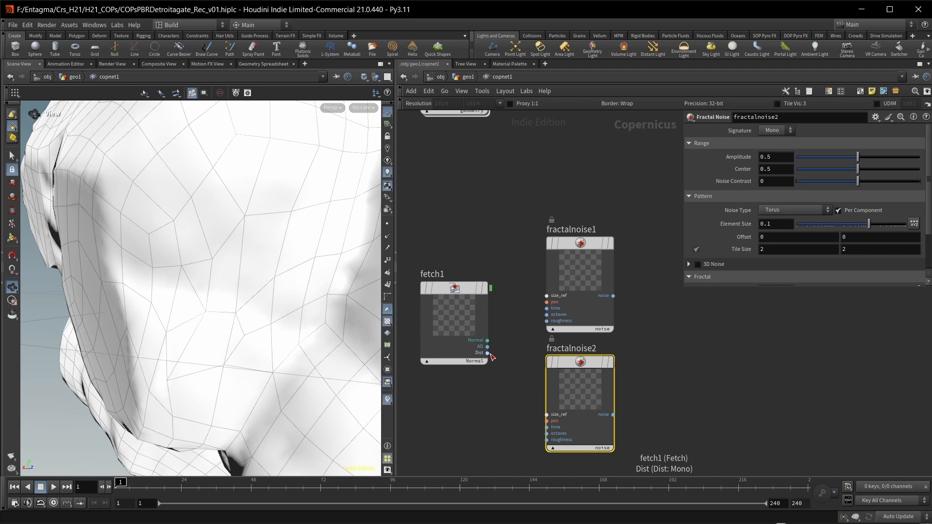
left_click_drag(486, 353, 543, 421)
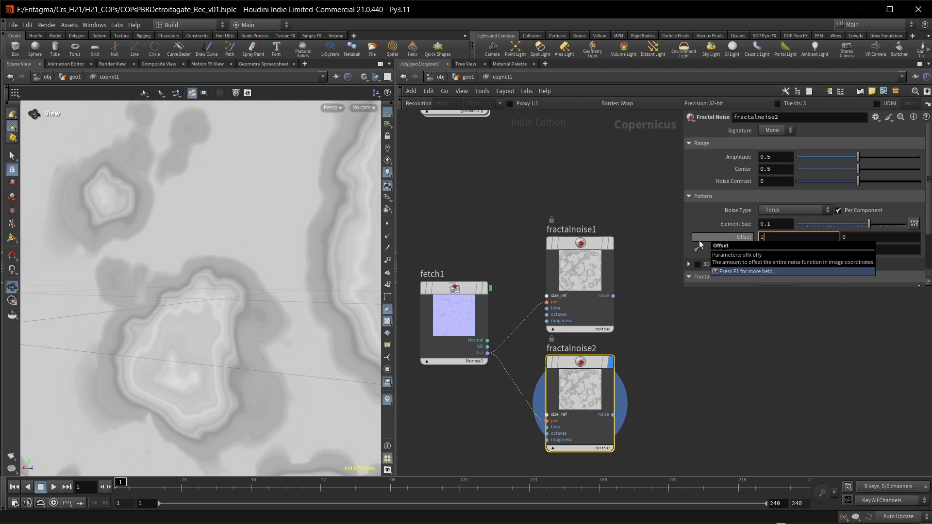
type("1.5")
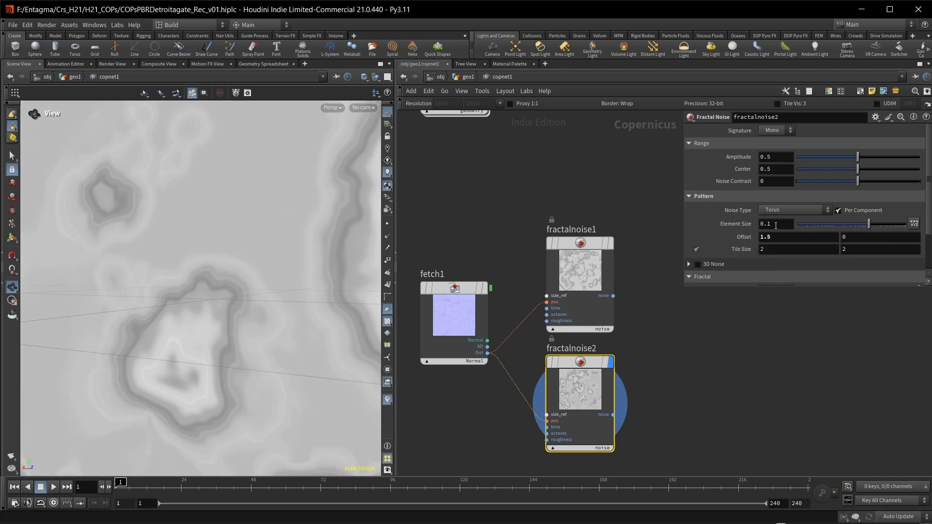
type("0.02")
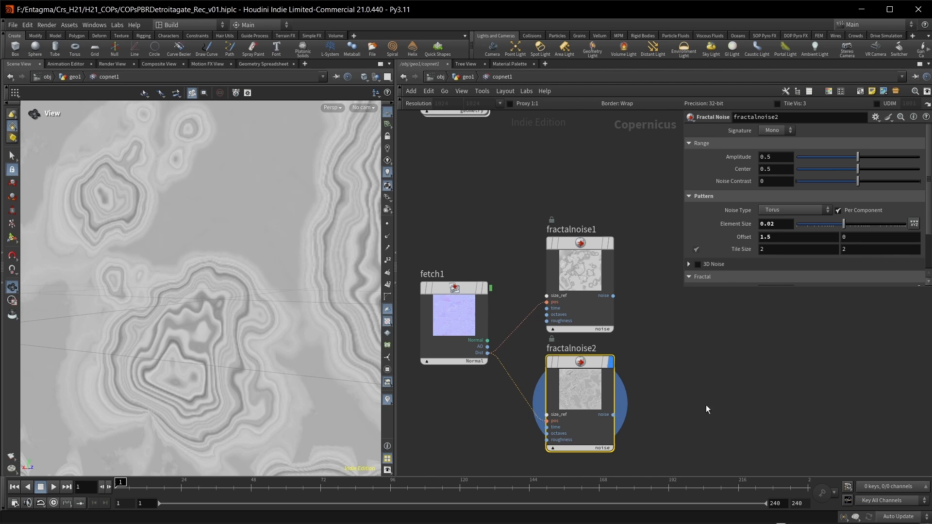
Add Mono to RGB and Remap nodes after the noises for the coloured ramp and banded rings
key("Tab")
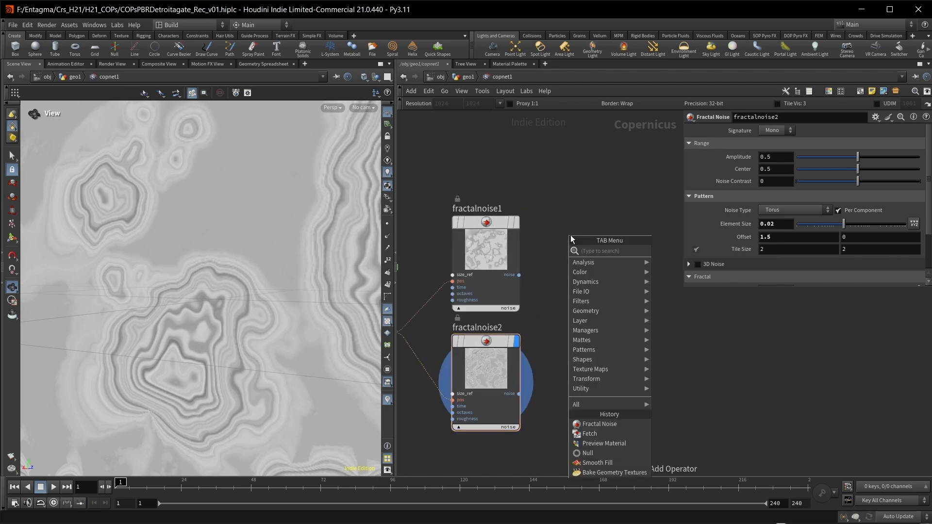
type("m")
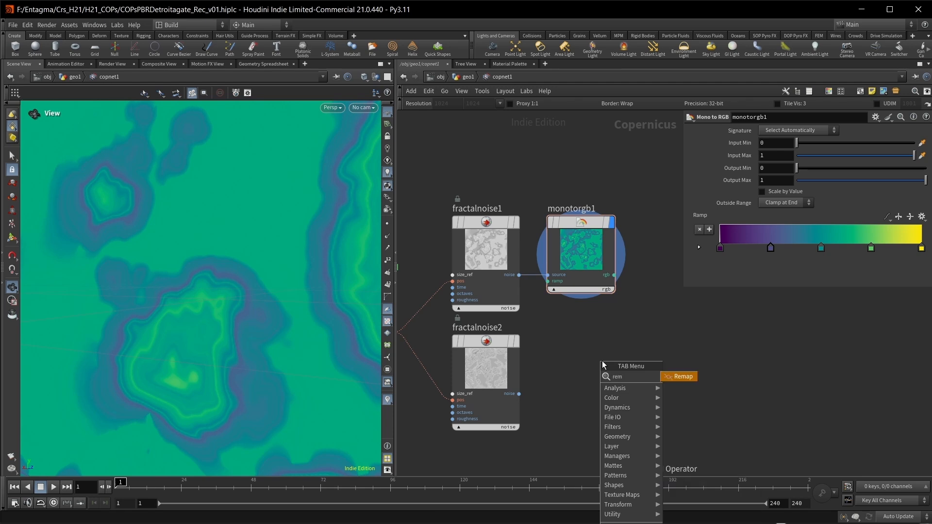
left_click(682, 377)
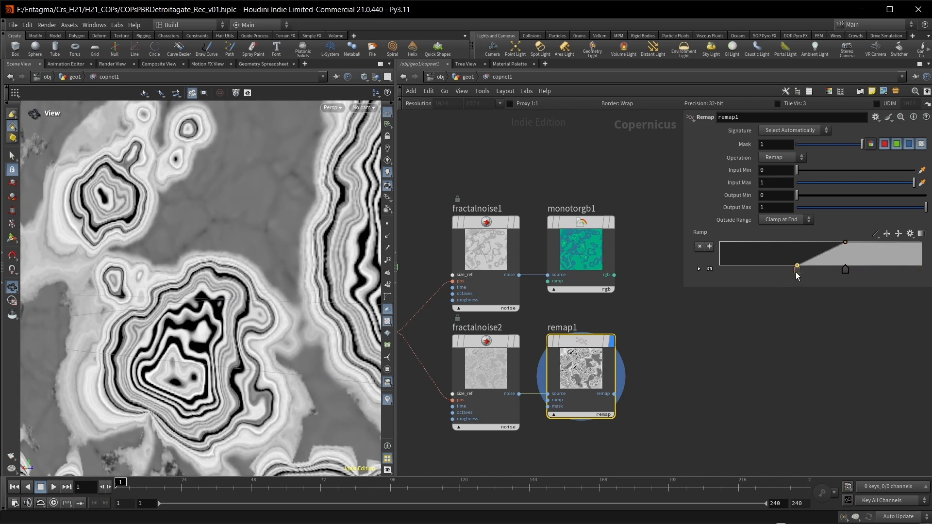
key("tab")
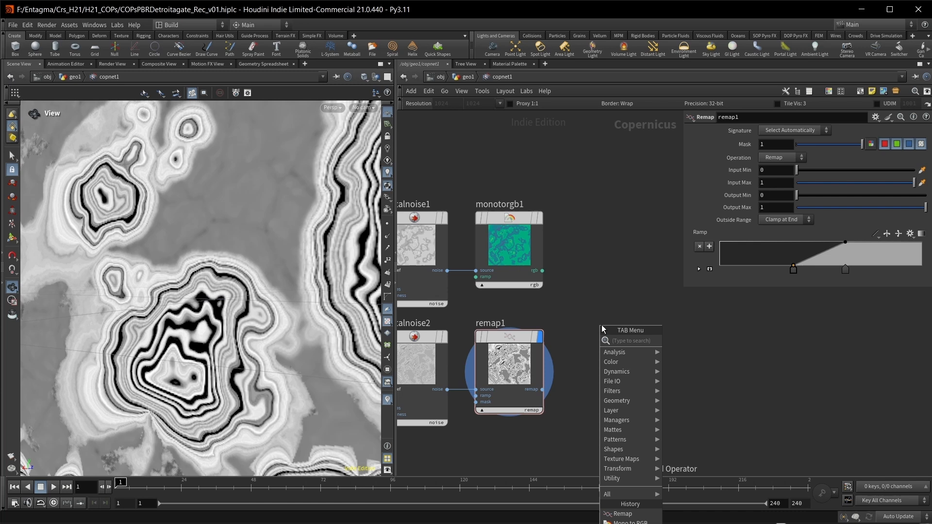
Add a Multiply blend node combining monotorgb1 and remap1 into striped agate rings
type("mul")
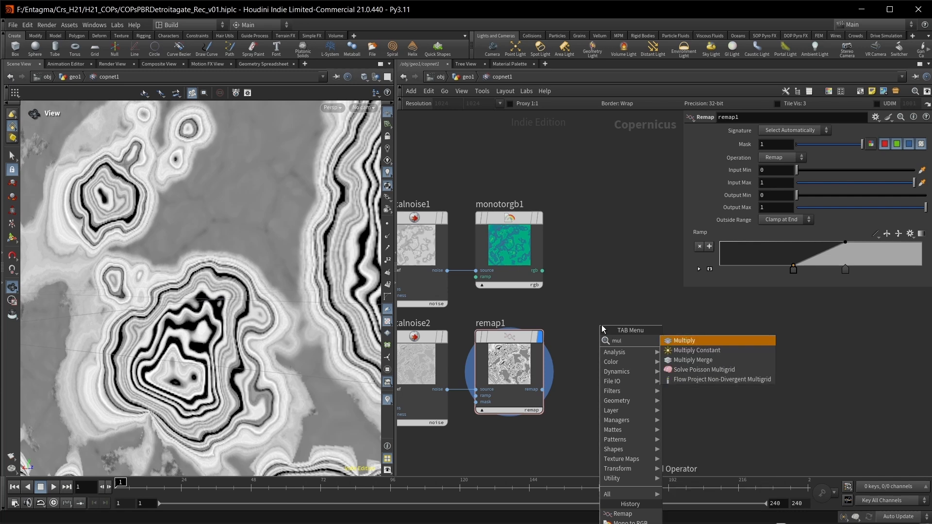
left_click(684, 340)
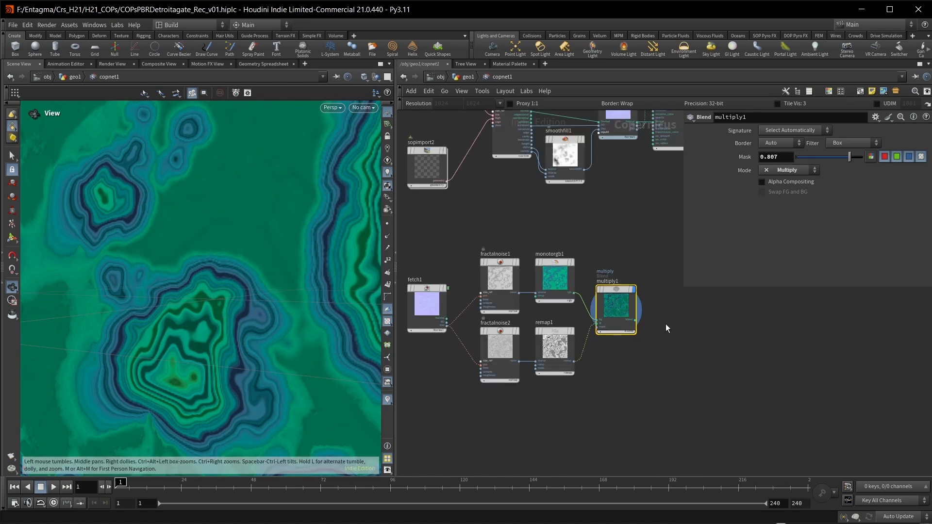
mouse_move(618, 311)
type("hei")
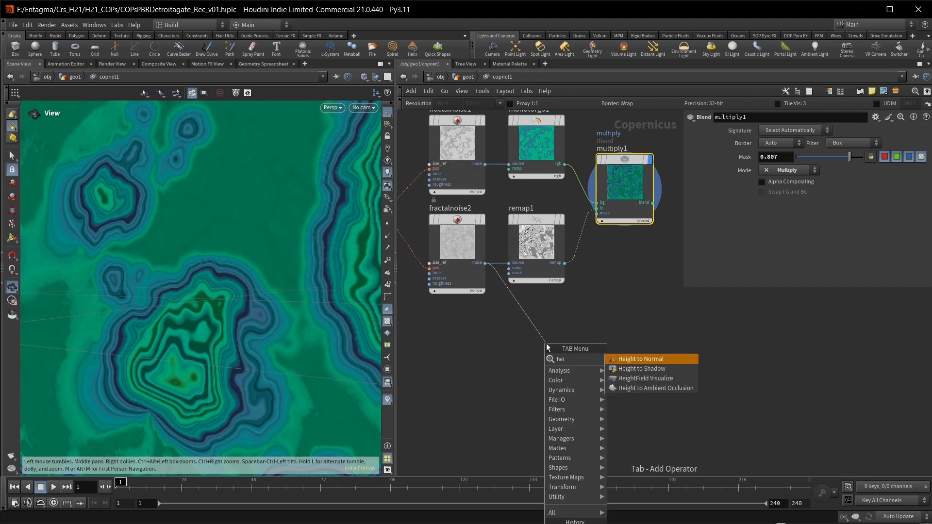
Add a Height to Normal node from fractalnoise2 and start adding a File node for the stains texture
left_click(640, 359)
type(".001")
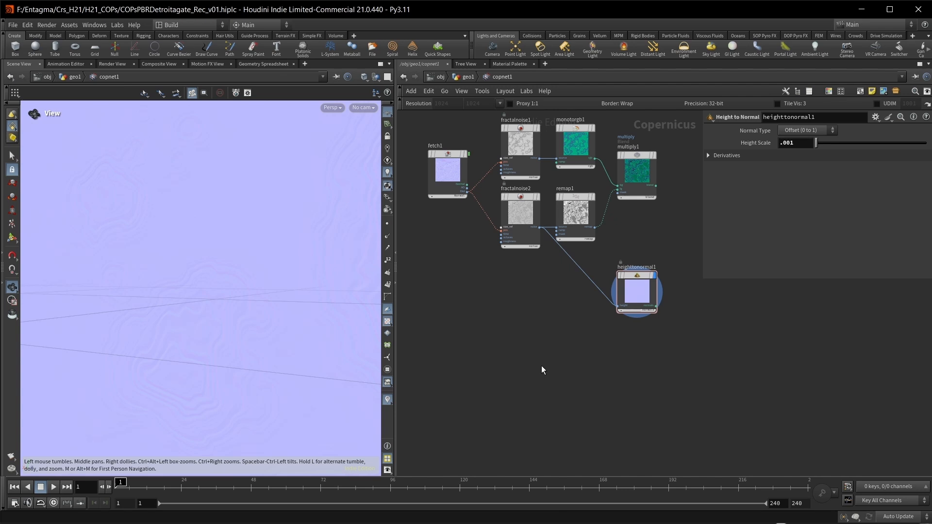
key("Tab")
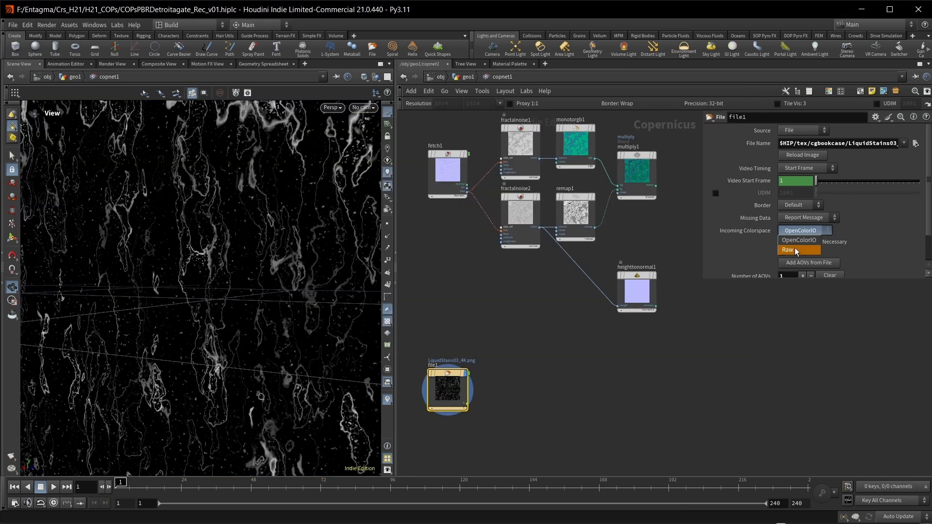
Set file1's colorspace to Raw and add a Remap node for a 0.05 to 0.2 output range
left_click(787, 250)
type("rem")
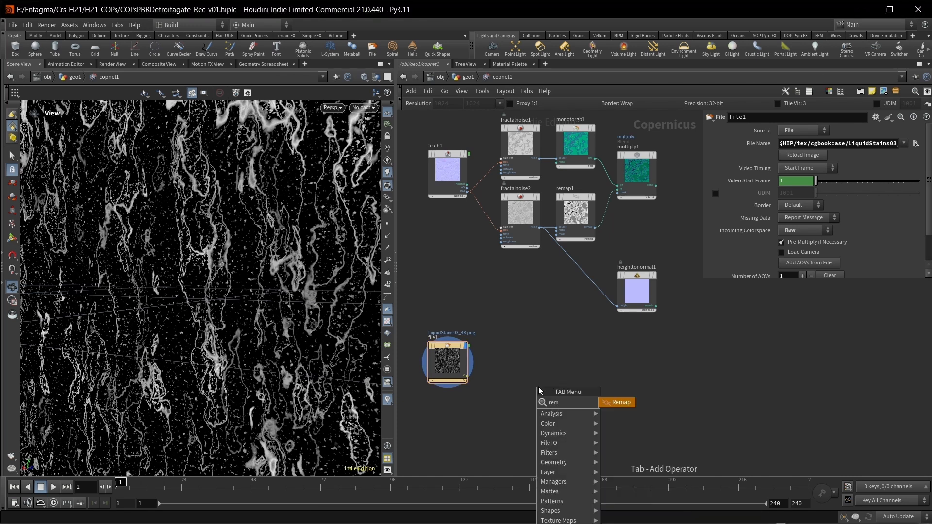
left_click(621, 401)
type(".2")
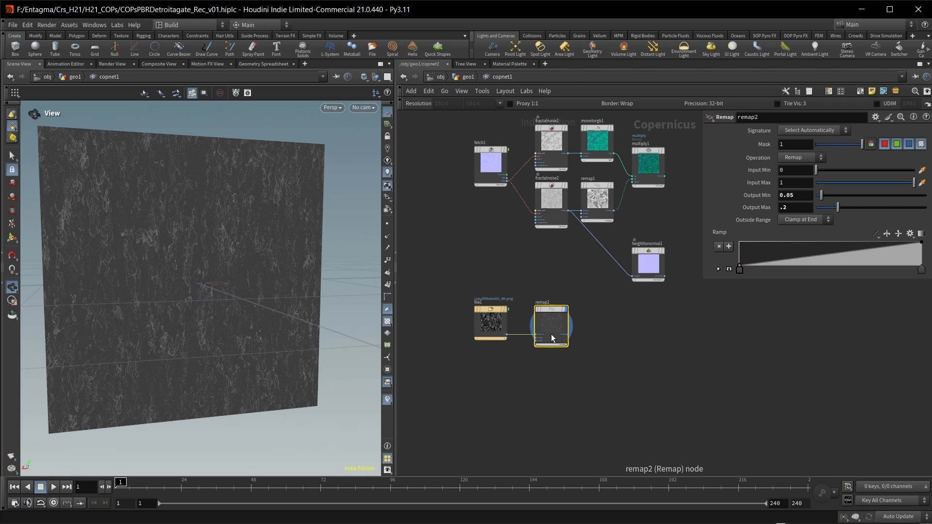
Add a Triplanar node and wire remap2's stains output into its texture input
key("tab")
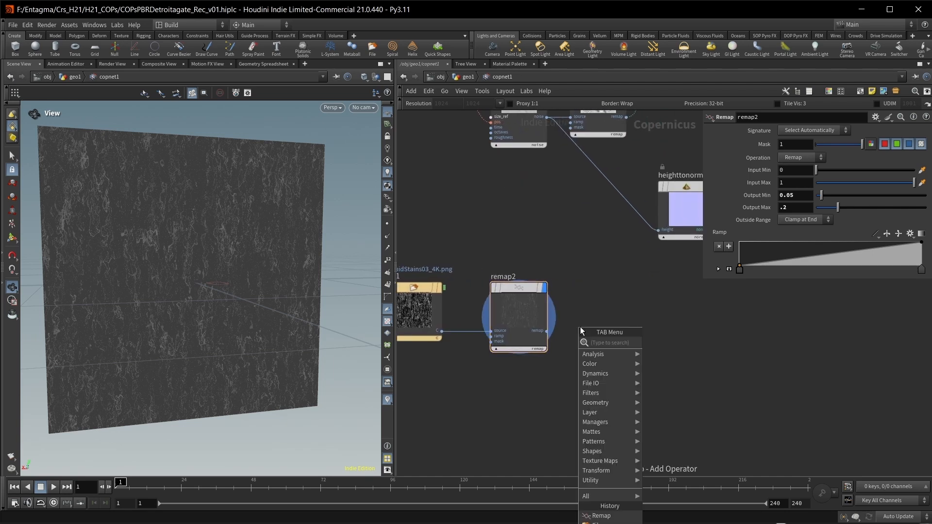
type("tri")
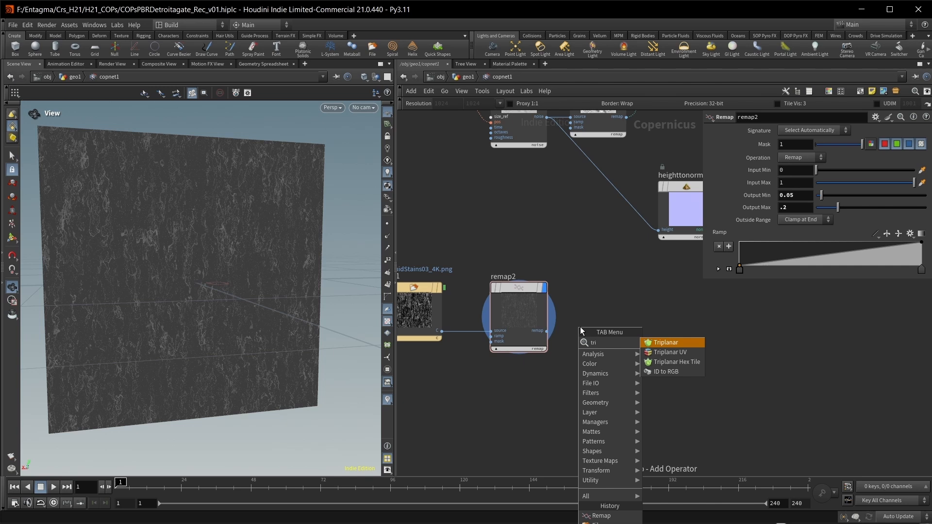
left_click(665, 343)
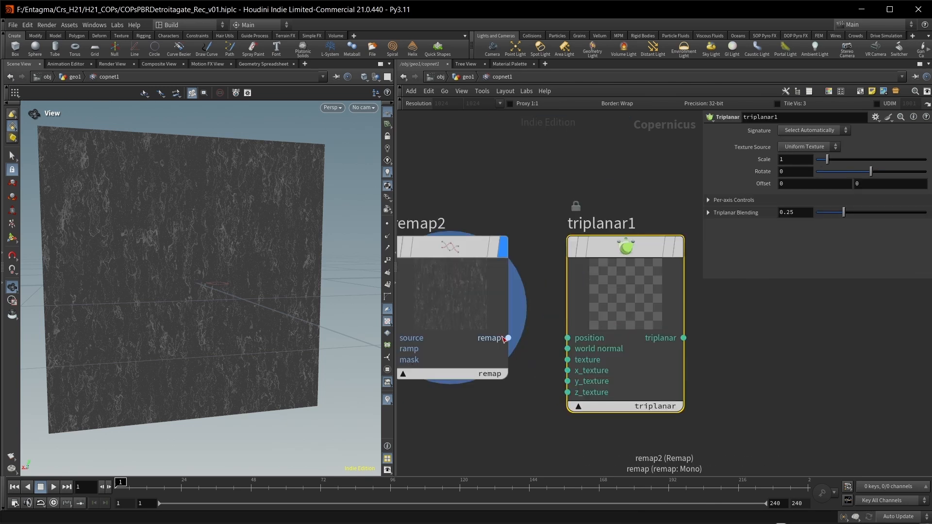
left_click_drag(507, 338, 566, 360)
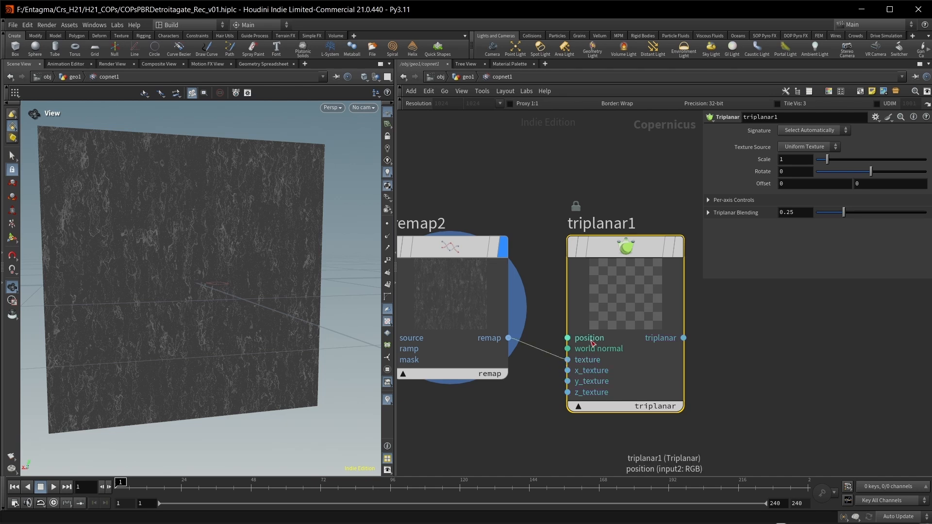
mouse_move(592, 343)
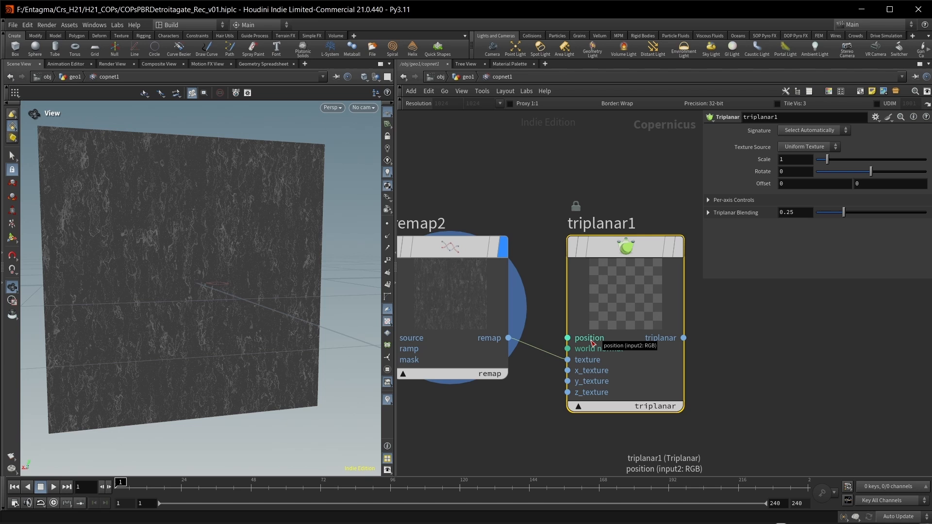
mouse_move(600, 349)
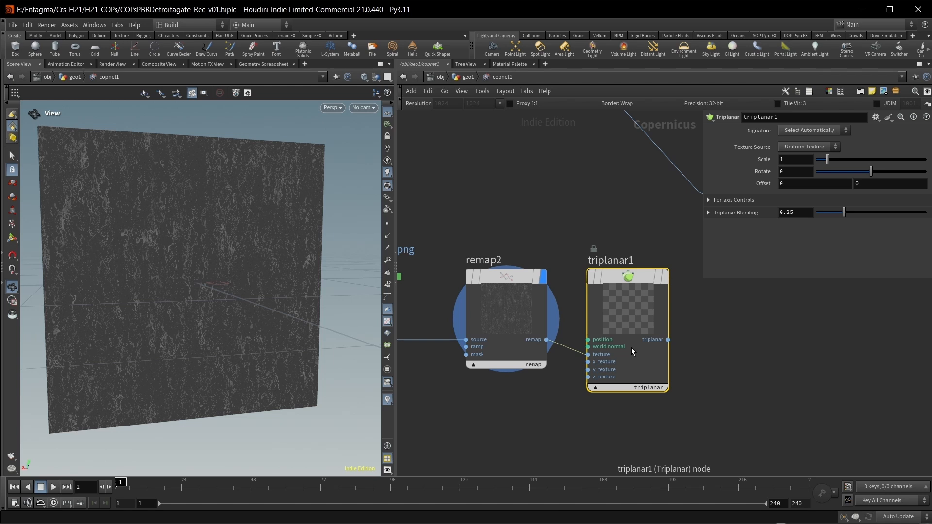
scroll("down", 3)
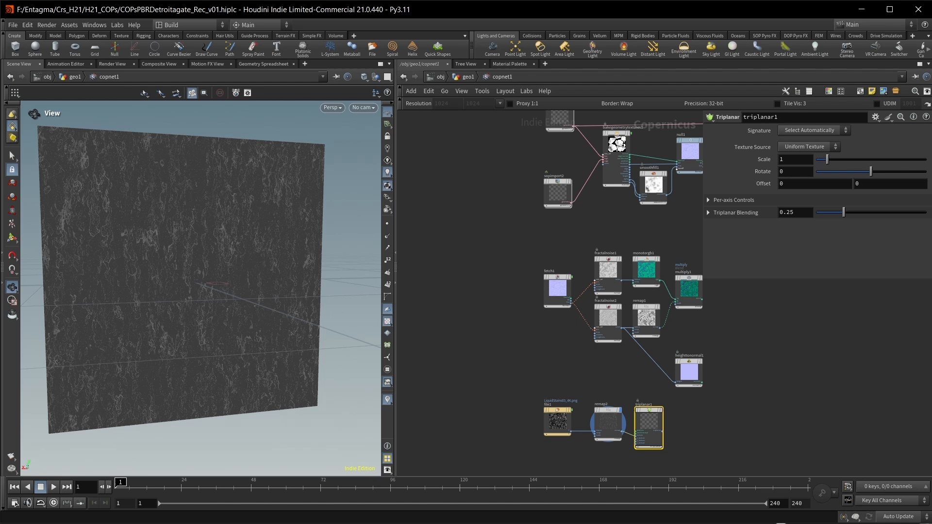
Collect rasterized P and N in null2, fetch them with ../null2 and feed them into triplanar1
key("ctrl+v")
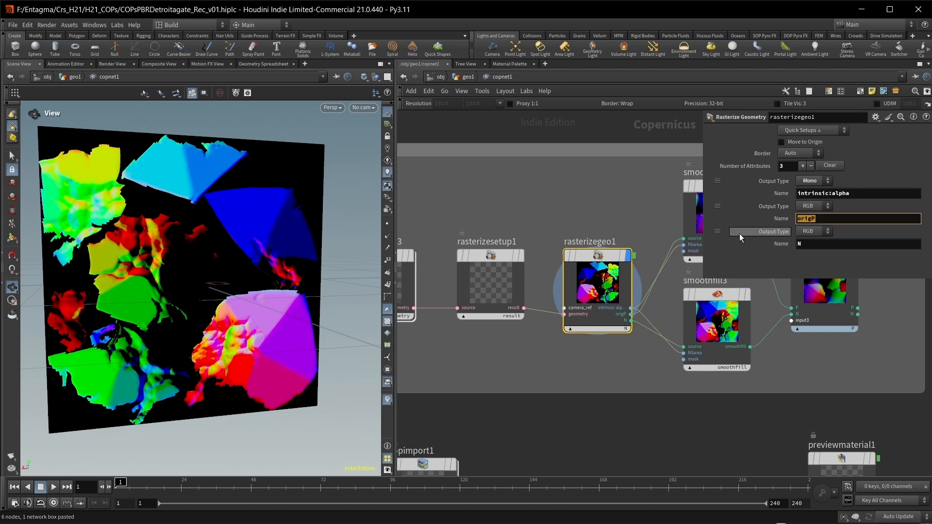
left_click(856, 244)
type("fe")
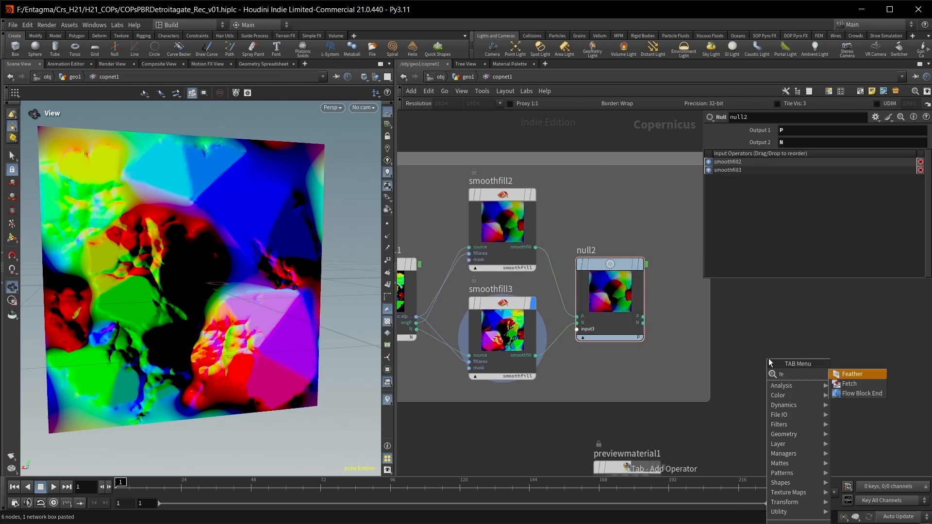
left_click(848, 384)
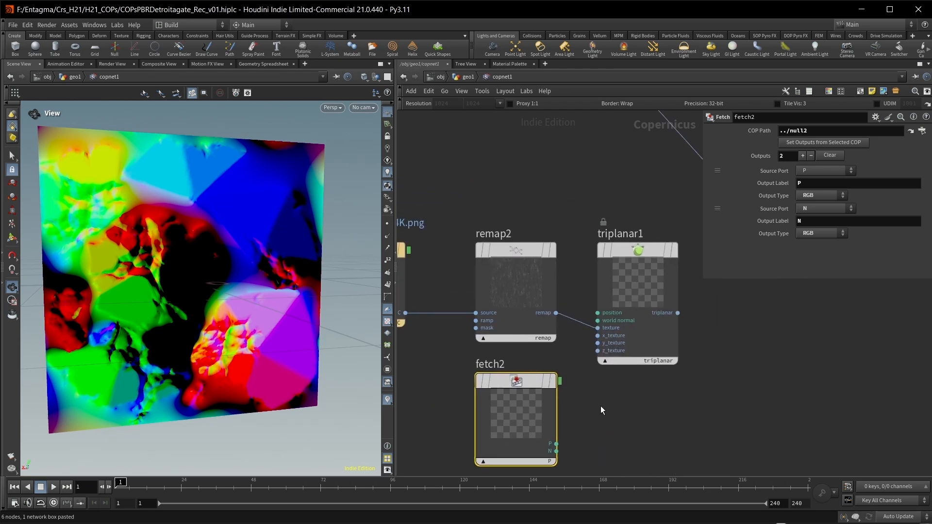
left_click_drag(550, 445, 599, 313)
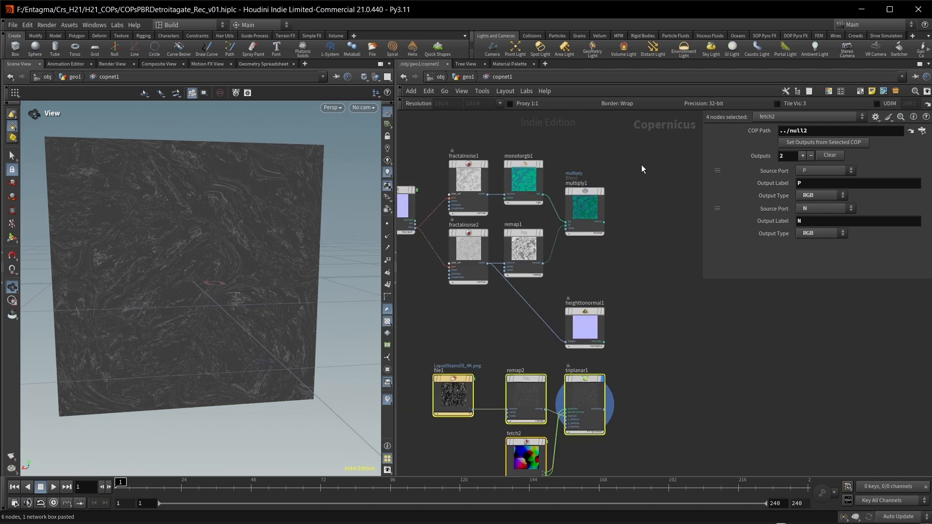
Add a Cable Pack bundling multiply1, heighttonormal1 and triplanar1 as Diffuse, Normal, Roughness
left_click(583, 326)
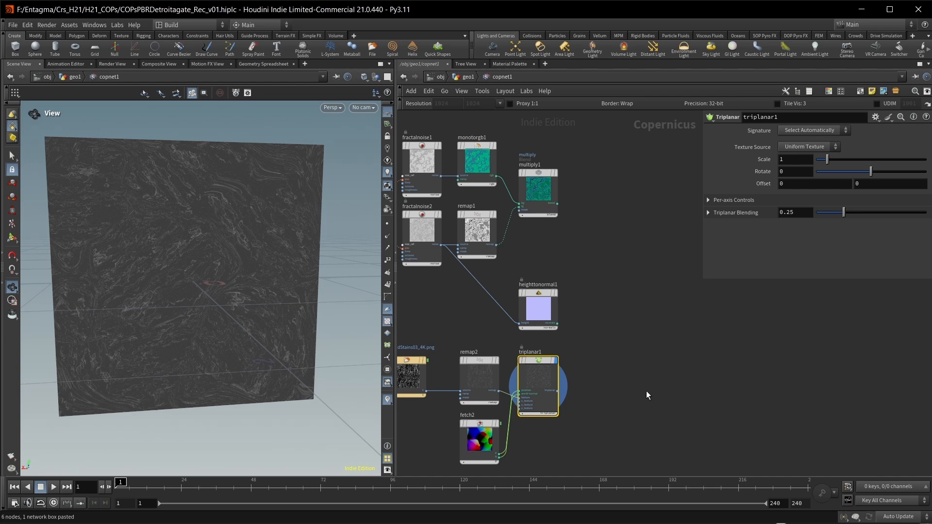
mouse_move(625, 348)
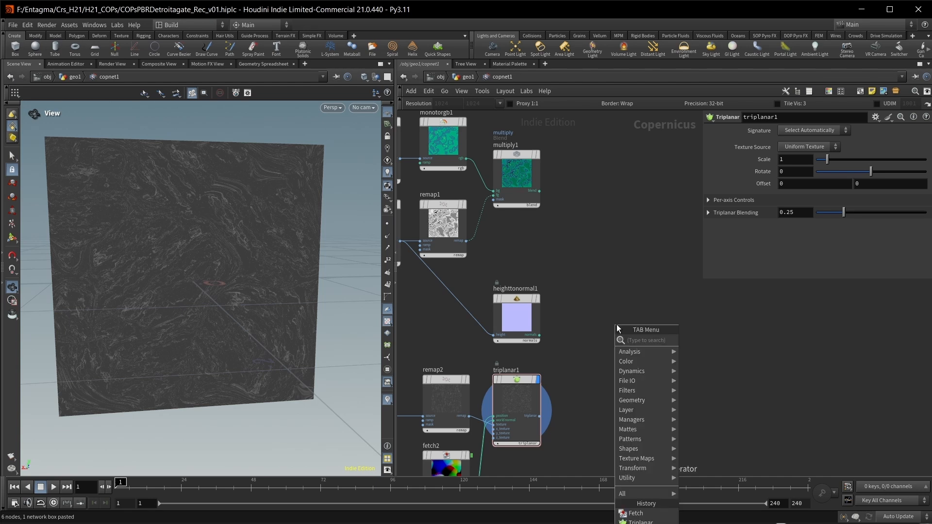
type("cable")
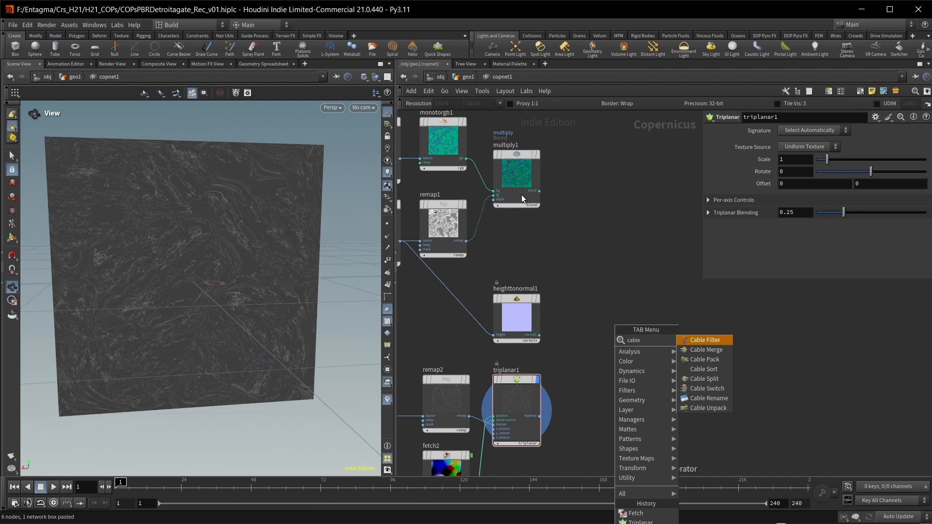
mouse_move(564, 364)
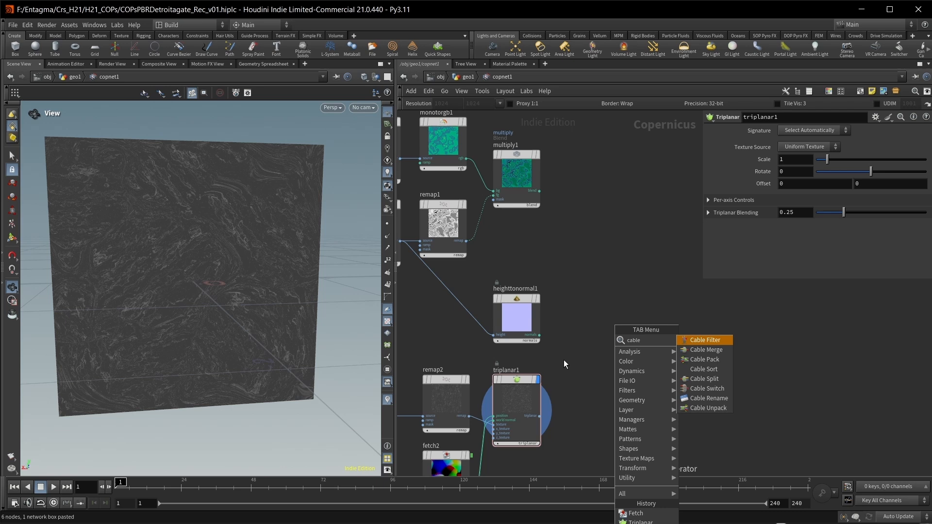
mouse_move(724, 359)
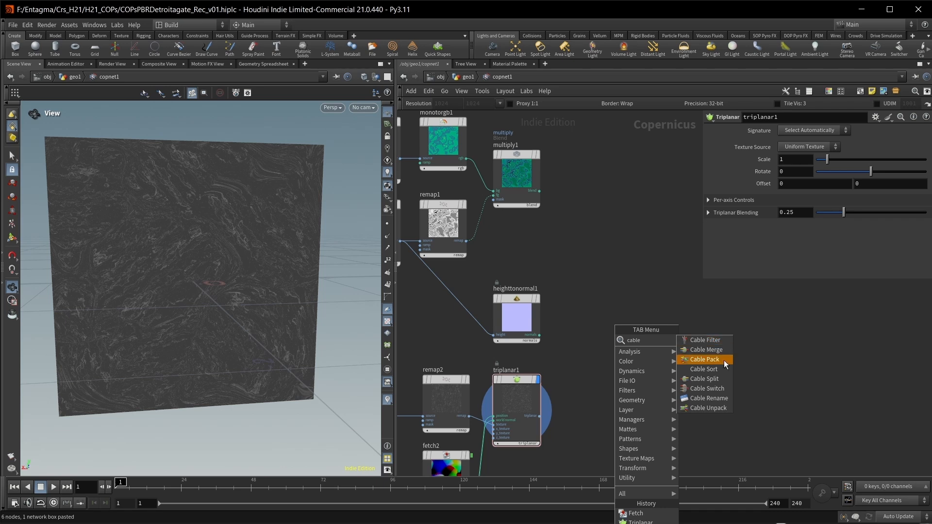
left_click(704, 360)
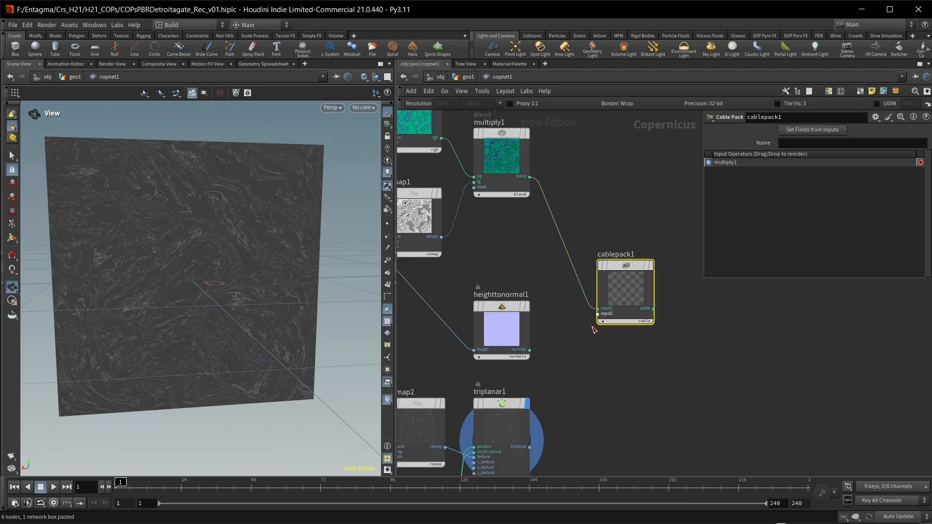
left_click_drag(528, 350, 597, 313)
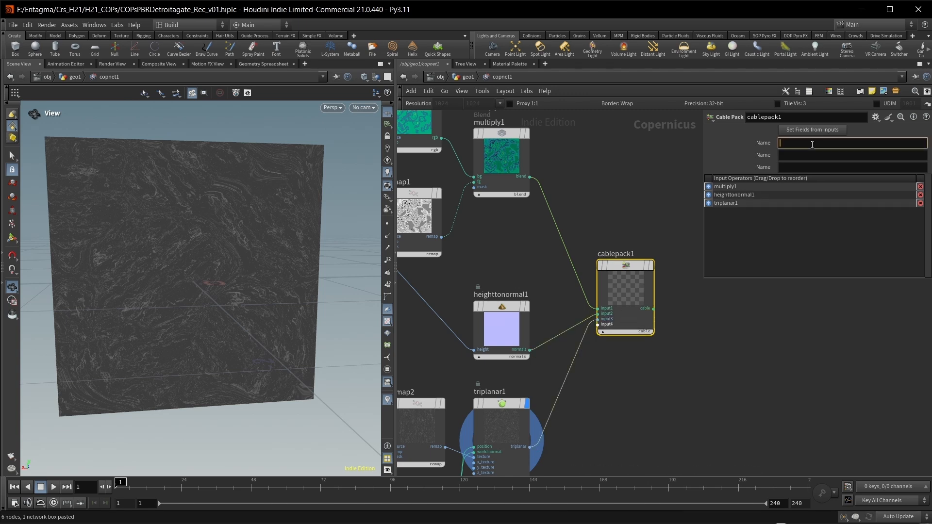
type("Diffuse")
left_click(852, 154)
type("Normal")
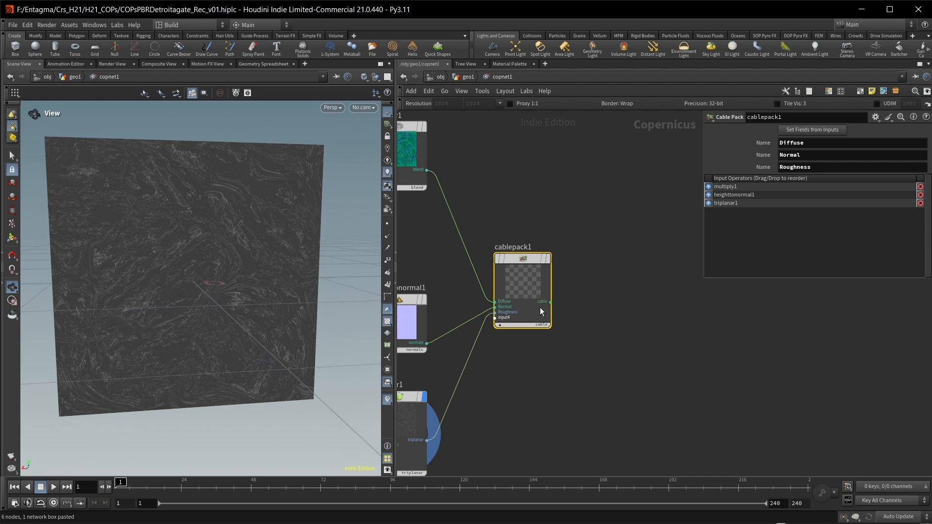
mouse_move(649, 349)
type("cab")
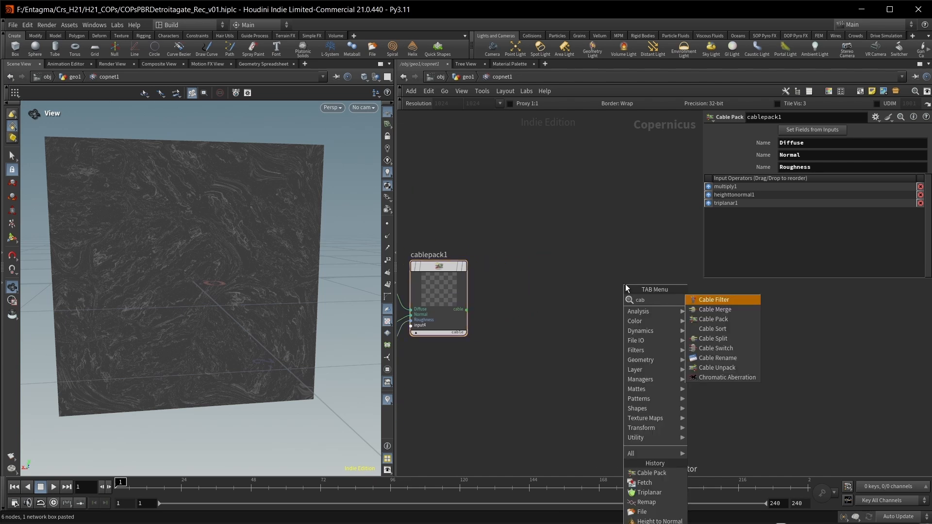
Add a Cable Unpack with fields from input, wire it into Preview Material and show the agate rock
left_click(716, 367)
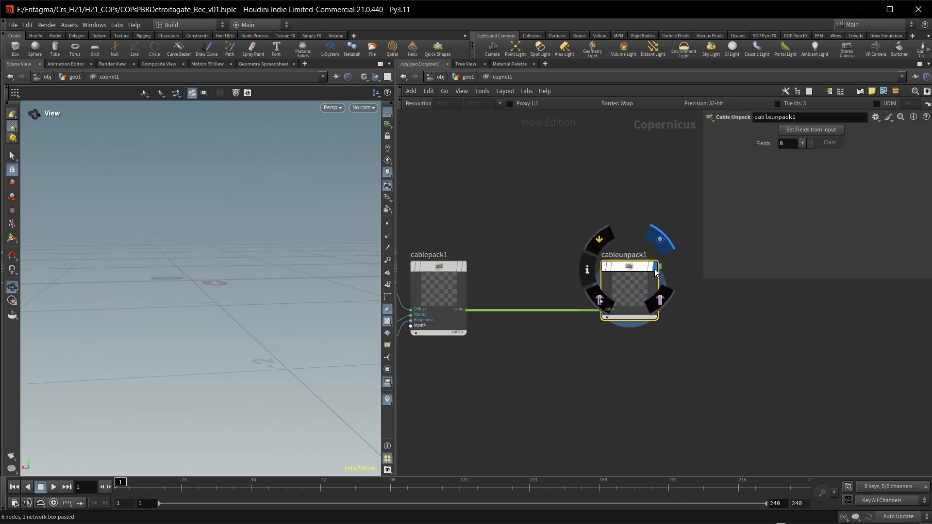
left_click(809, 129)
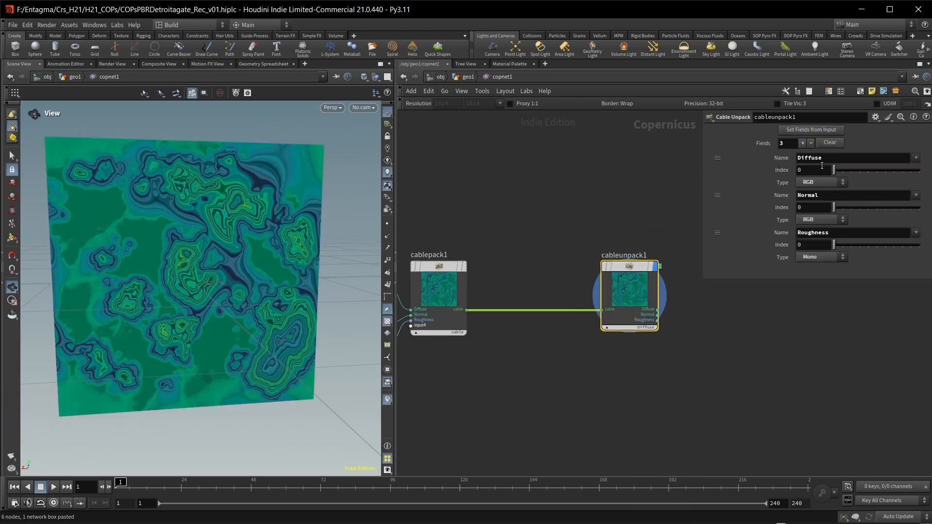
left_click_drag(627, 291, 523, 288)
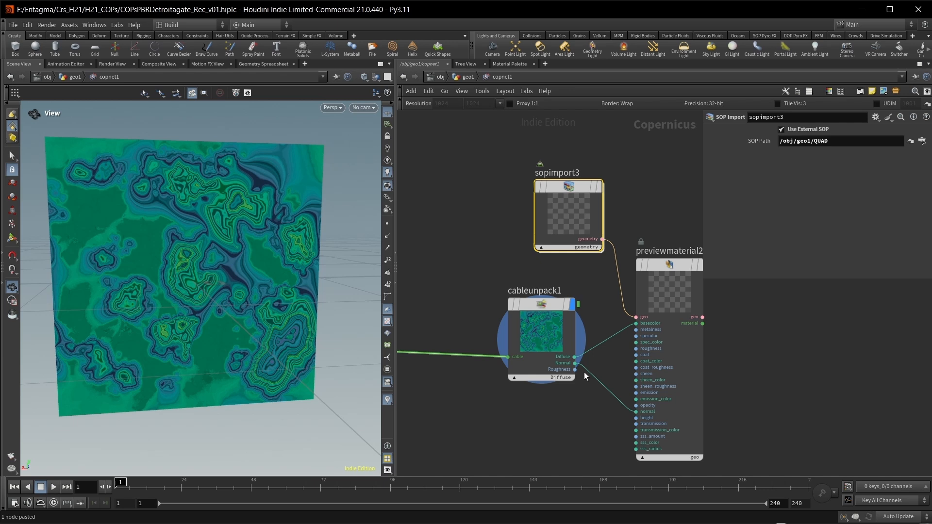
left_click(574, 369)
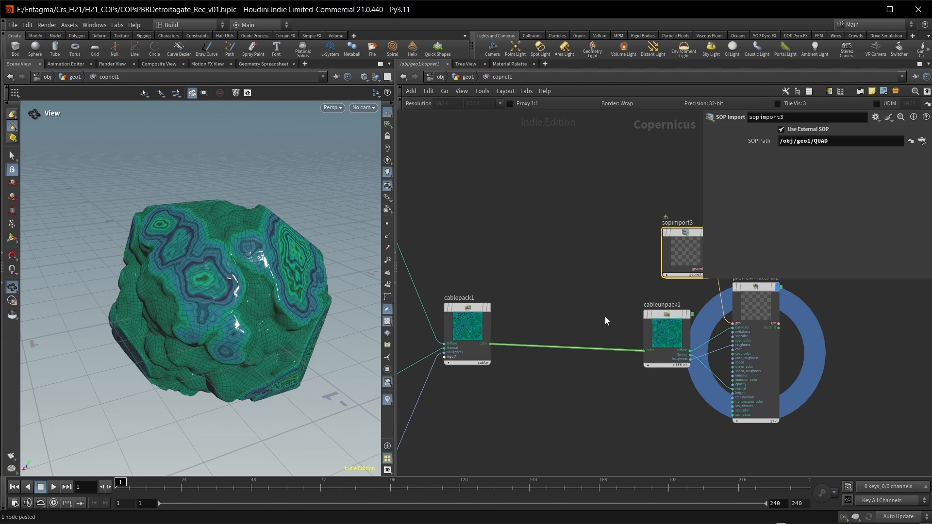
mouse_move(733, 325)
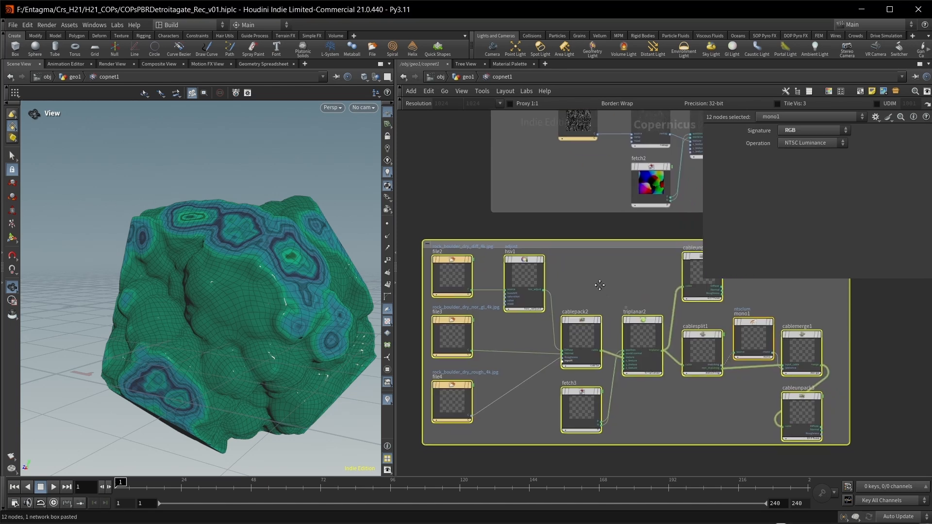
mouse_move(329, 282)
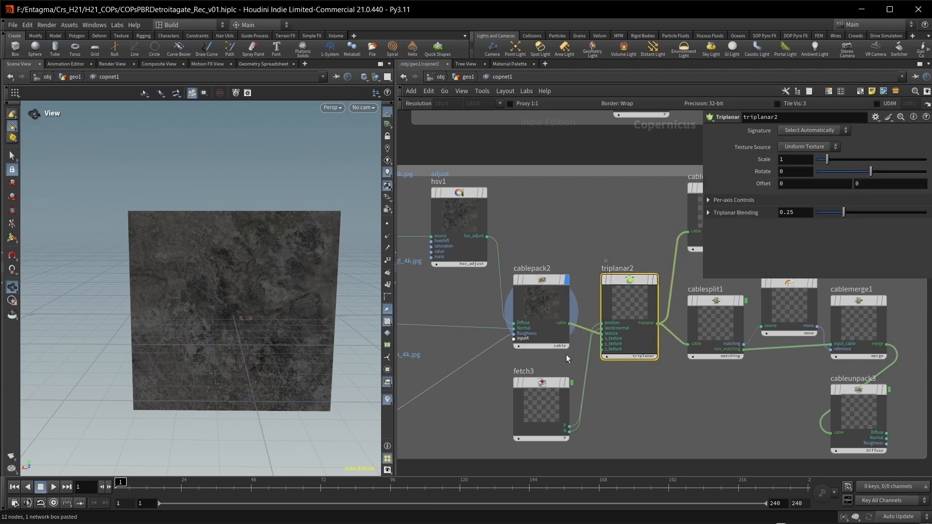
mouse_move(653, 285)
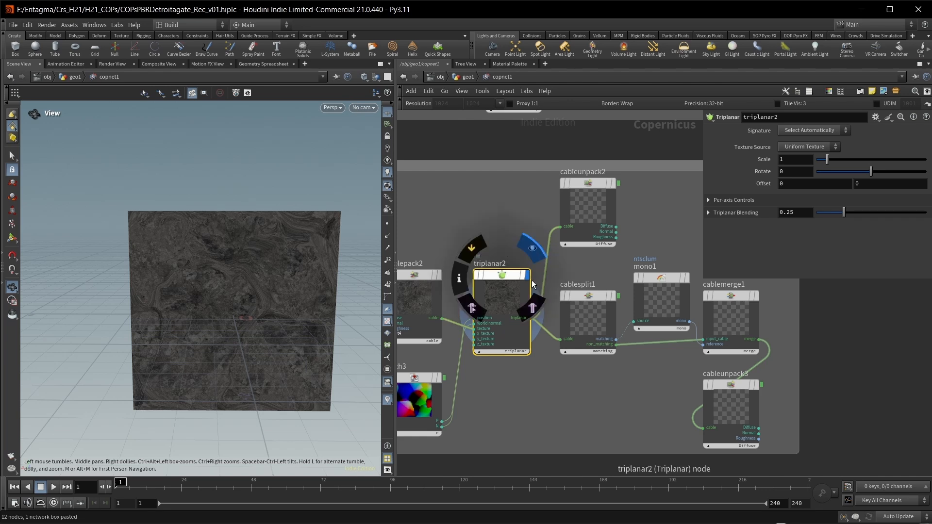
mouse_move(532, 284)
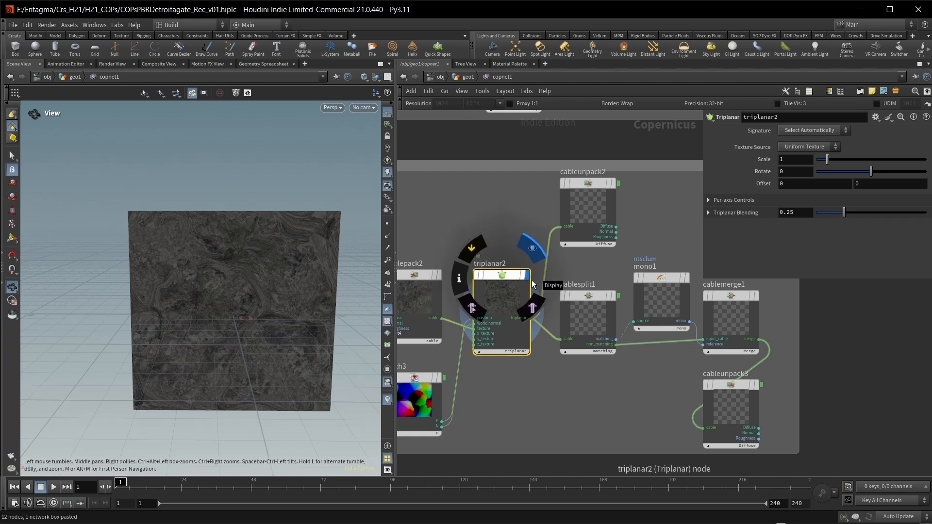
Preview the triplanar2 projection and inspect the mono1 and cable merge settings of the rock network
left_click(587, 213)
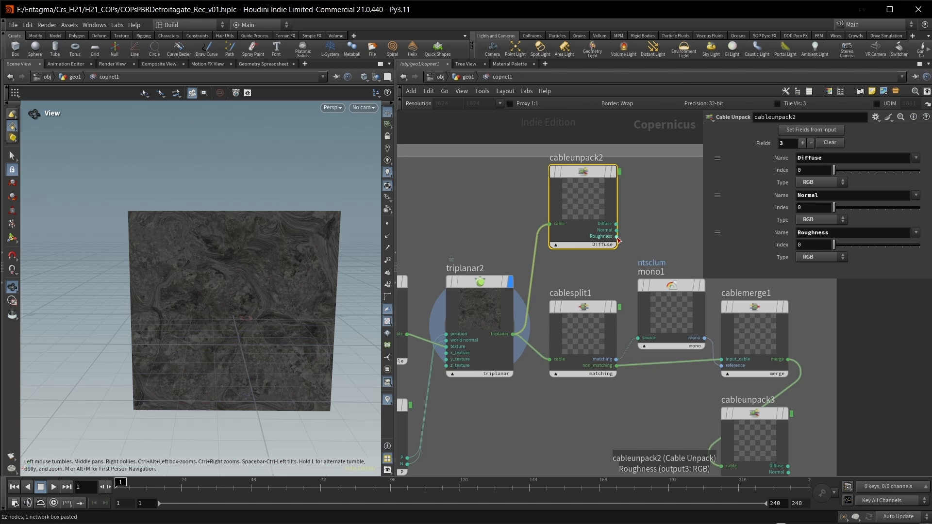
mouse_move(618, 236)
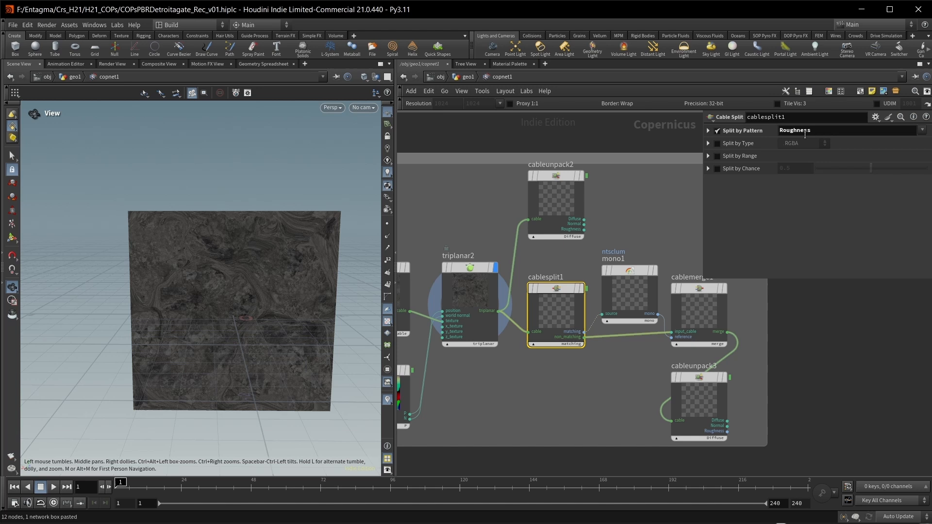
left_click(628, 272)
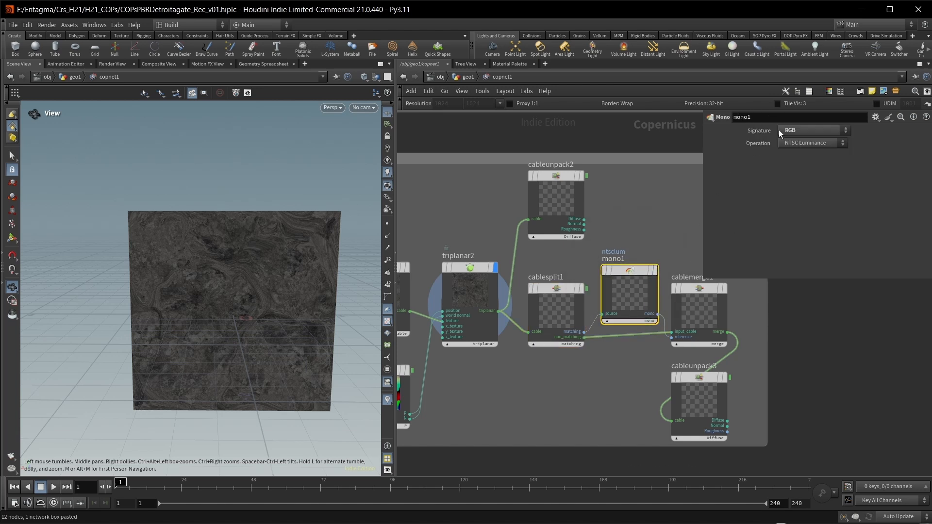
mouse_move(768, 142)
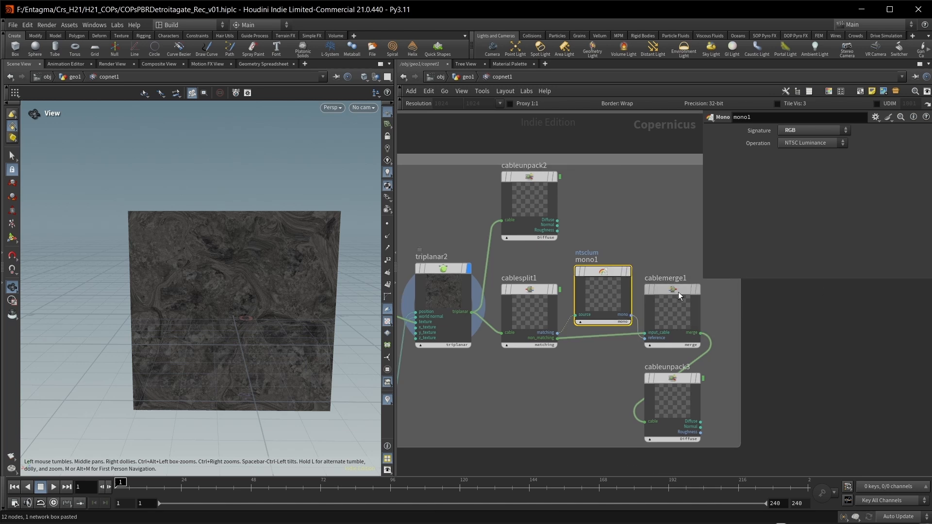
left_click(670, 291)
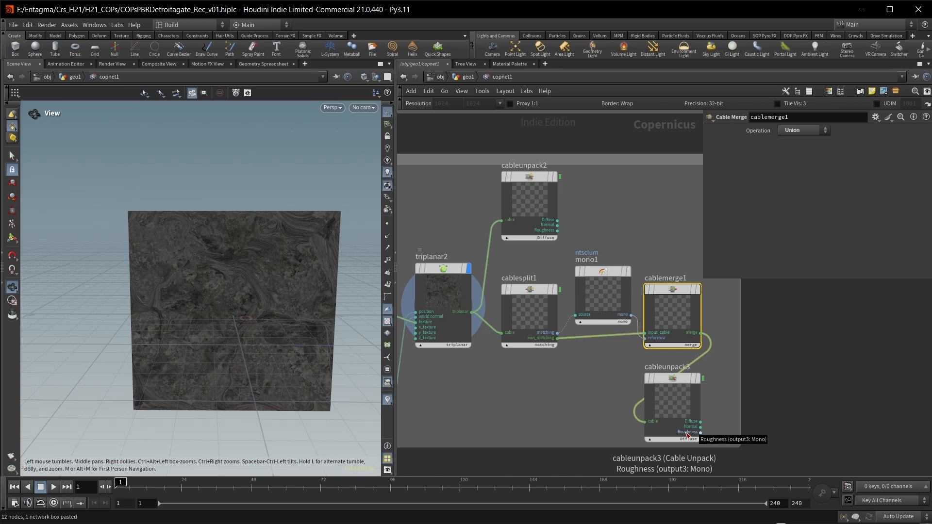
mouse_move(525, 273)
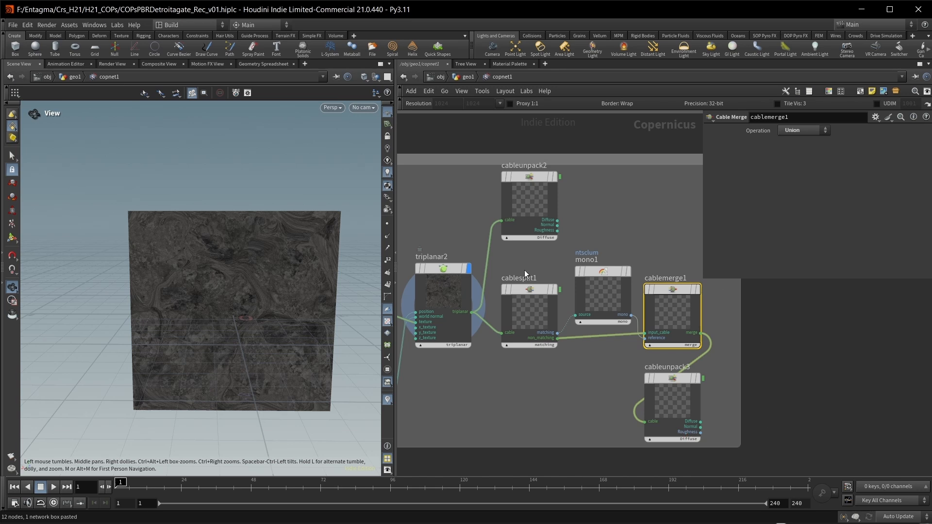
mouse_move(707, 313)
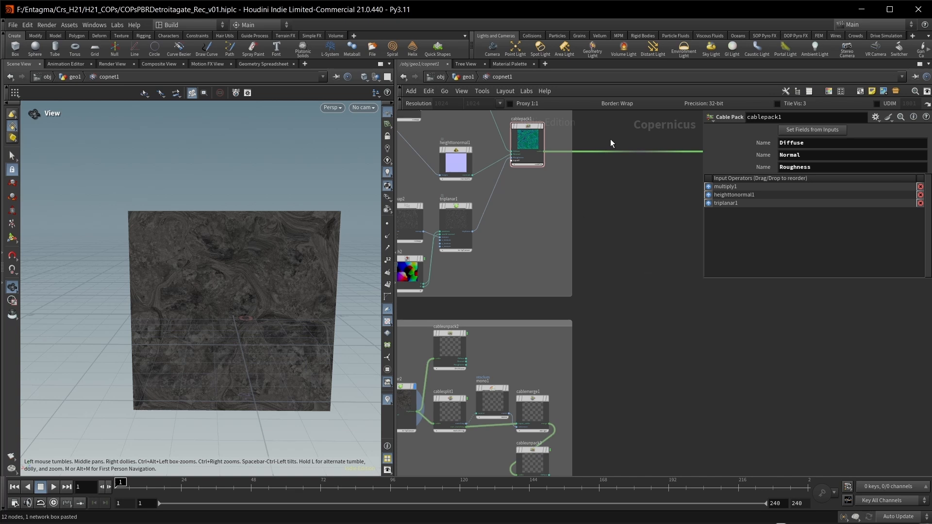
key("tab")
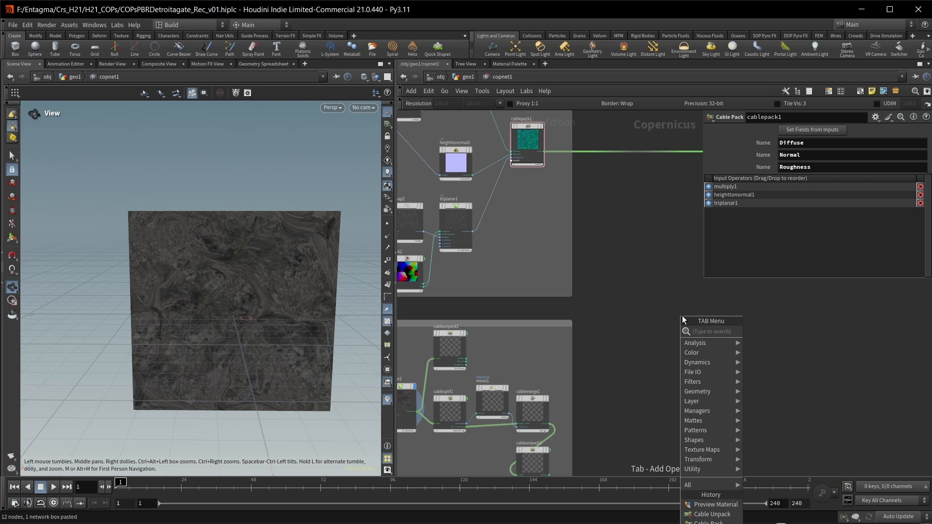
type("ble")
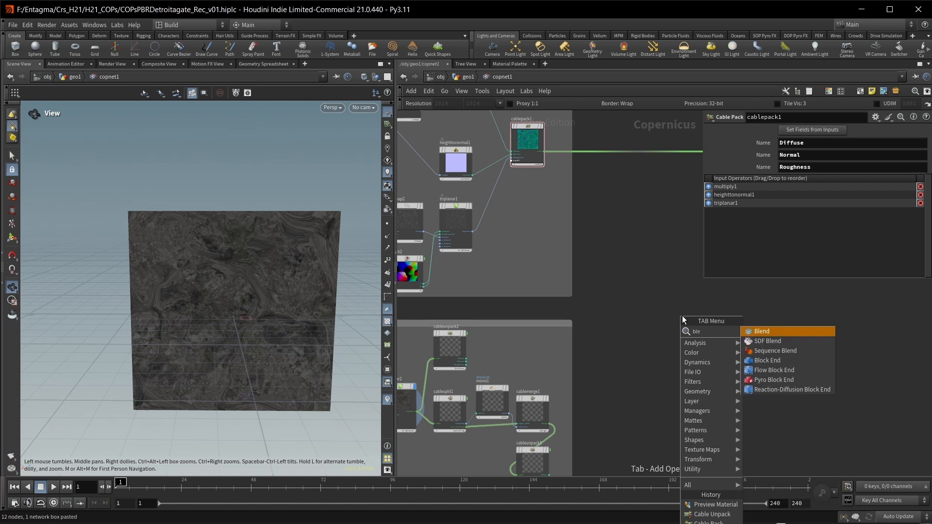
left_click(761, 331)
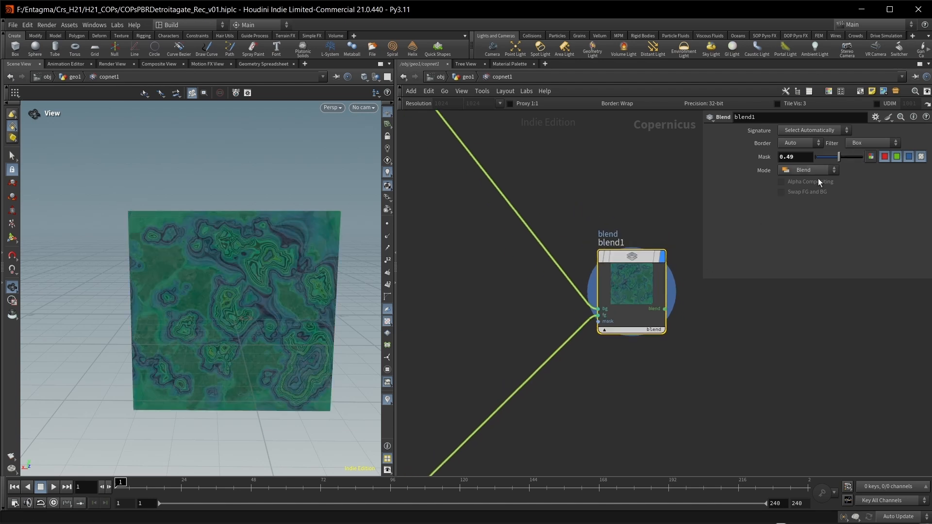
left_click_drag(824, 156, 857, 156)
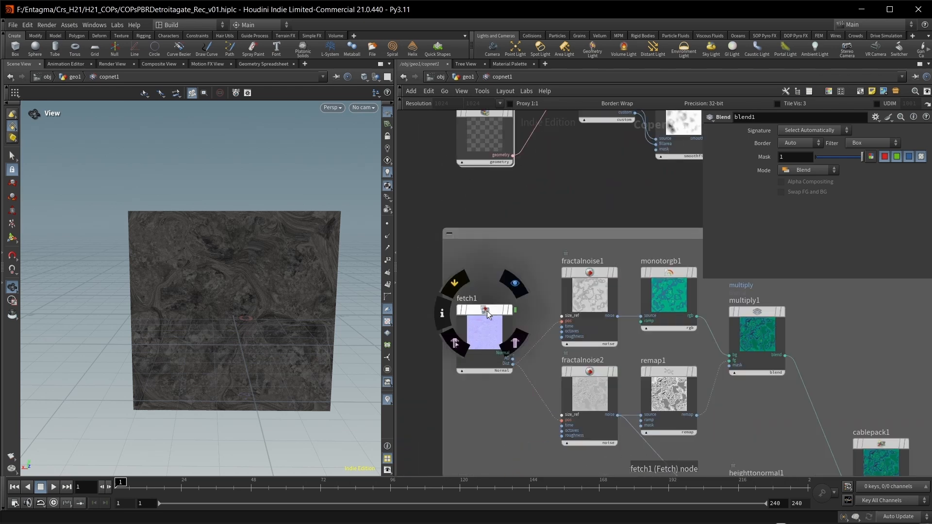
Paste a Fetch COP for the baked maps and wire its Dist output into a new Remap node
left_click(484, 309)
type("re")
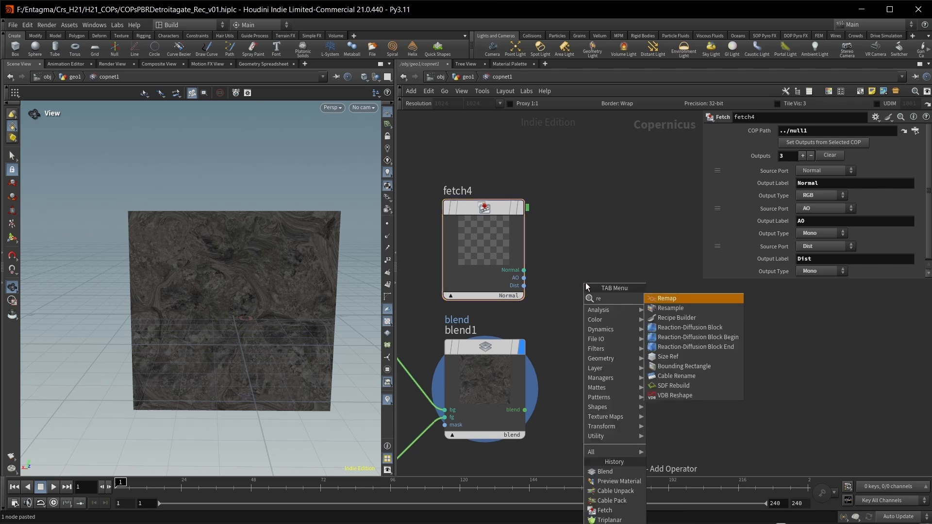
left_click(665, 298)
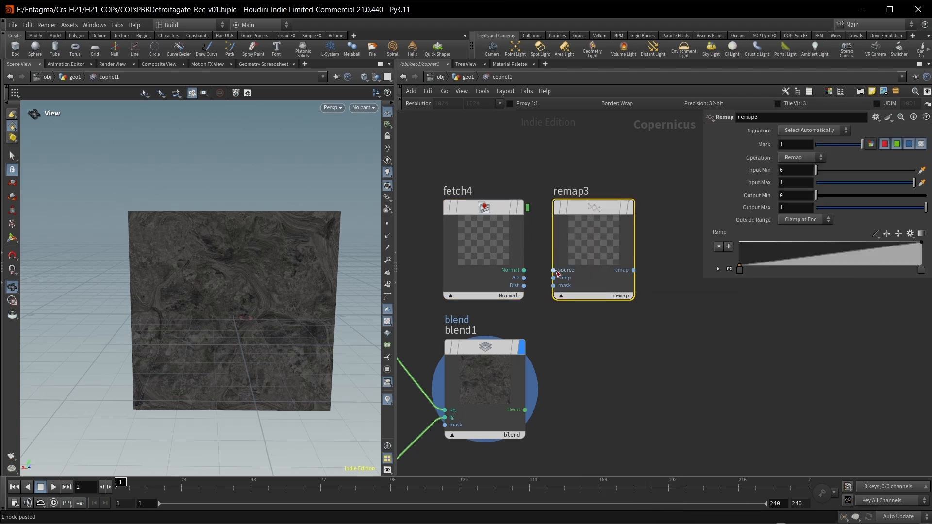
left_click_drag(522, 285, 554, 269)
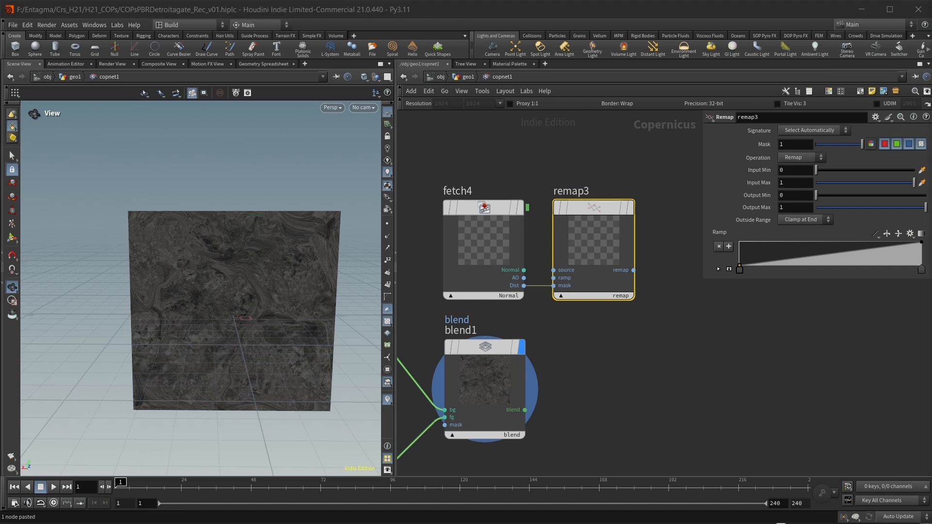
Remap Dist with Input Min 0.985 and Input Max .99 and wire it into blend1's mask
left_click(796, 170)
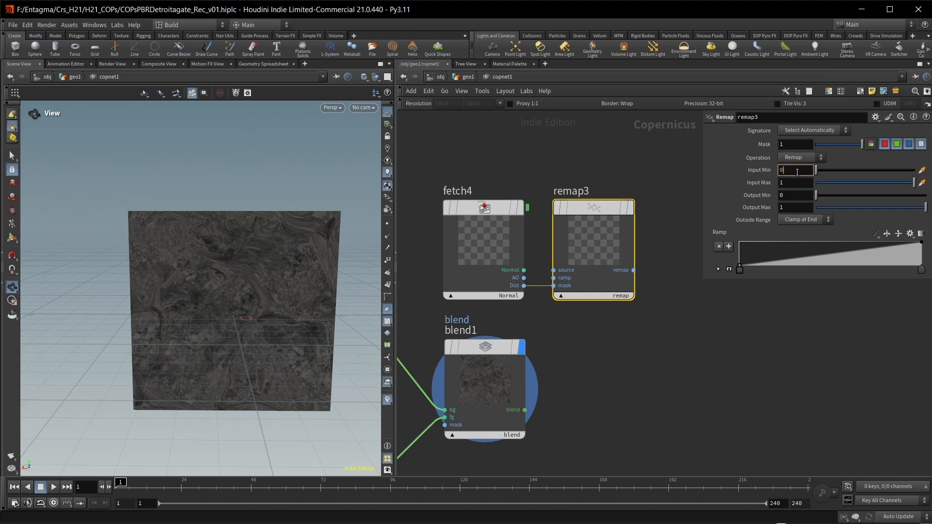
type(".985")
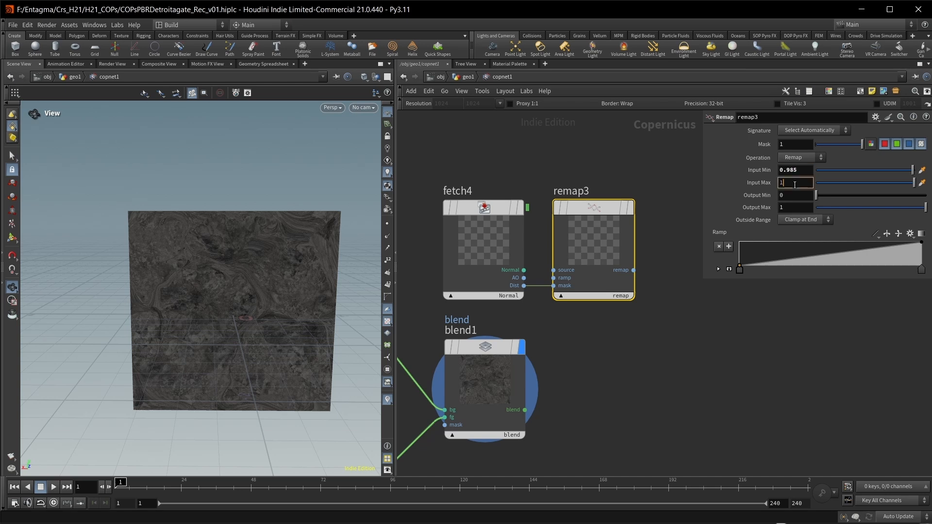
type(".99")
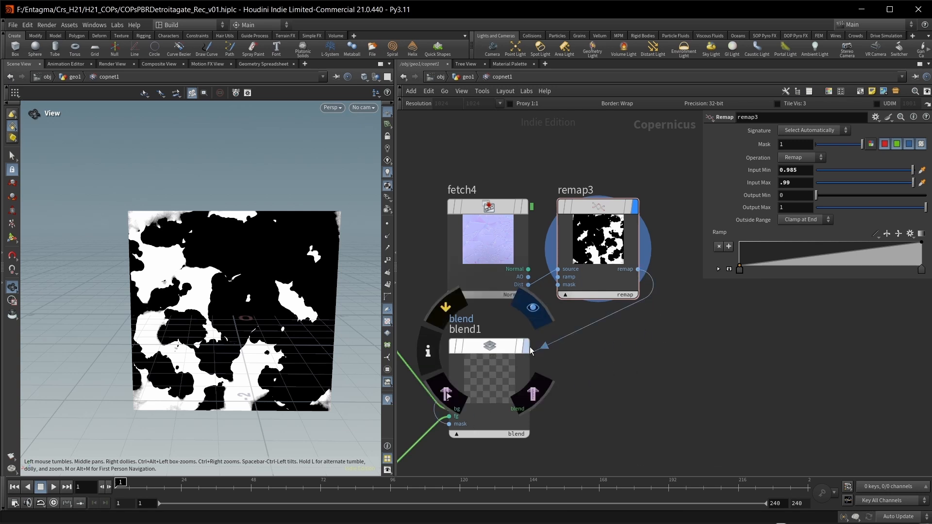
left_click(487, 347)
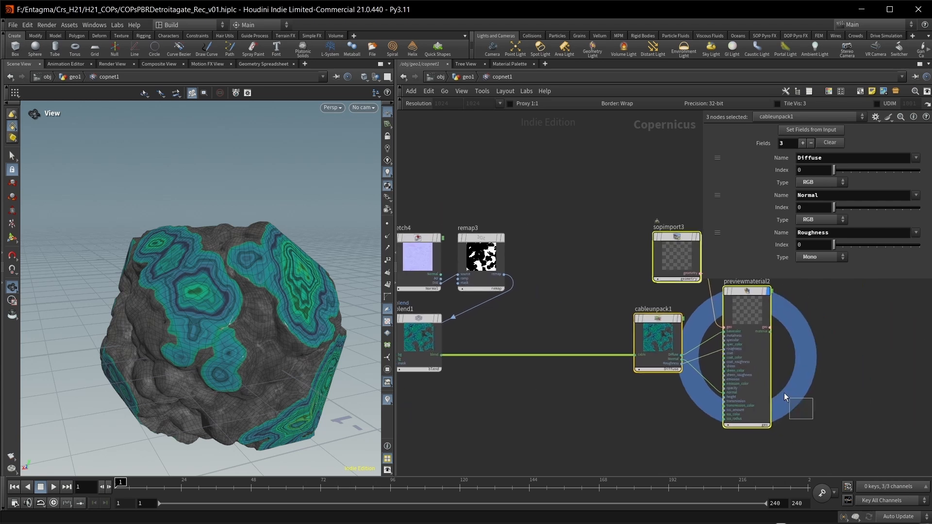
Add a Cable Unpack after blend1 and a Combine Normals node for the blended and baked normals
key("Tab")
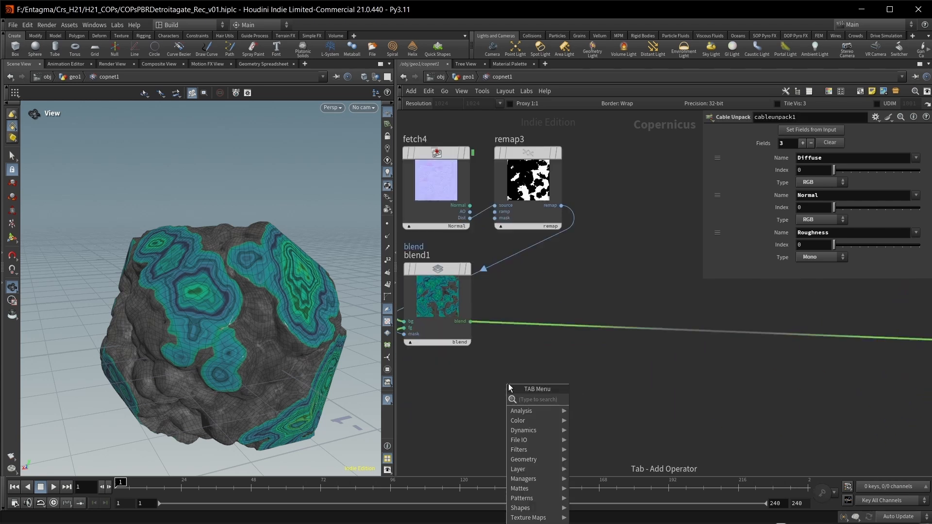
type("cab")
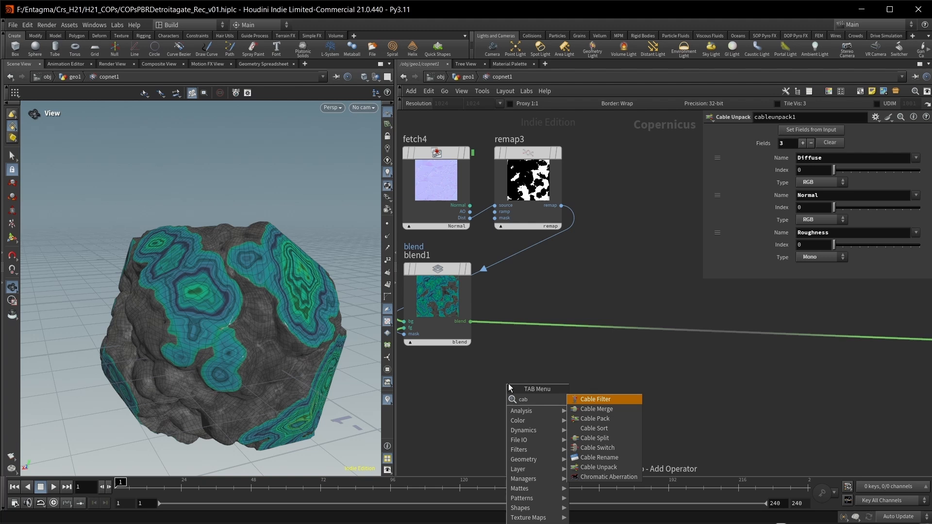
left_click(598, 467)
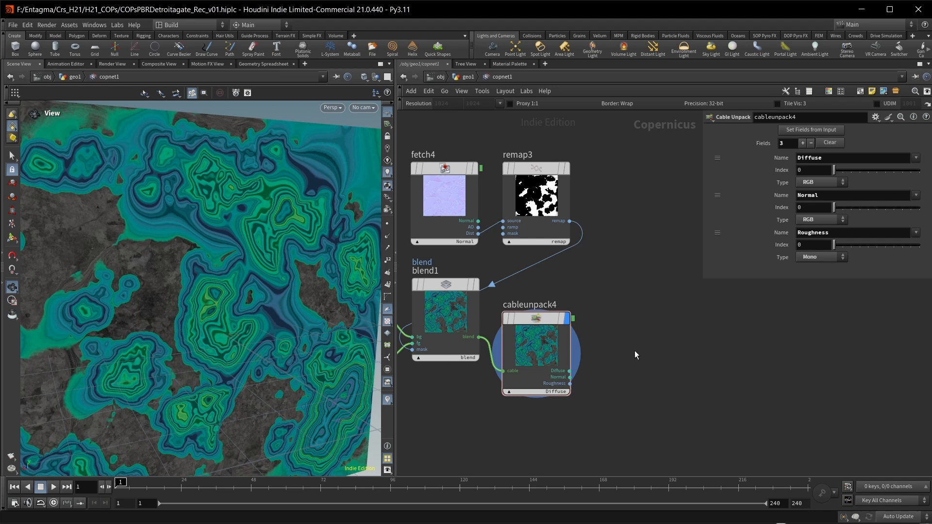
key("tab")
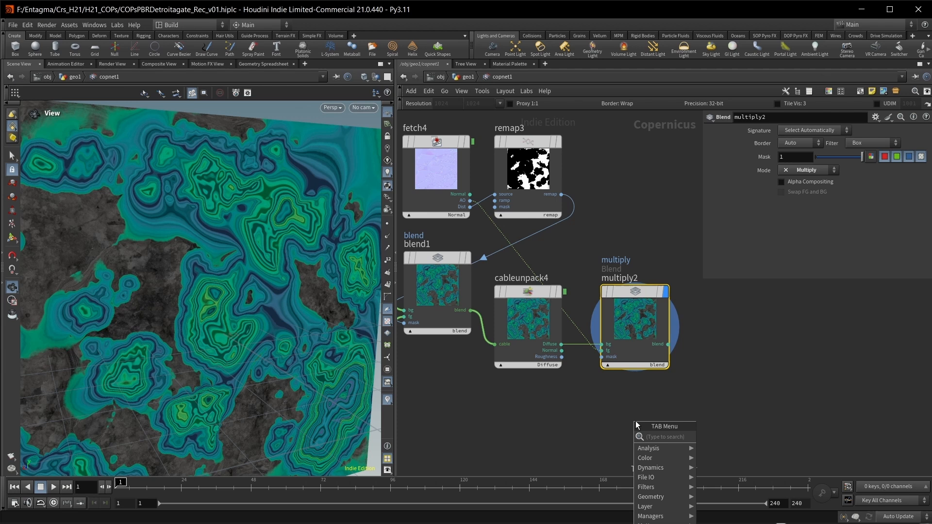
type("nor")
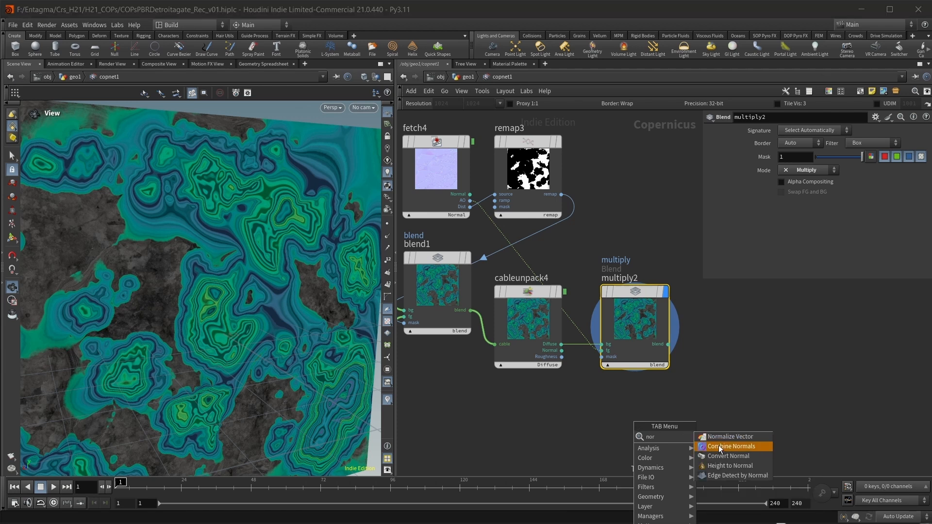
left_click(731, 447)
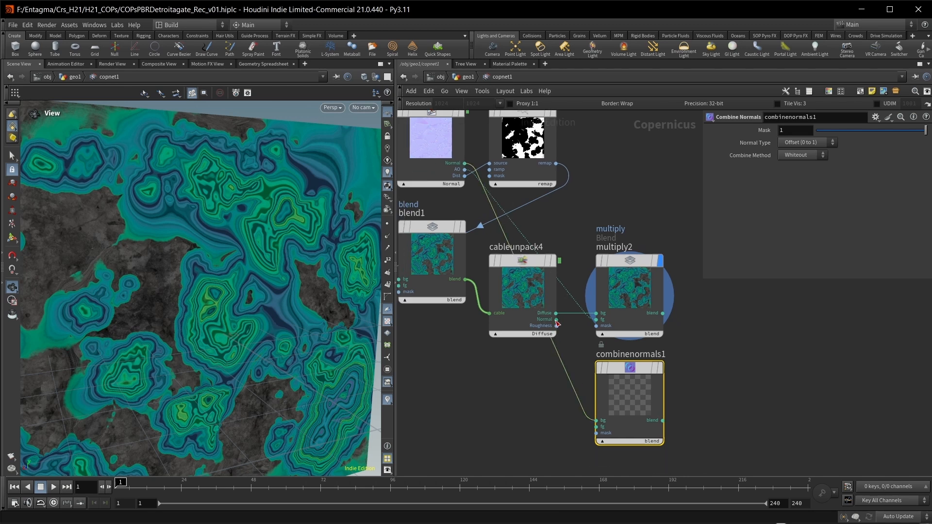
mouse_move(661, 380)
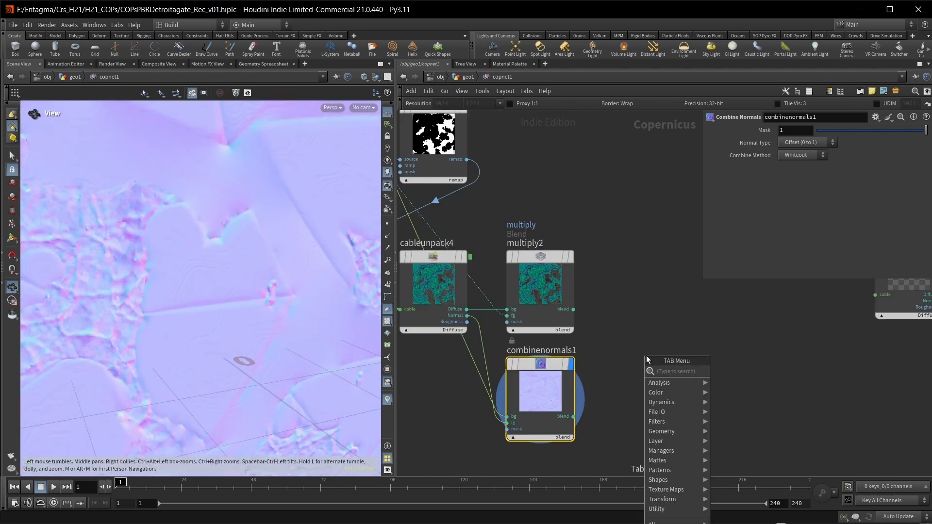
Add cablepack3 taking multiply2, combinenormals1 and Roughness, and wire it into cableunpack1 of the preview material
type("cabl")
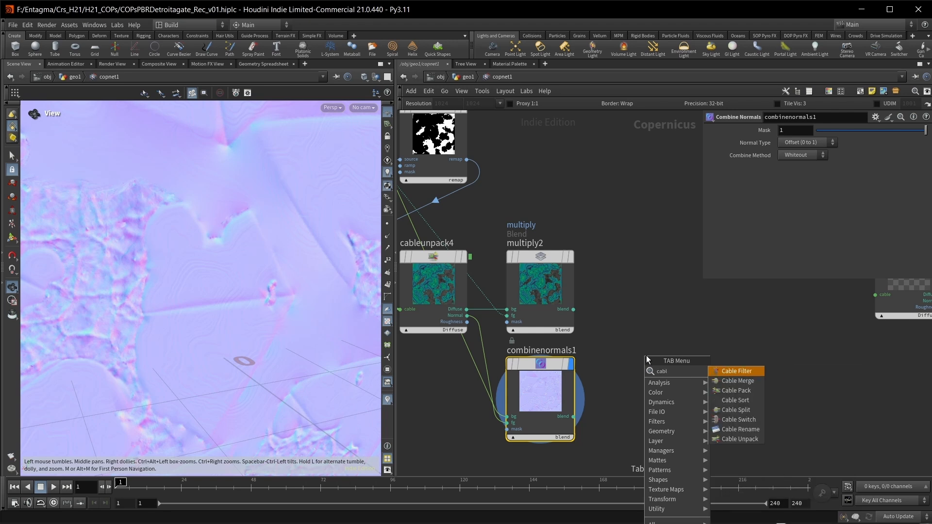
left_click(735, 391)
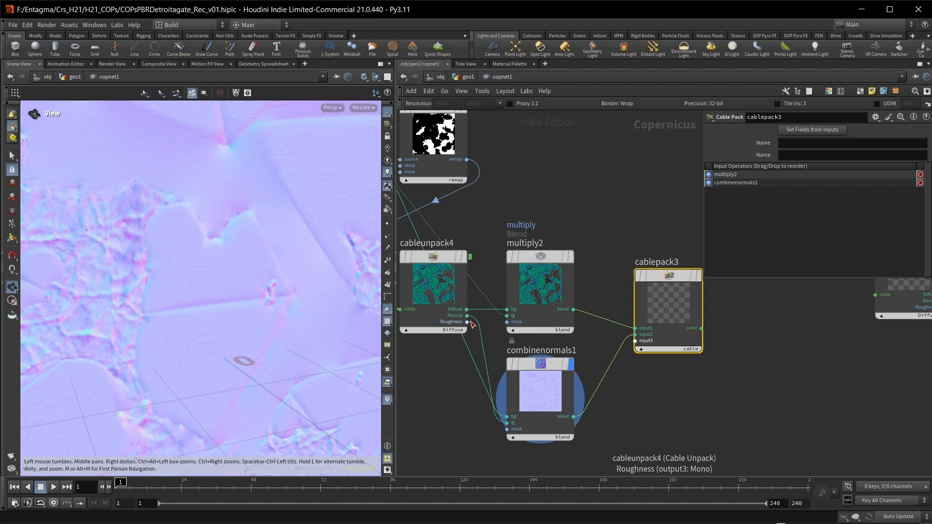
left_click_drag(467, 321, 635, 346)
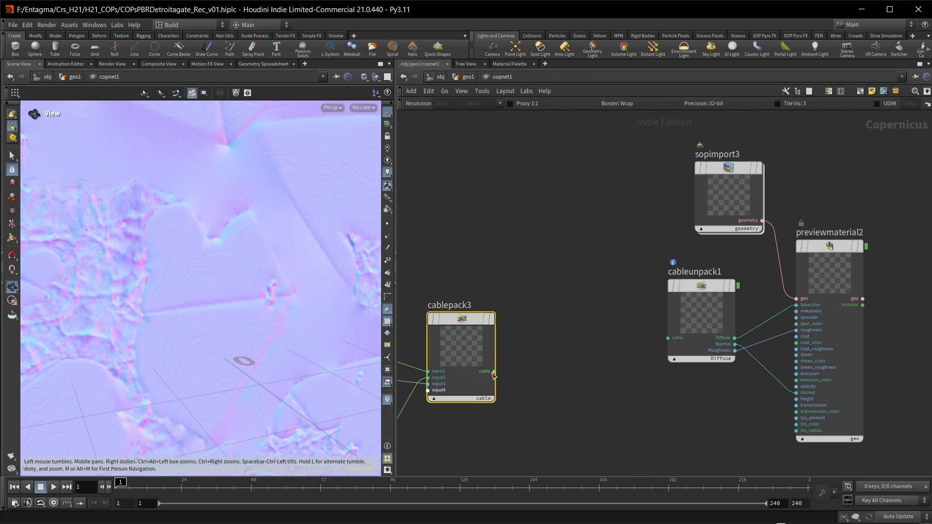
left_click_drag(493, 372, 687, 338)
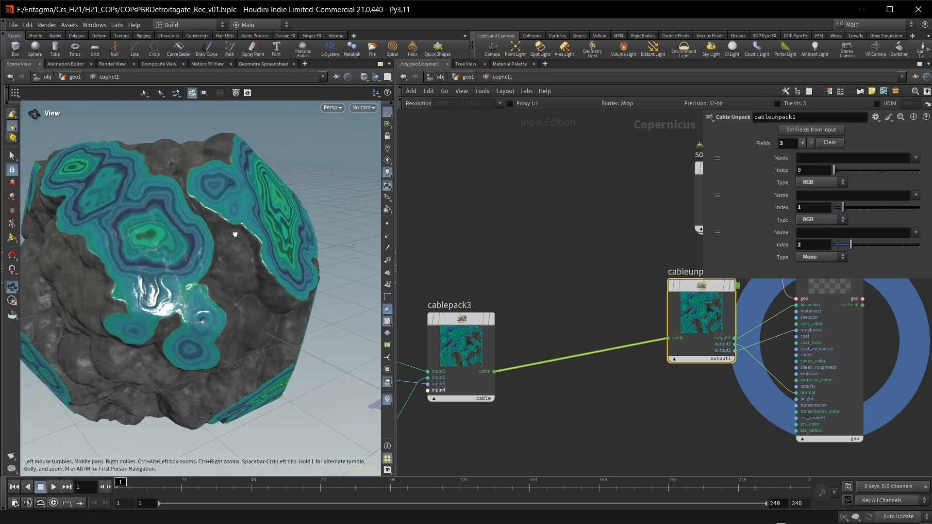
left_click_drag(235, 234, 148, 245)
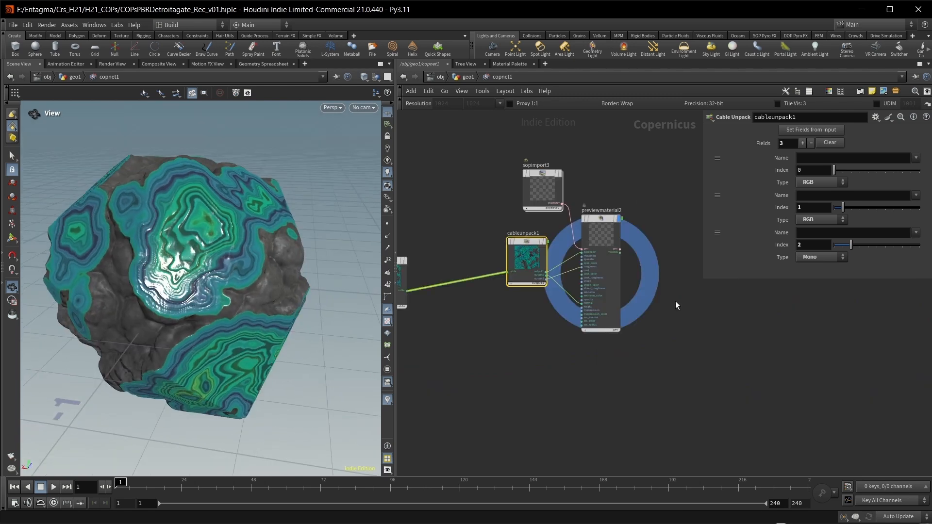
mouse_move(635, 195)
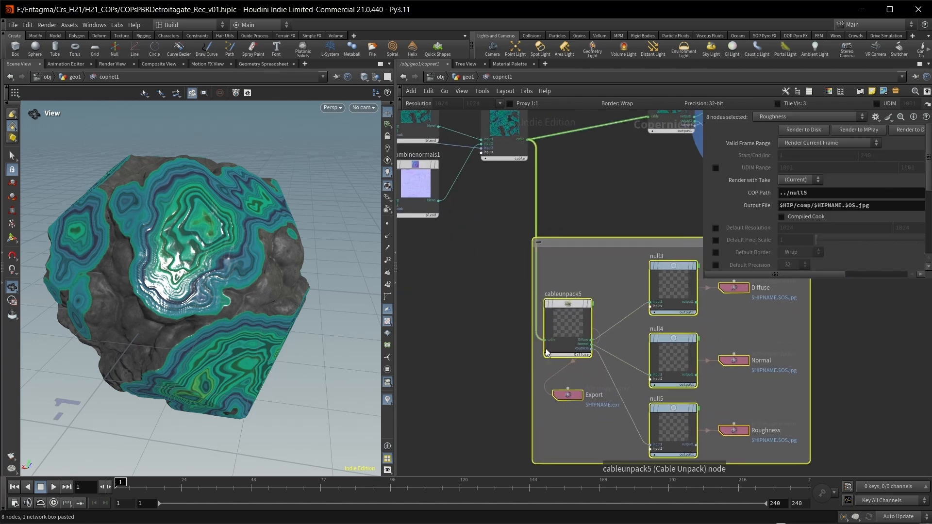
Set the Normal AOV of the EXR export to Raw and review the Diffuse and Normal ROP outputs
left_click(565, 394)
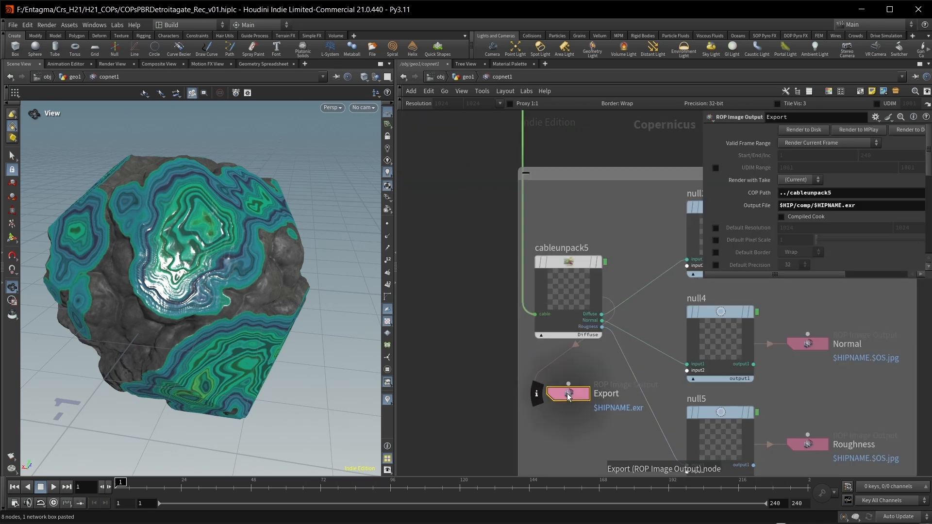
mouse_move(573, 402)
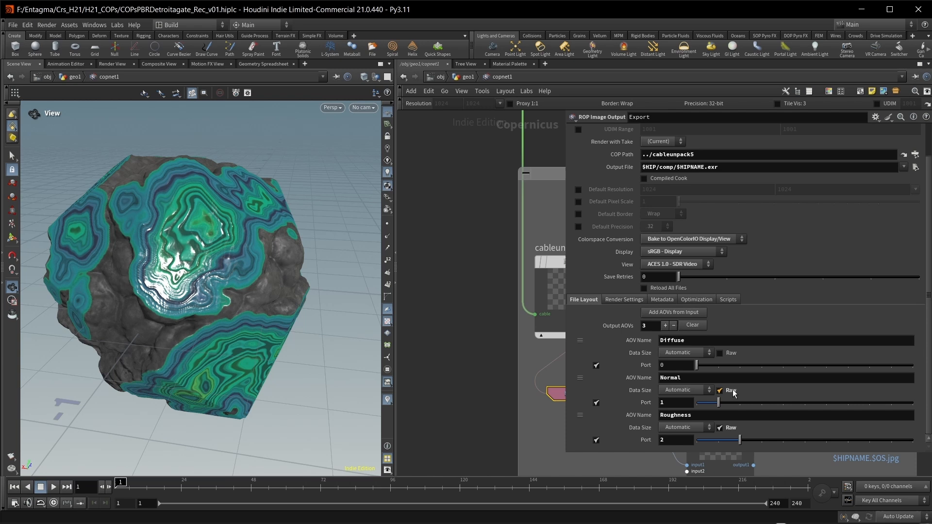
left_click(721, 390)
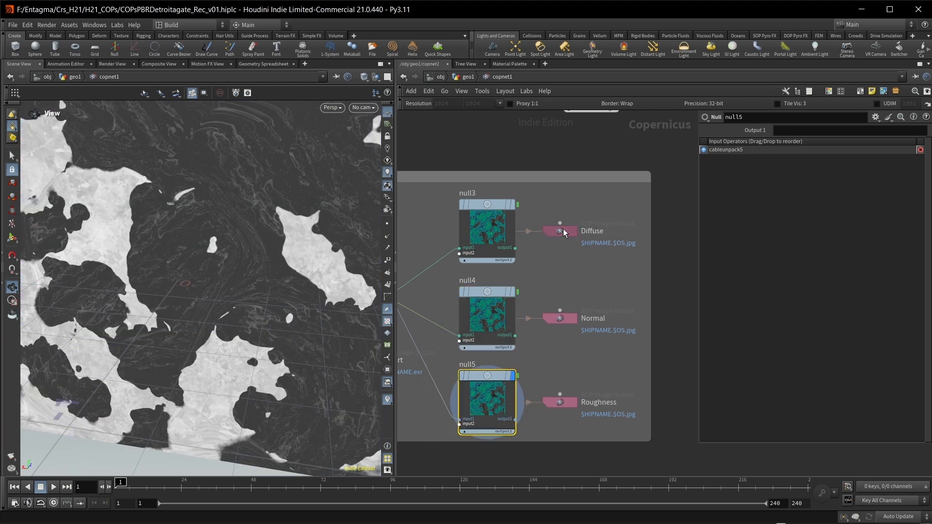
left_click(559, 319)
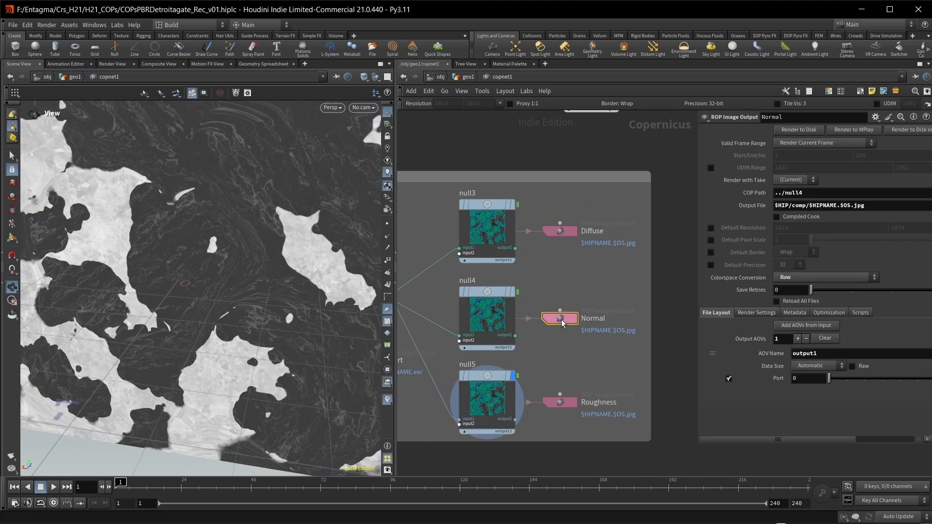
left_click(557, 402)
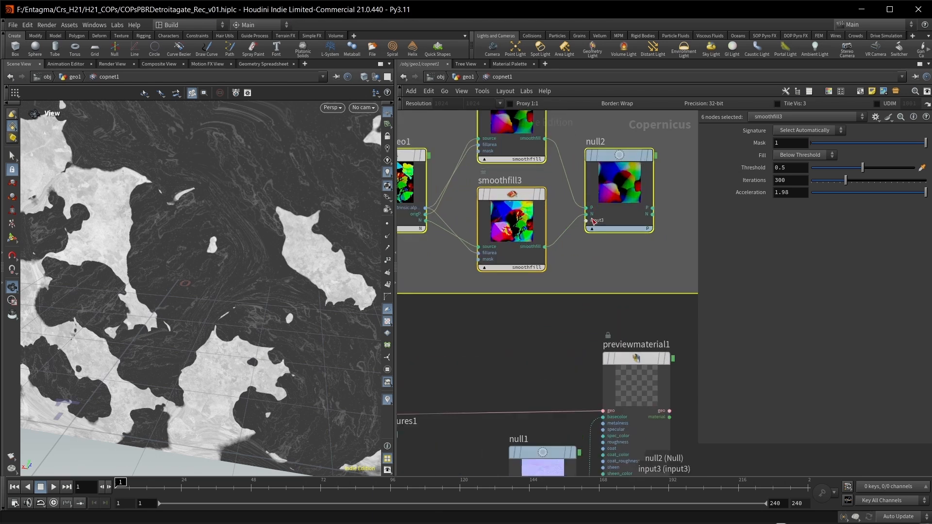
mouse_move(591, 220)
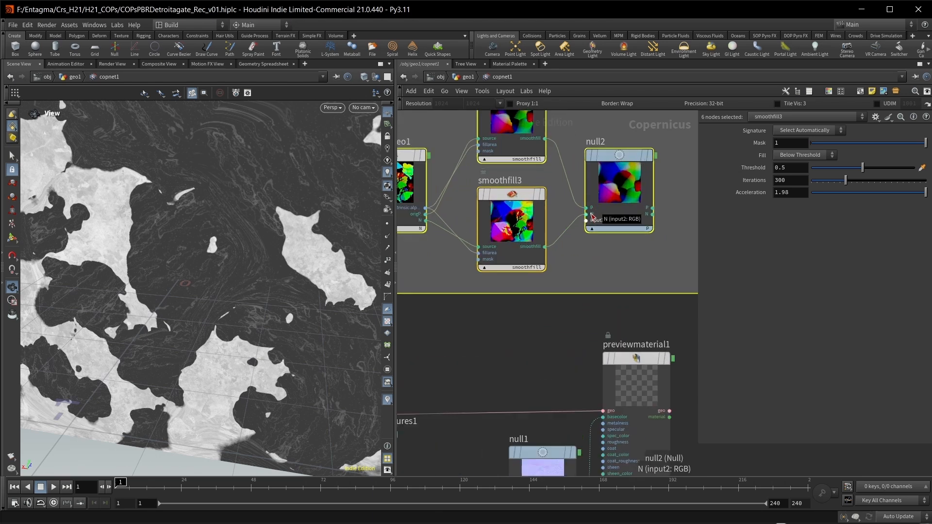